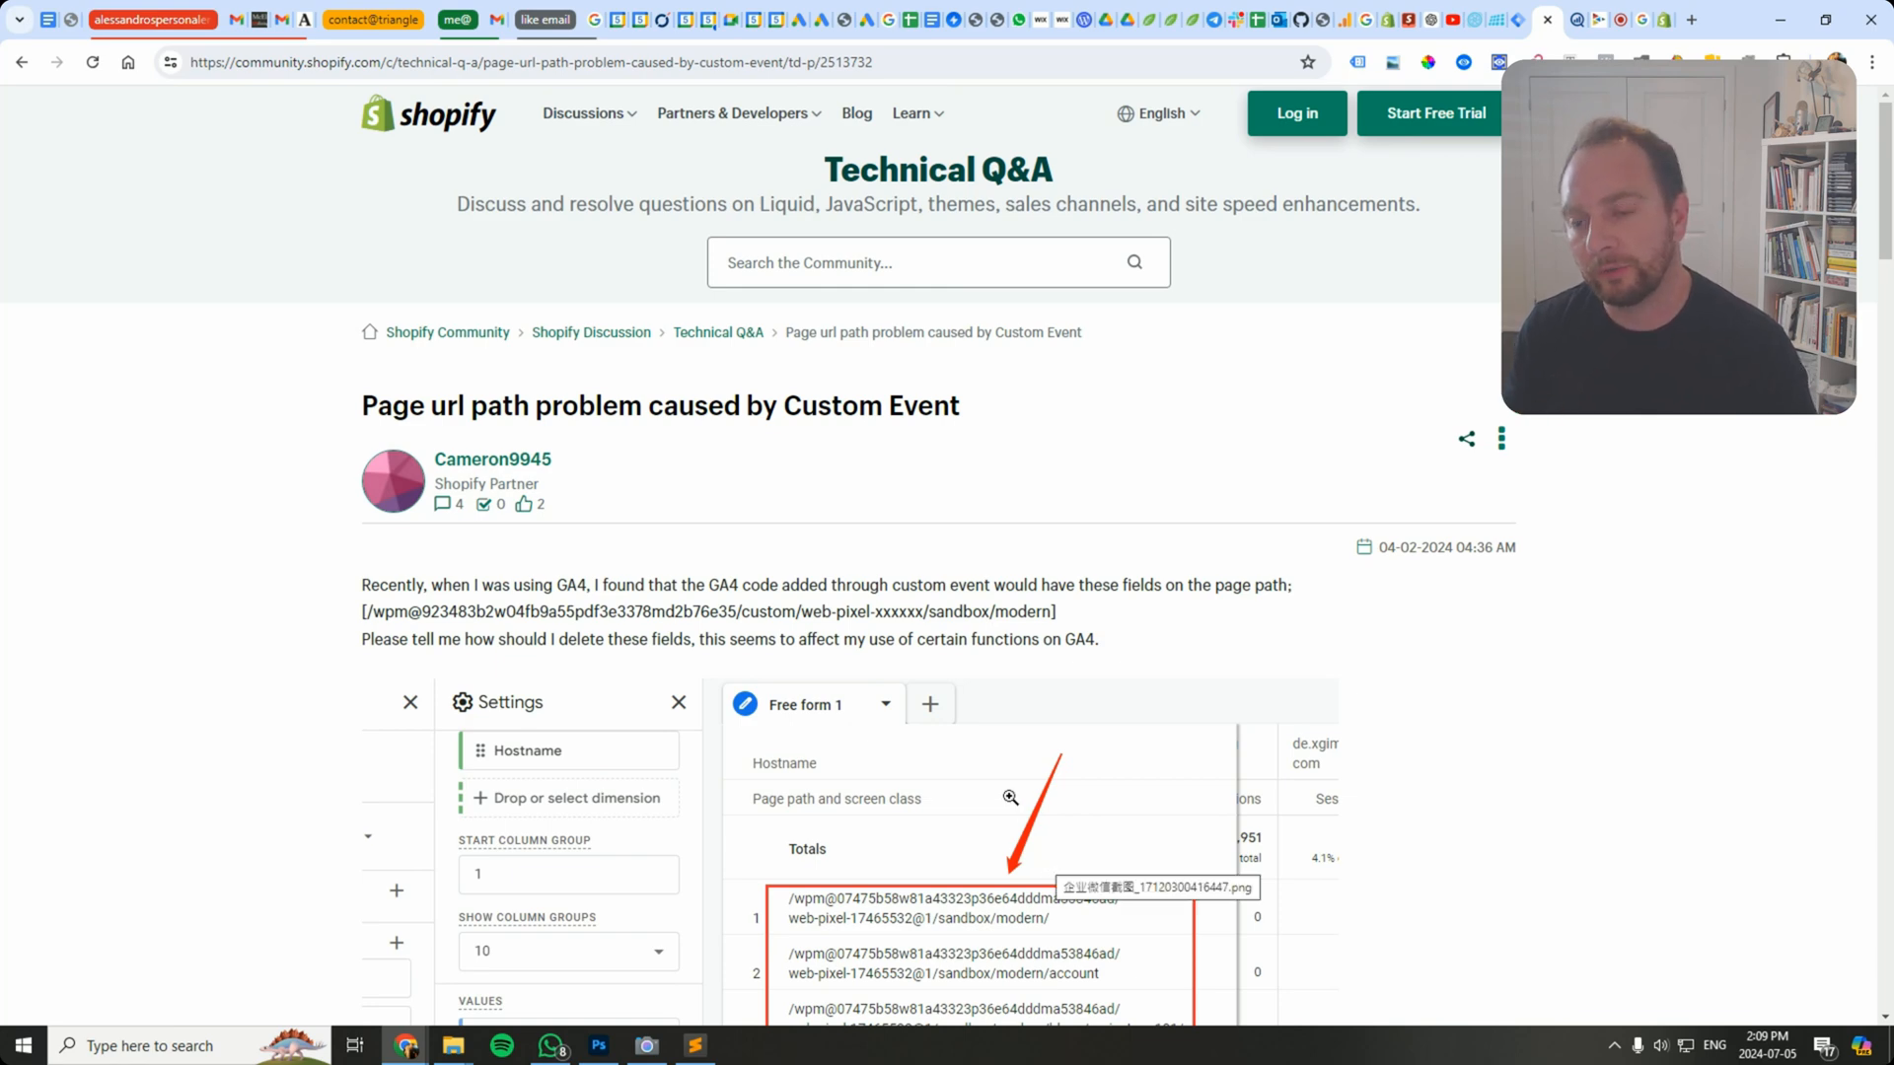
mouse_move(1198, 726)
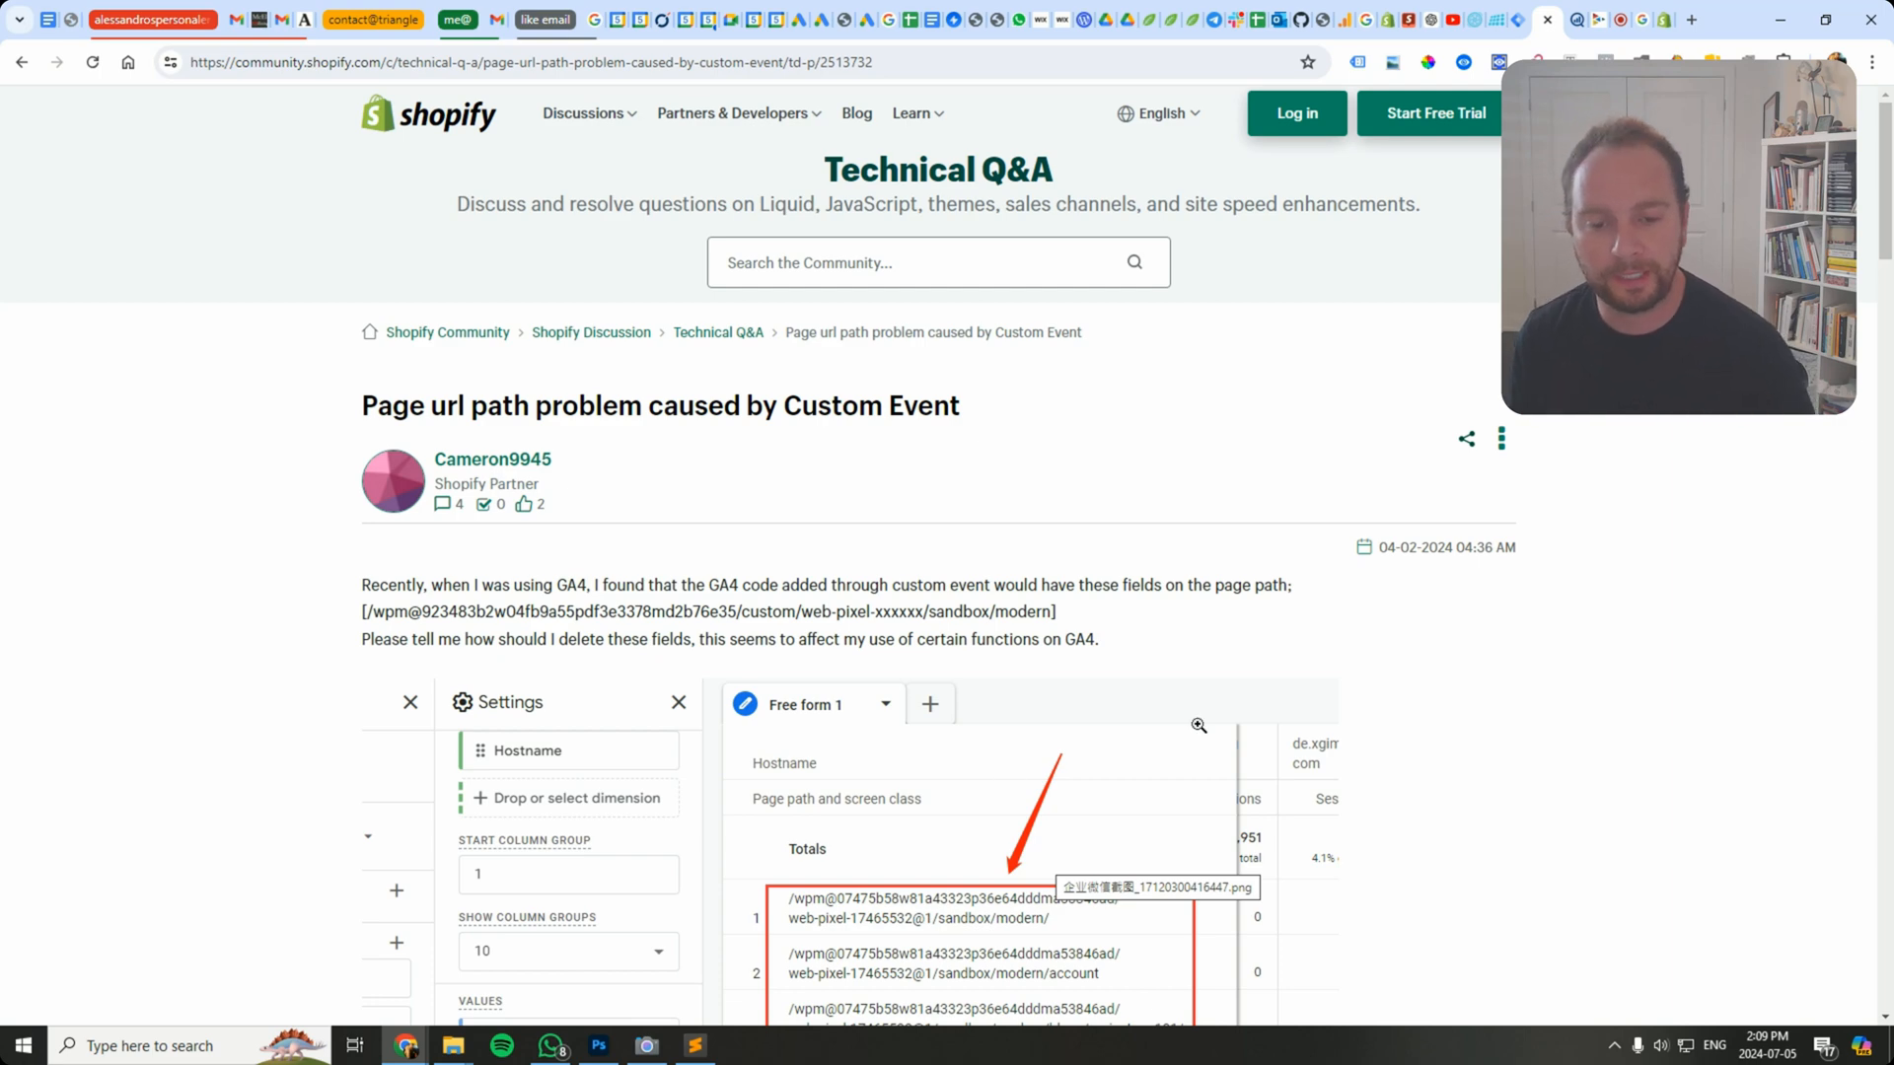
Step: Scroll through the Shopify Community thread on sandboxed /wpm page paths
scroll("down", 3)
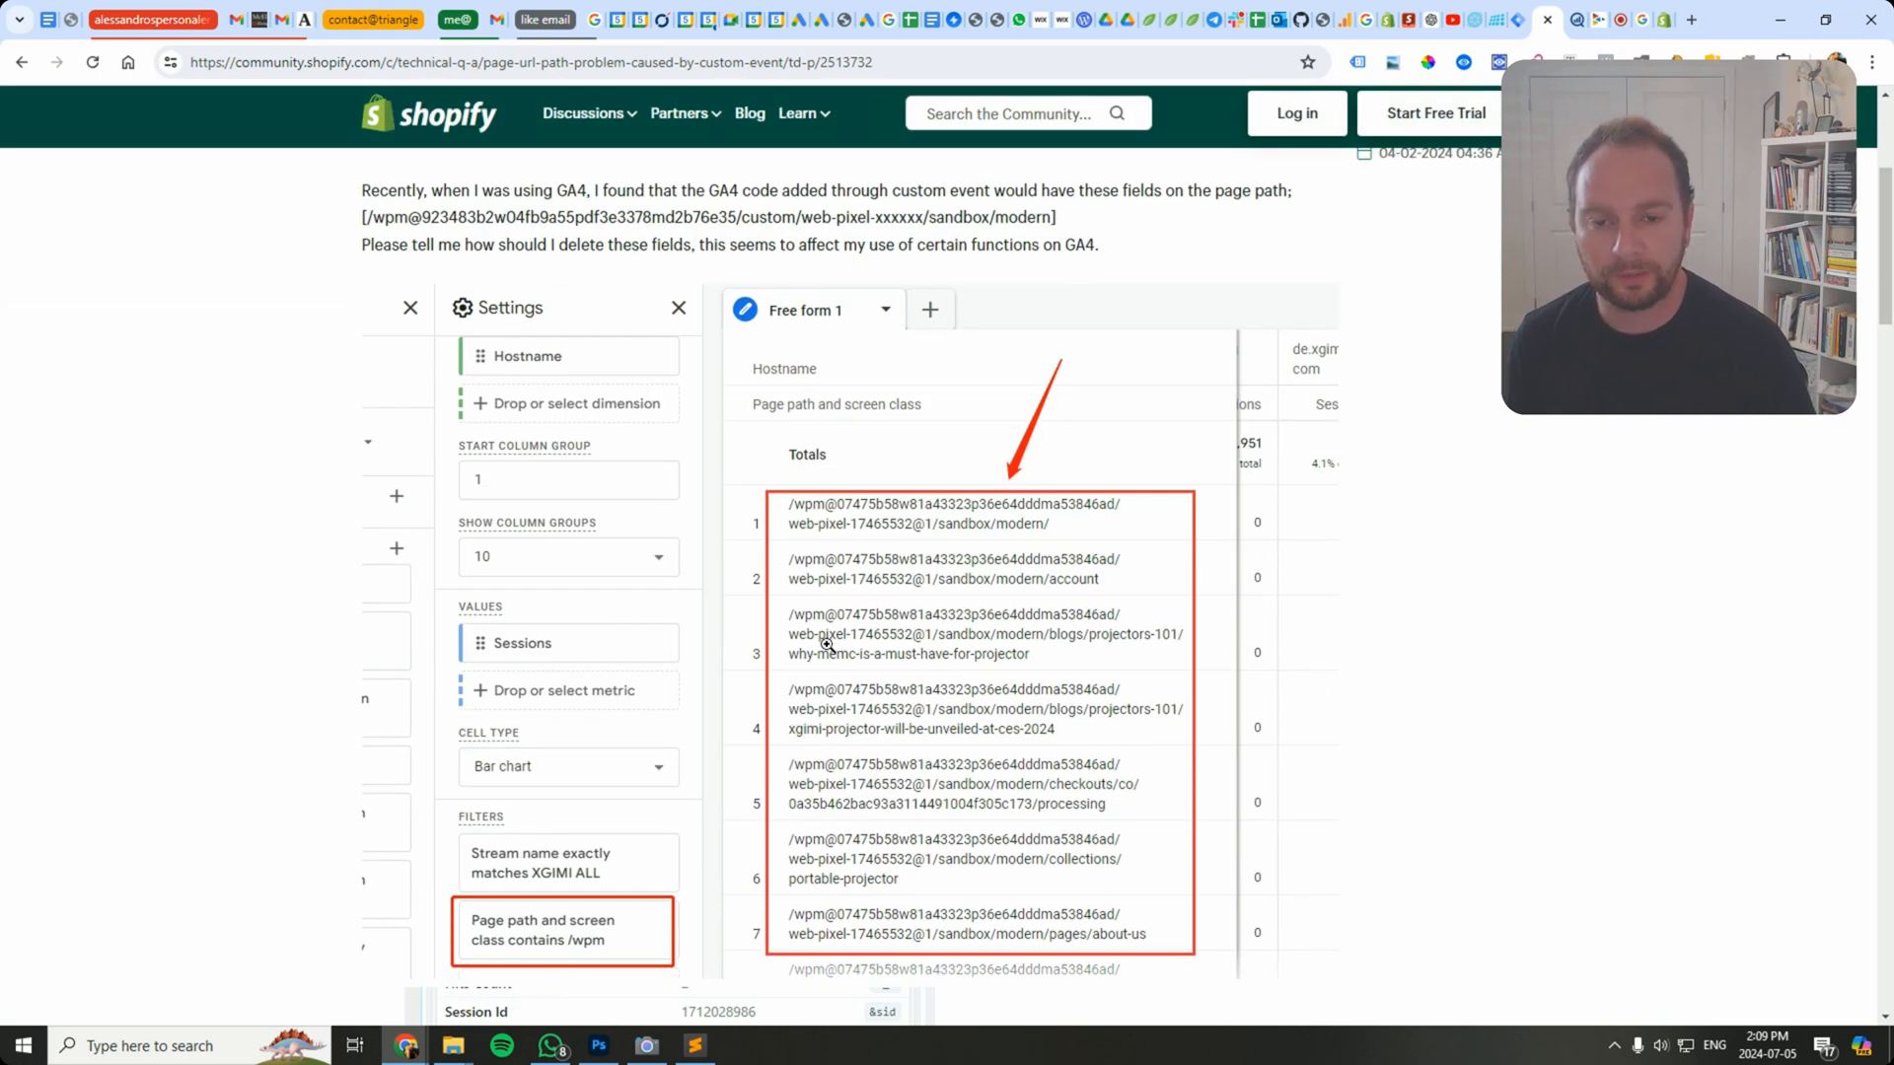
mouse_move(923, 911)
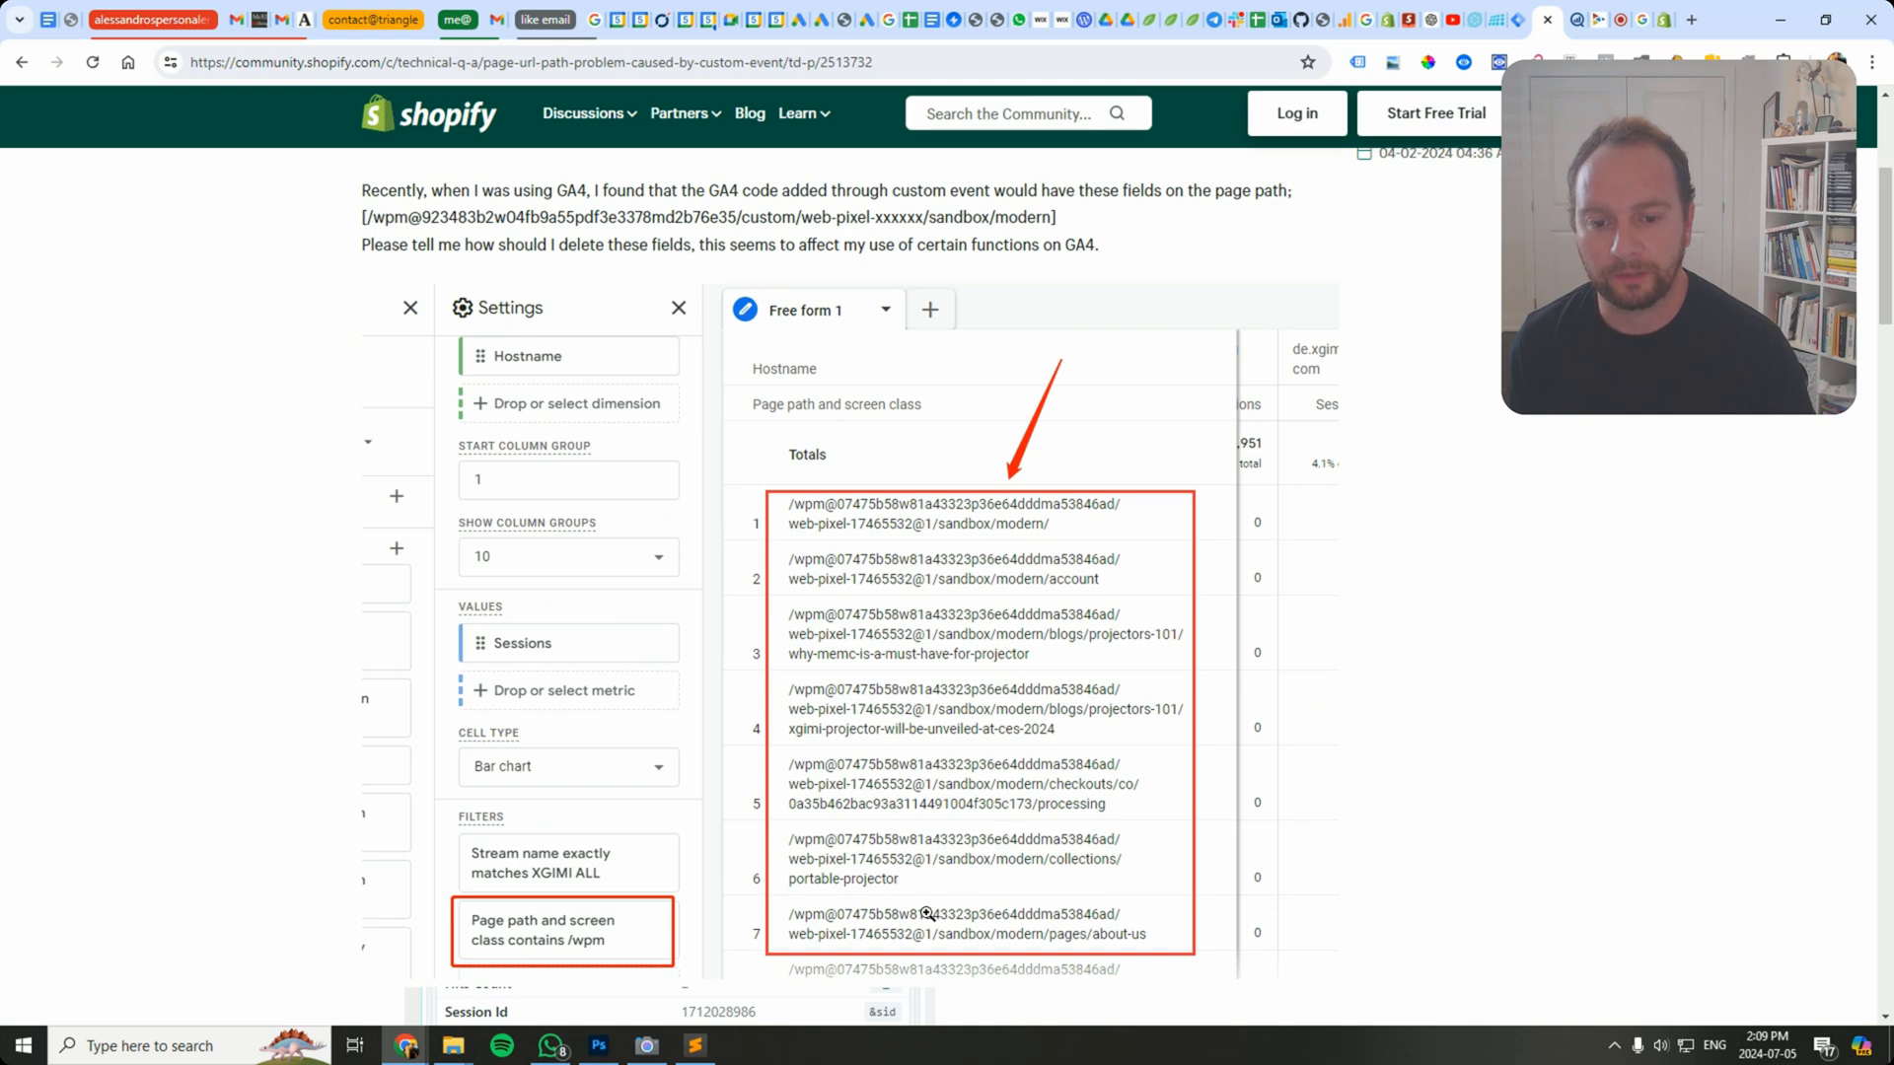
mouse_move(929, 933)
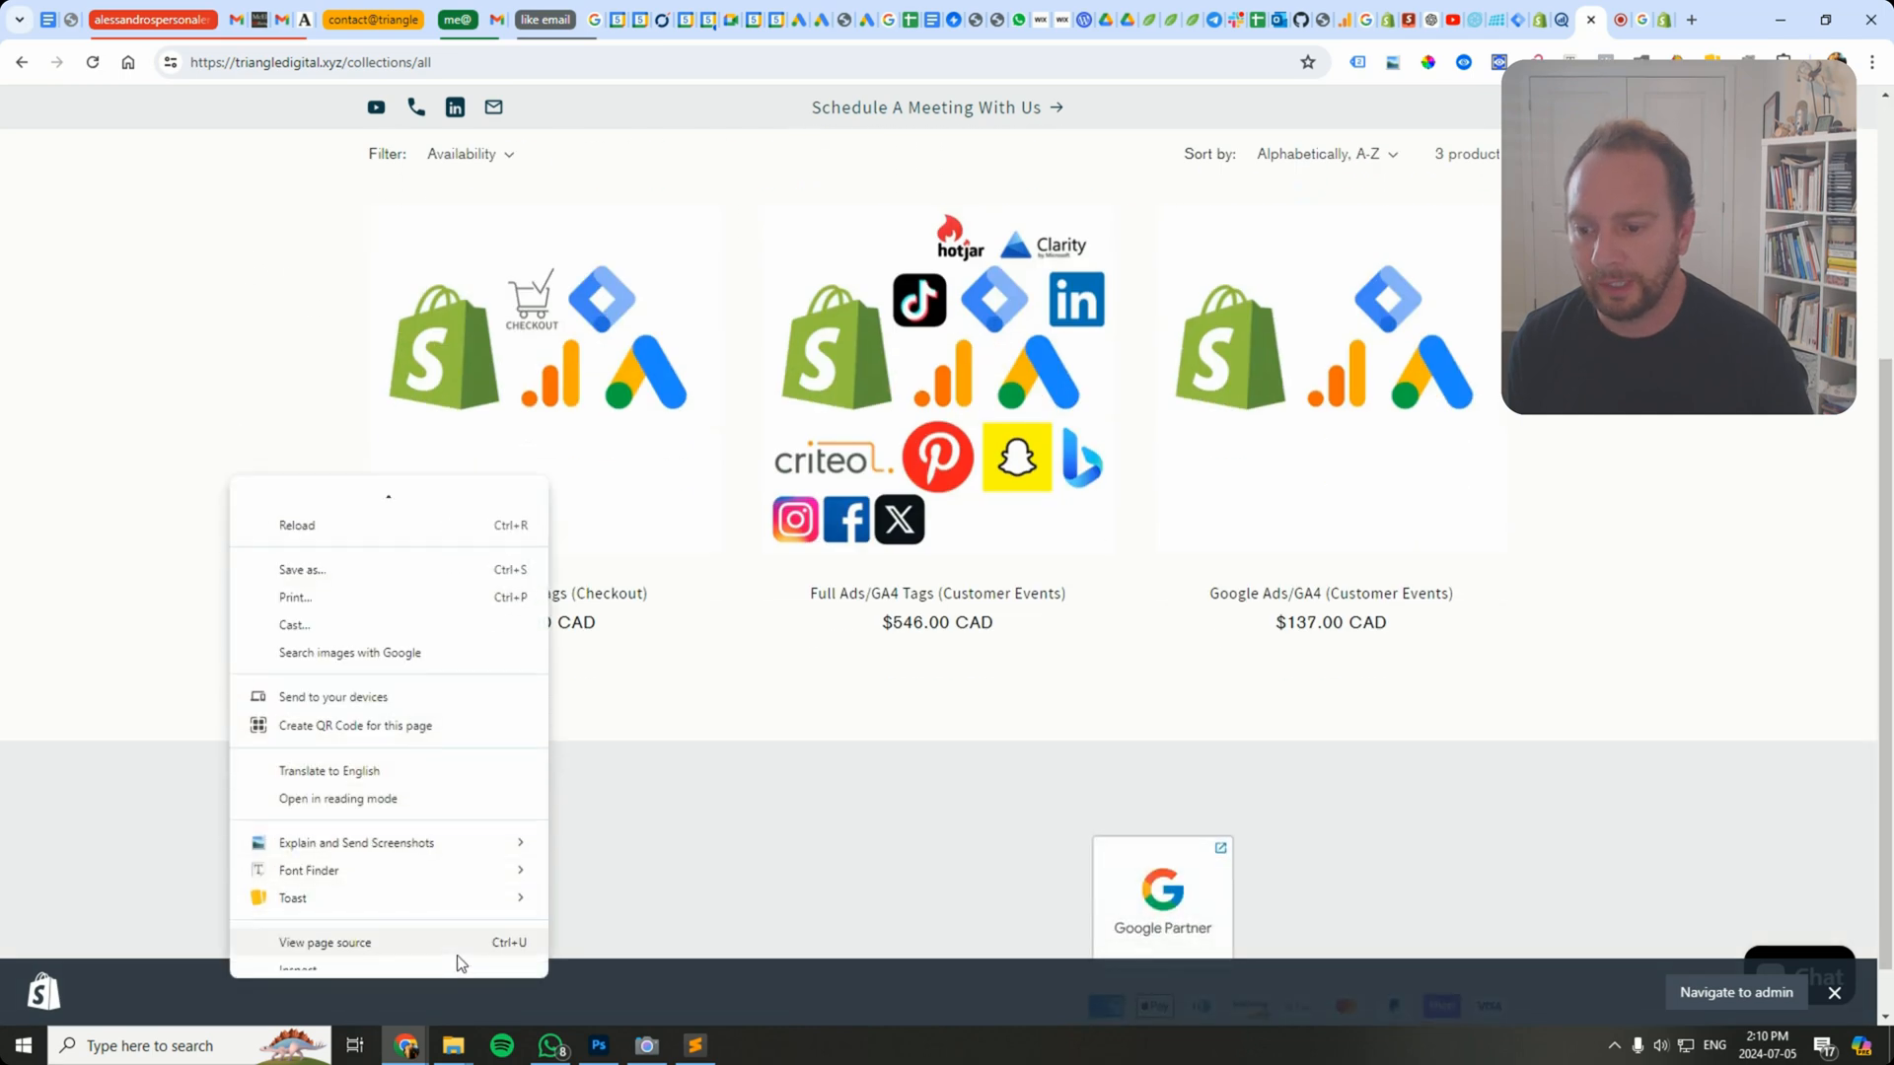
Step: Inspect the store page, view the console's logged page_viewed and view_item_list events, then return to Tag Manager
left_click(300, 967)
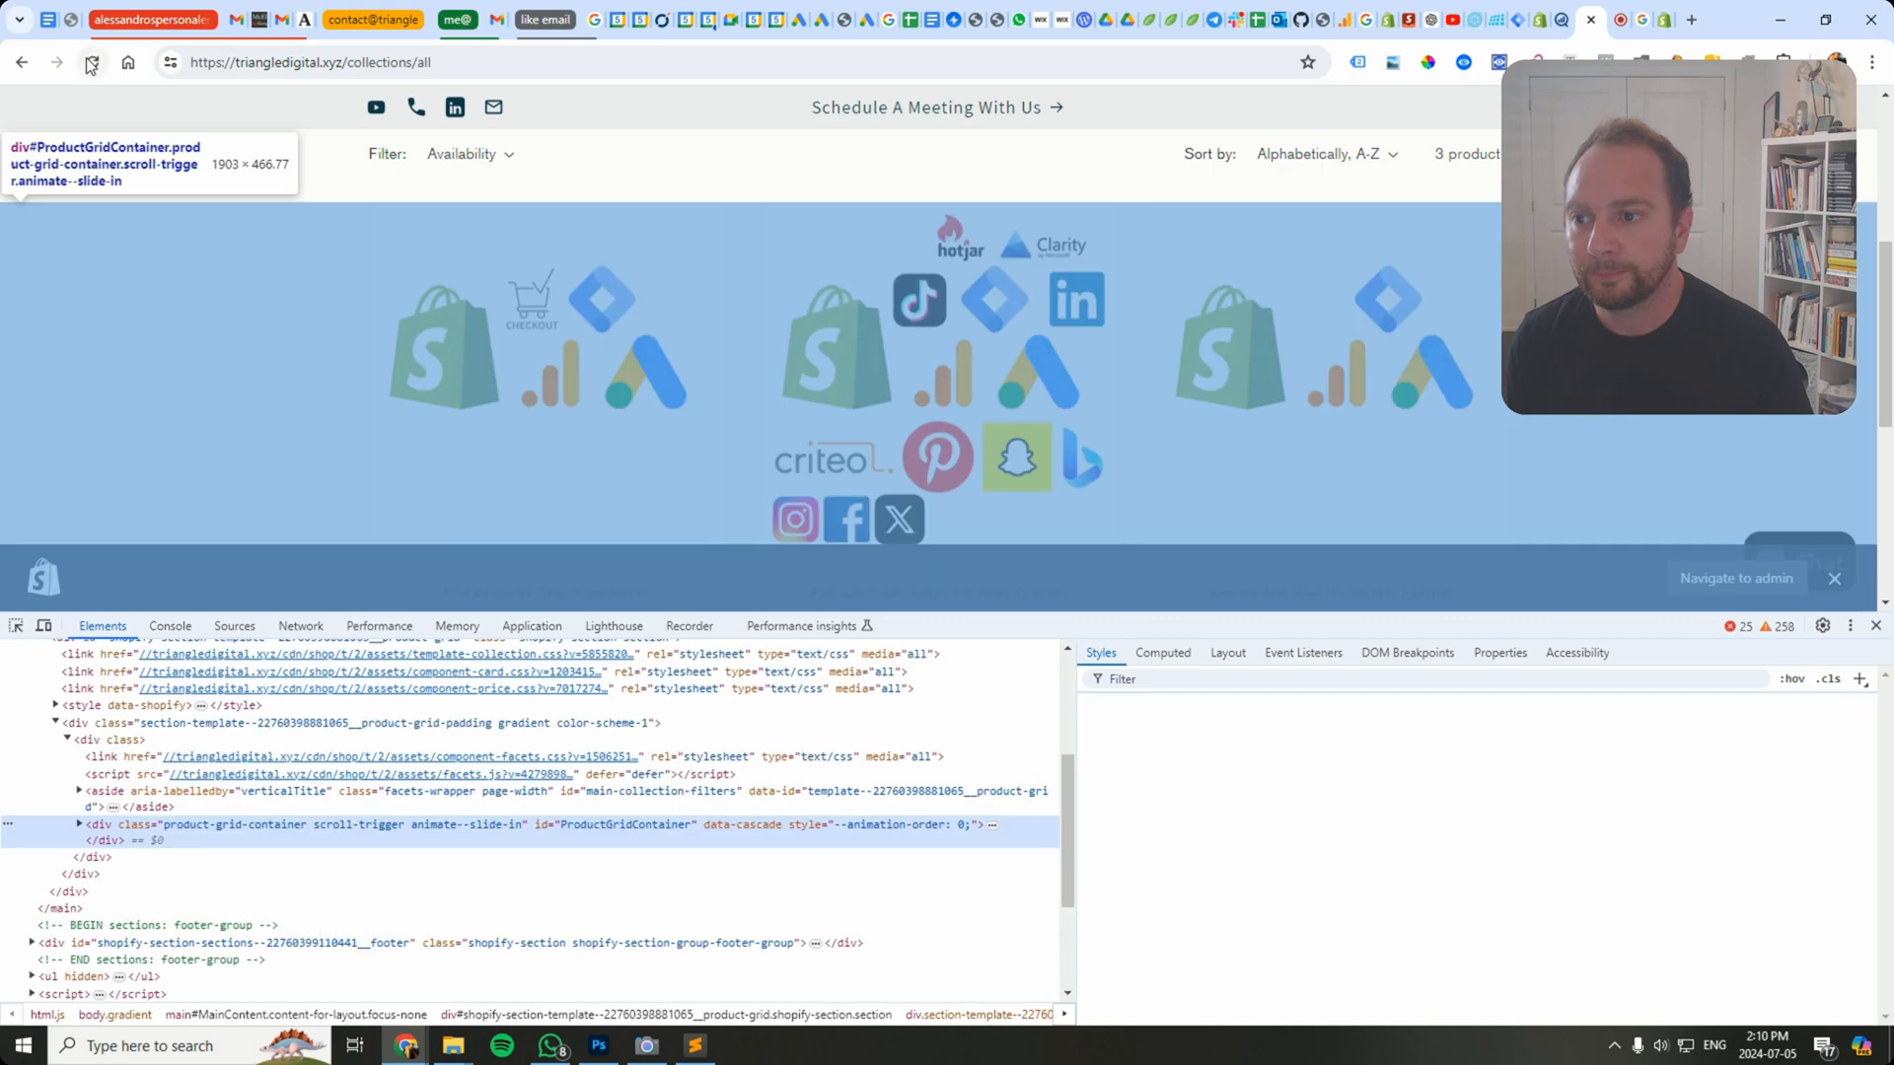
left_click(170, 625)
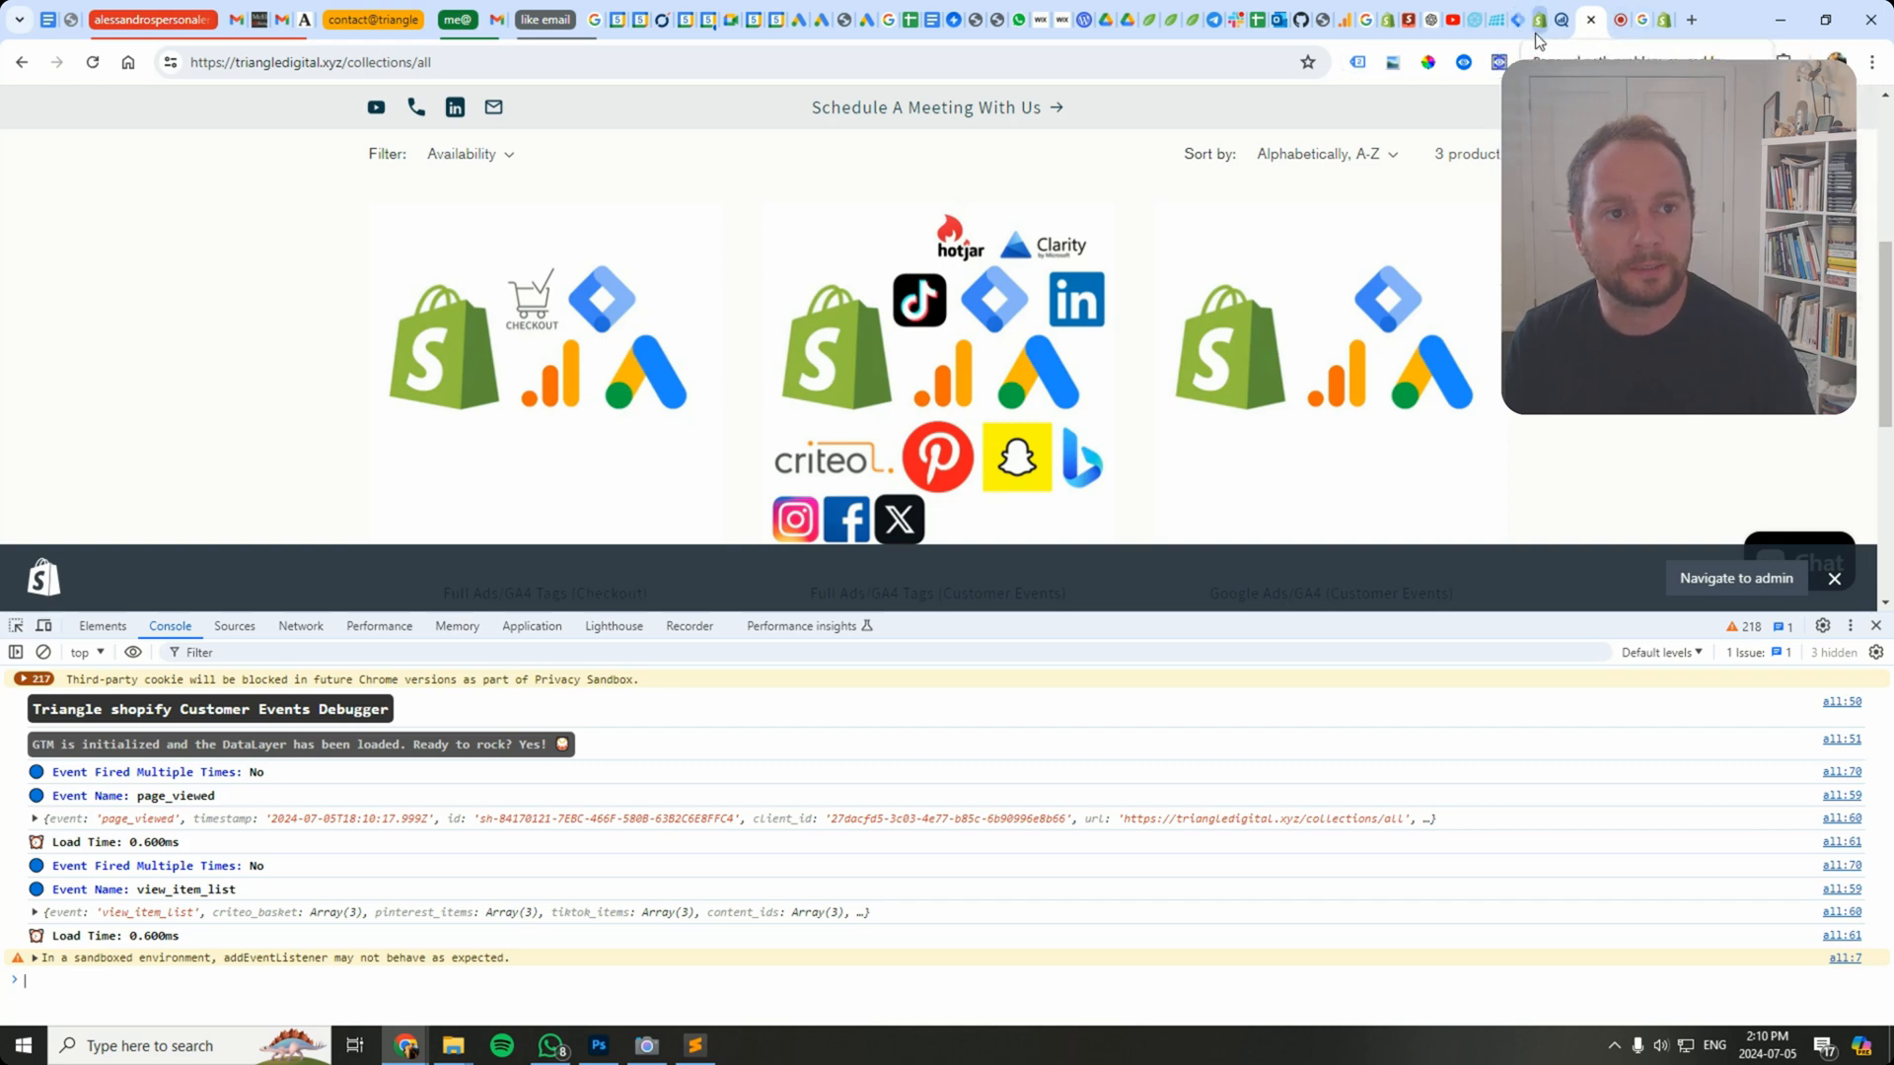
left_click(1505, 20)
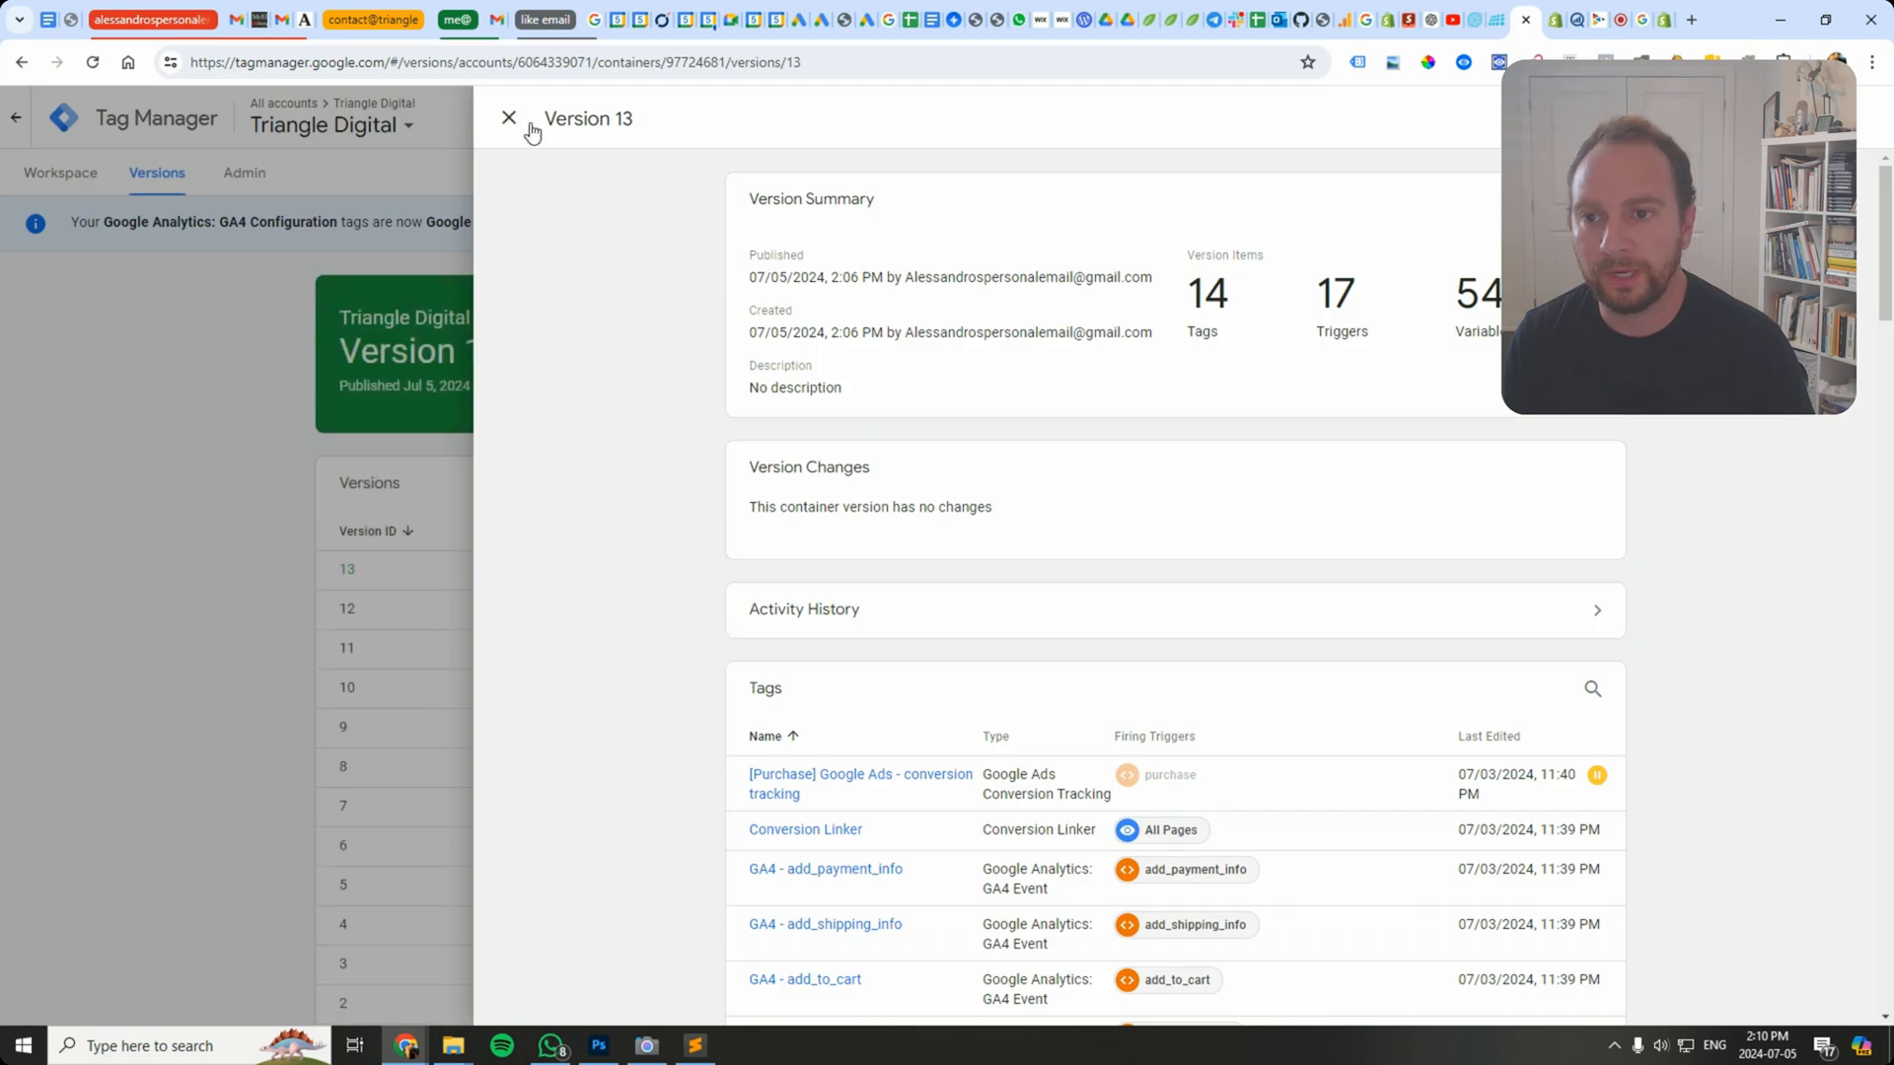
Step: Close the Version 13 summary and review the GA4 - page_view tag's page_location {{url}} parameter and page_viewed trigger
left_click(509, 118)
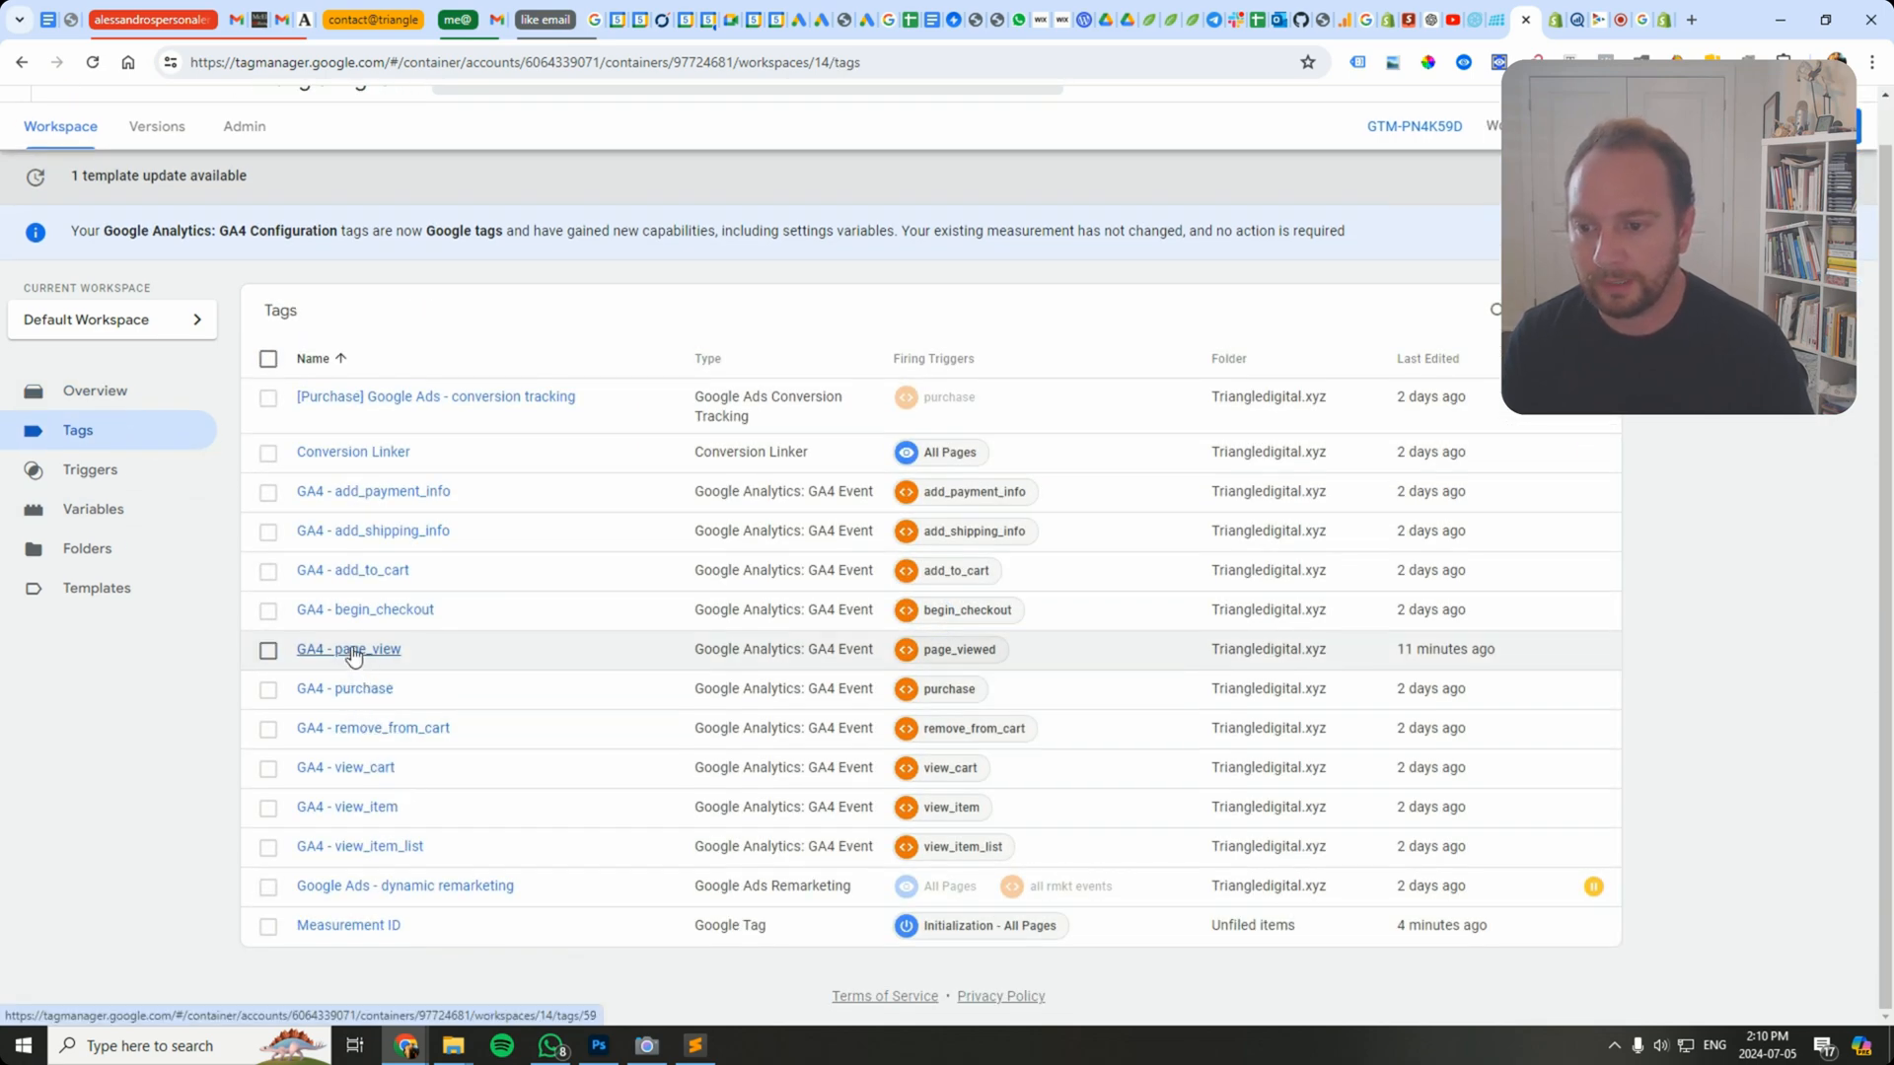
left_click(347, 649)
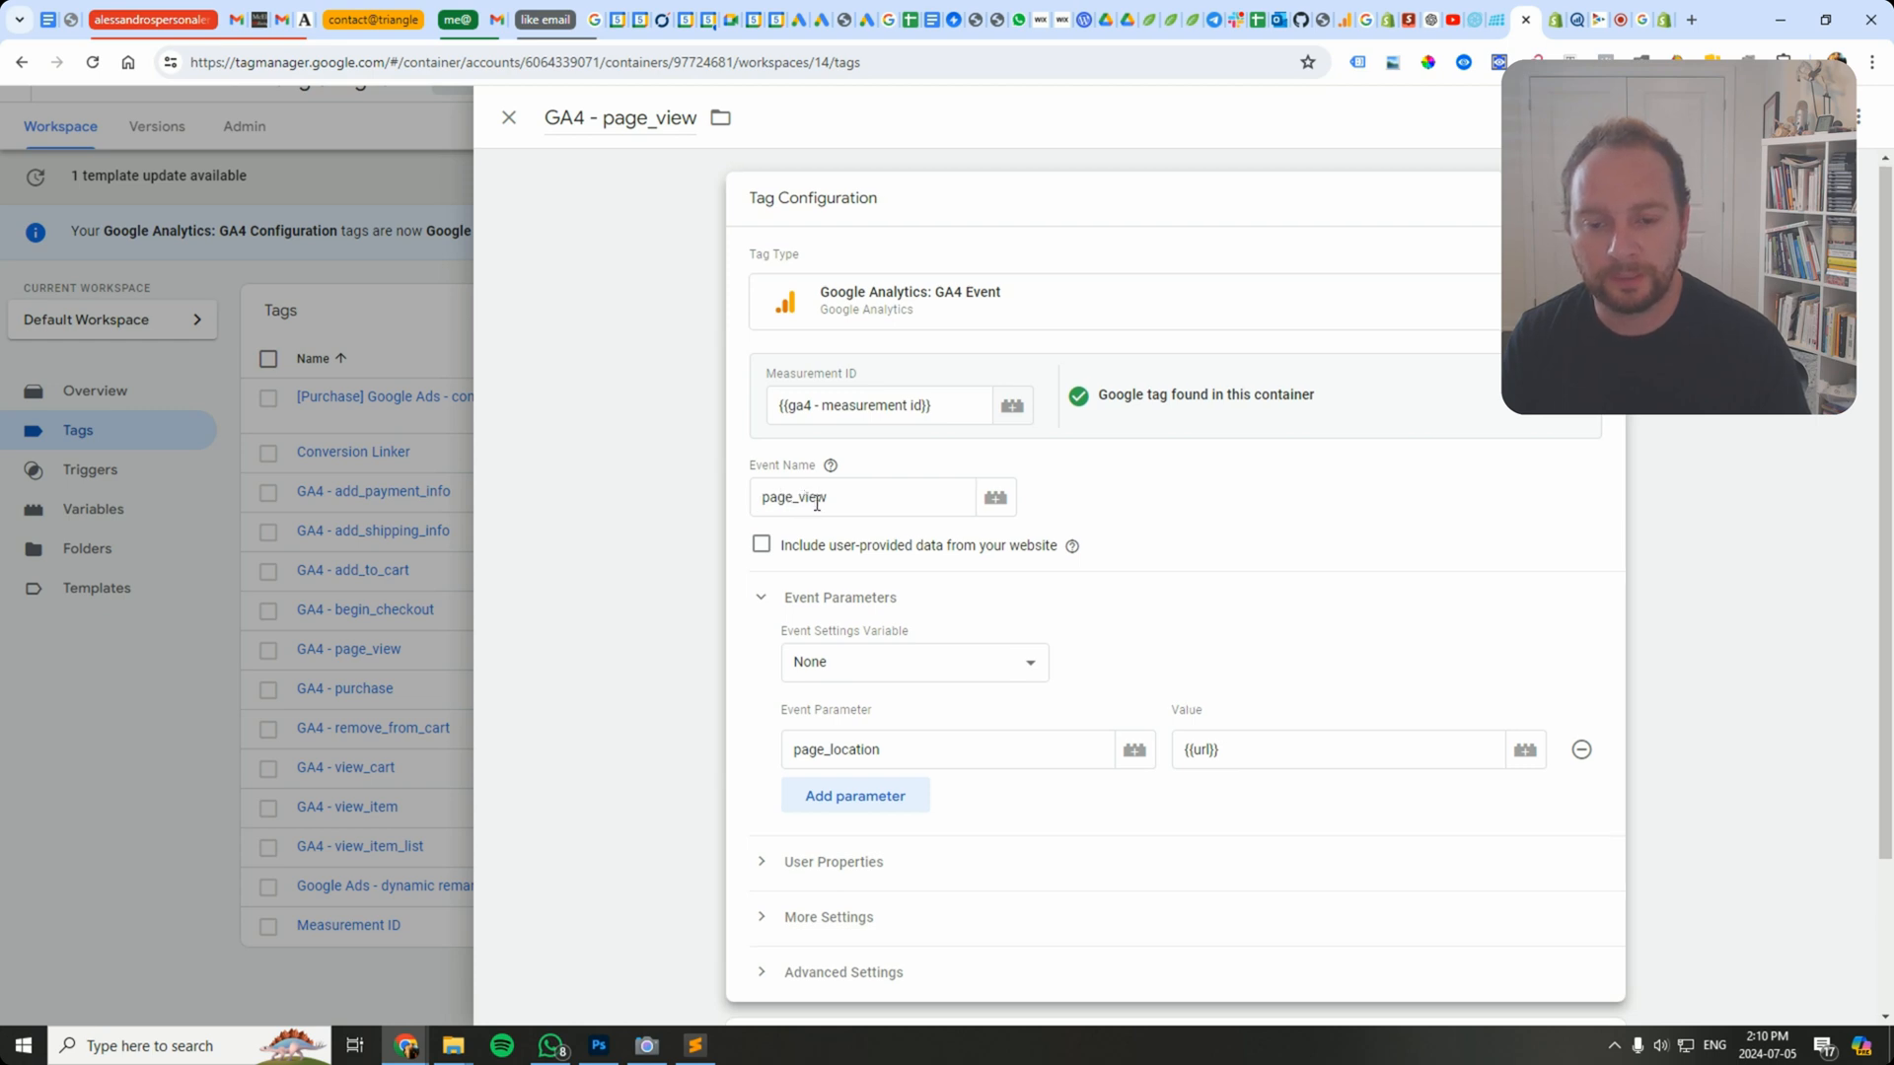
scroll("down", 3)
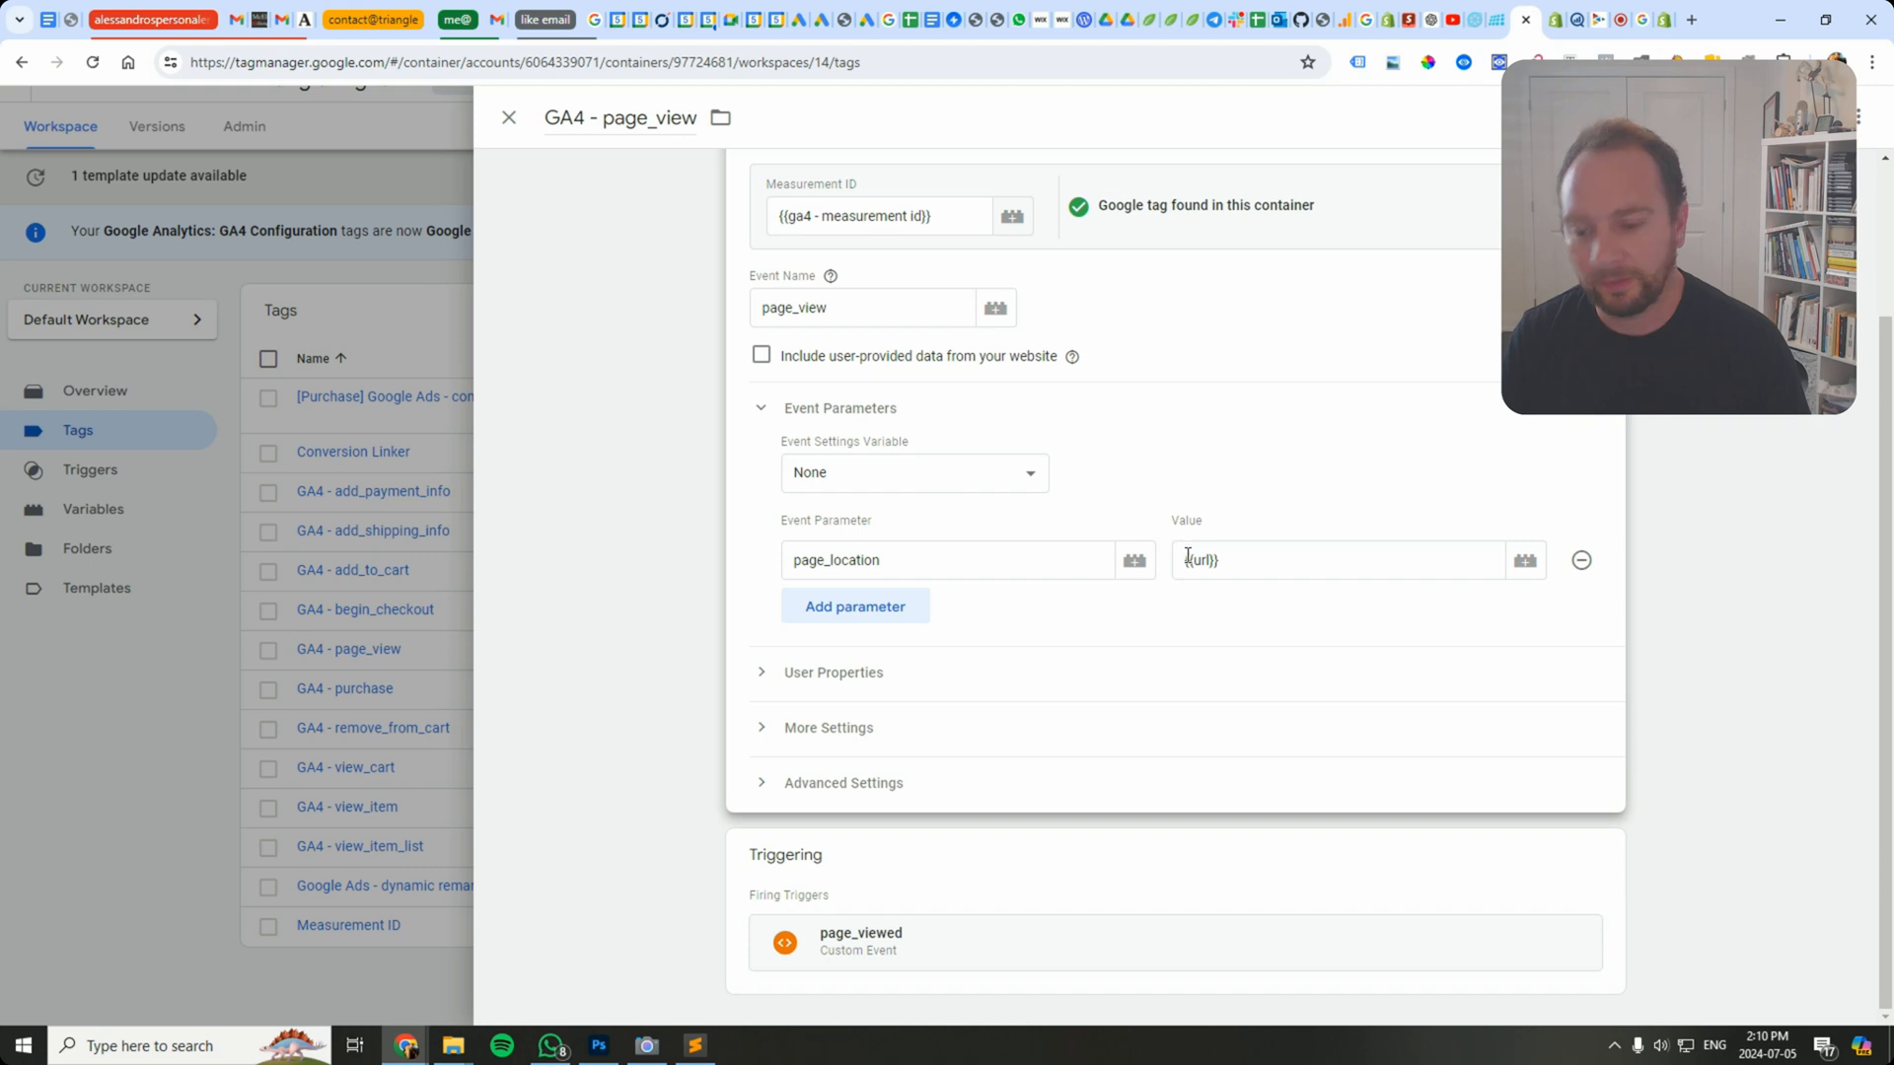
mouse_move(1191, 540)
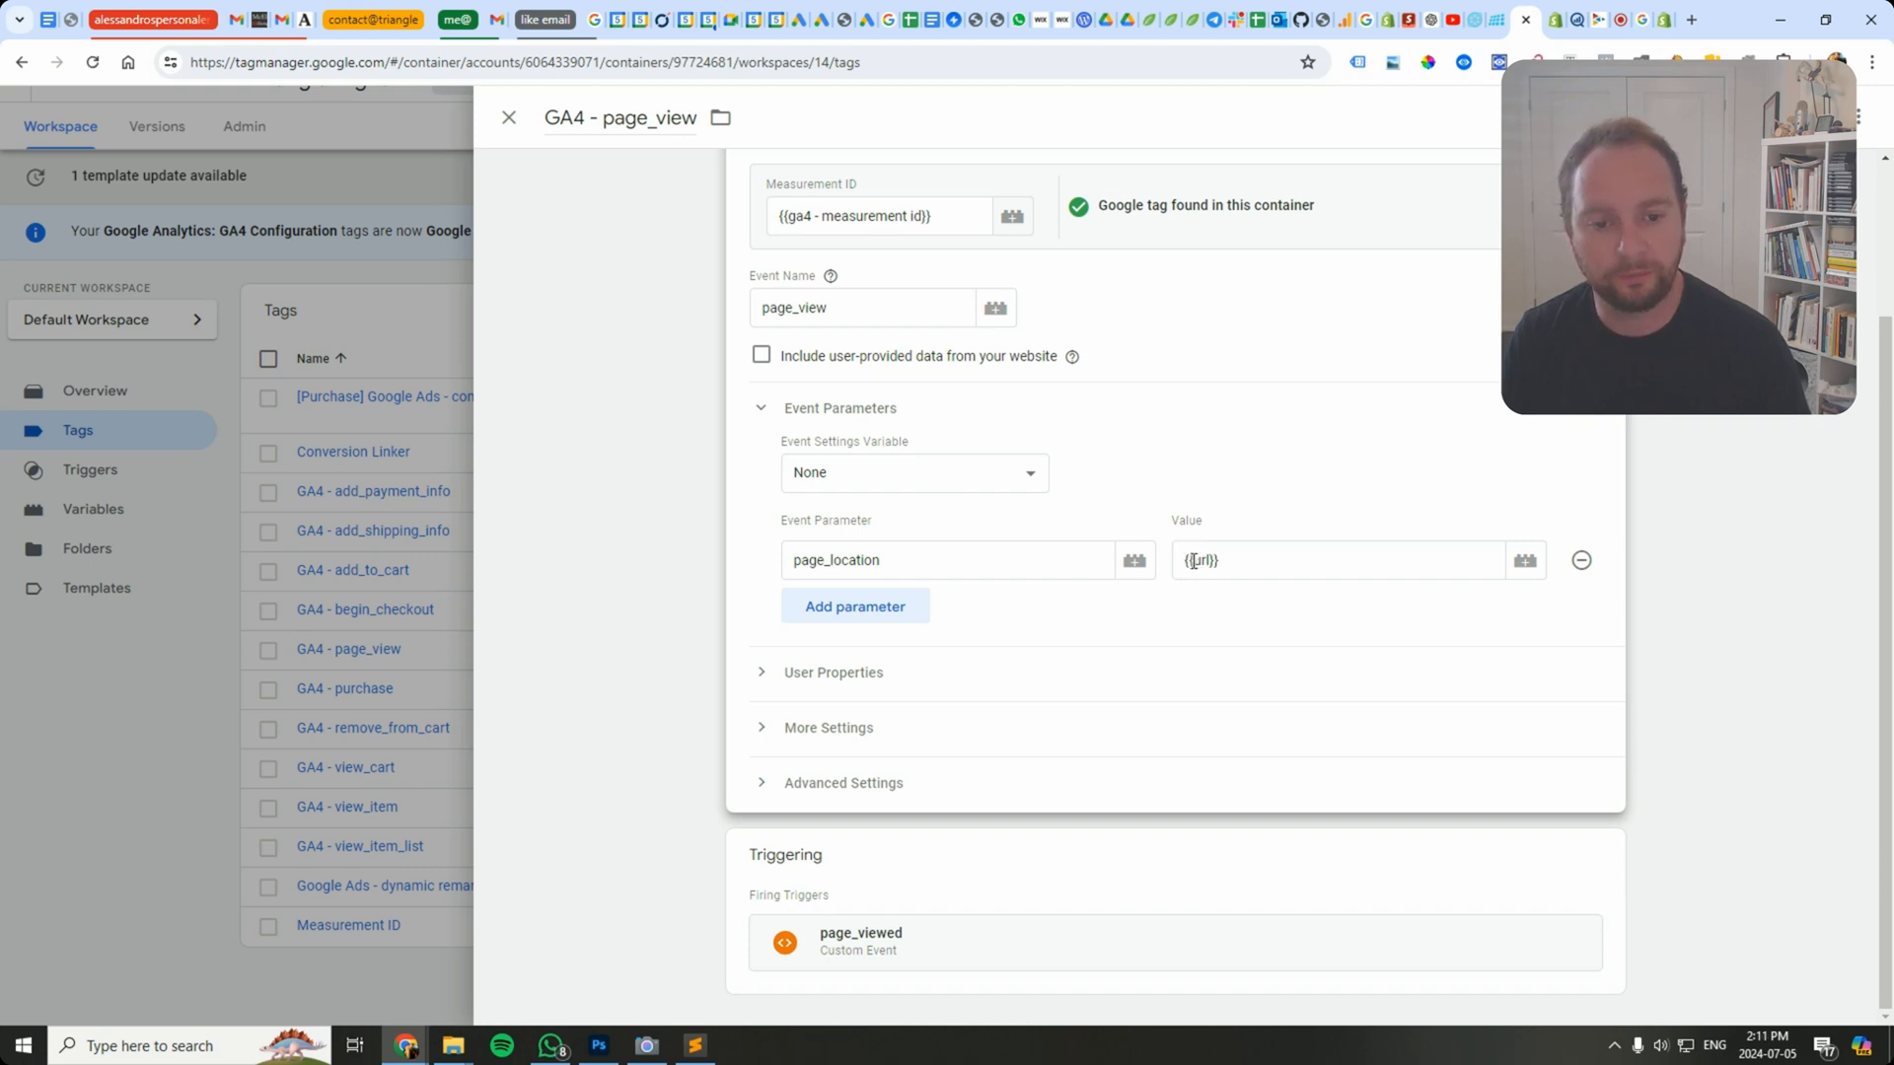
left_click(1578, 20)
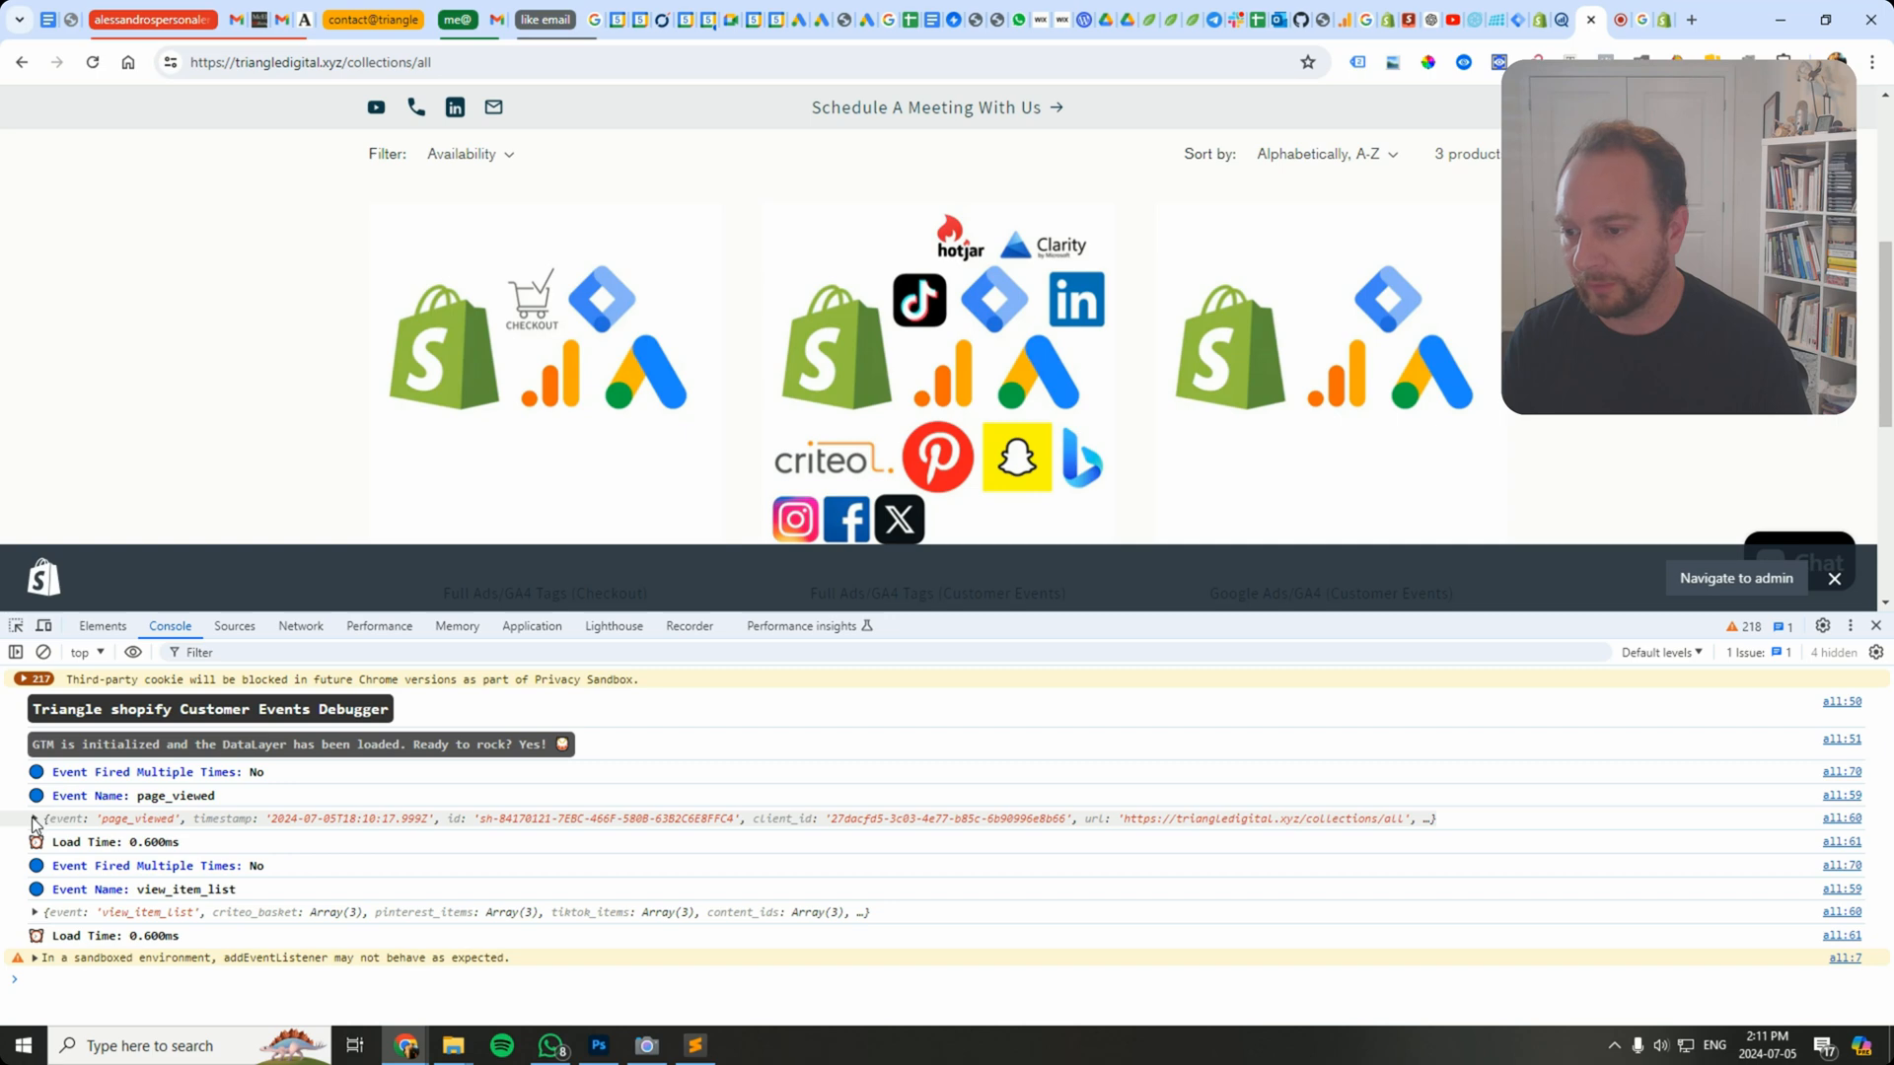
Step: Expand the logged page_viewed event to show page_title and url, and copy the page_title property
left_click(33, 819)
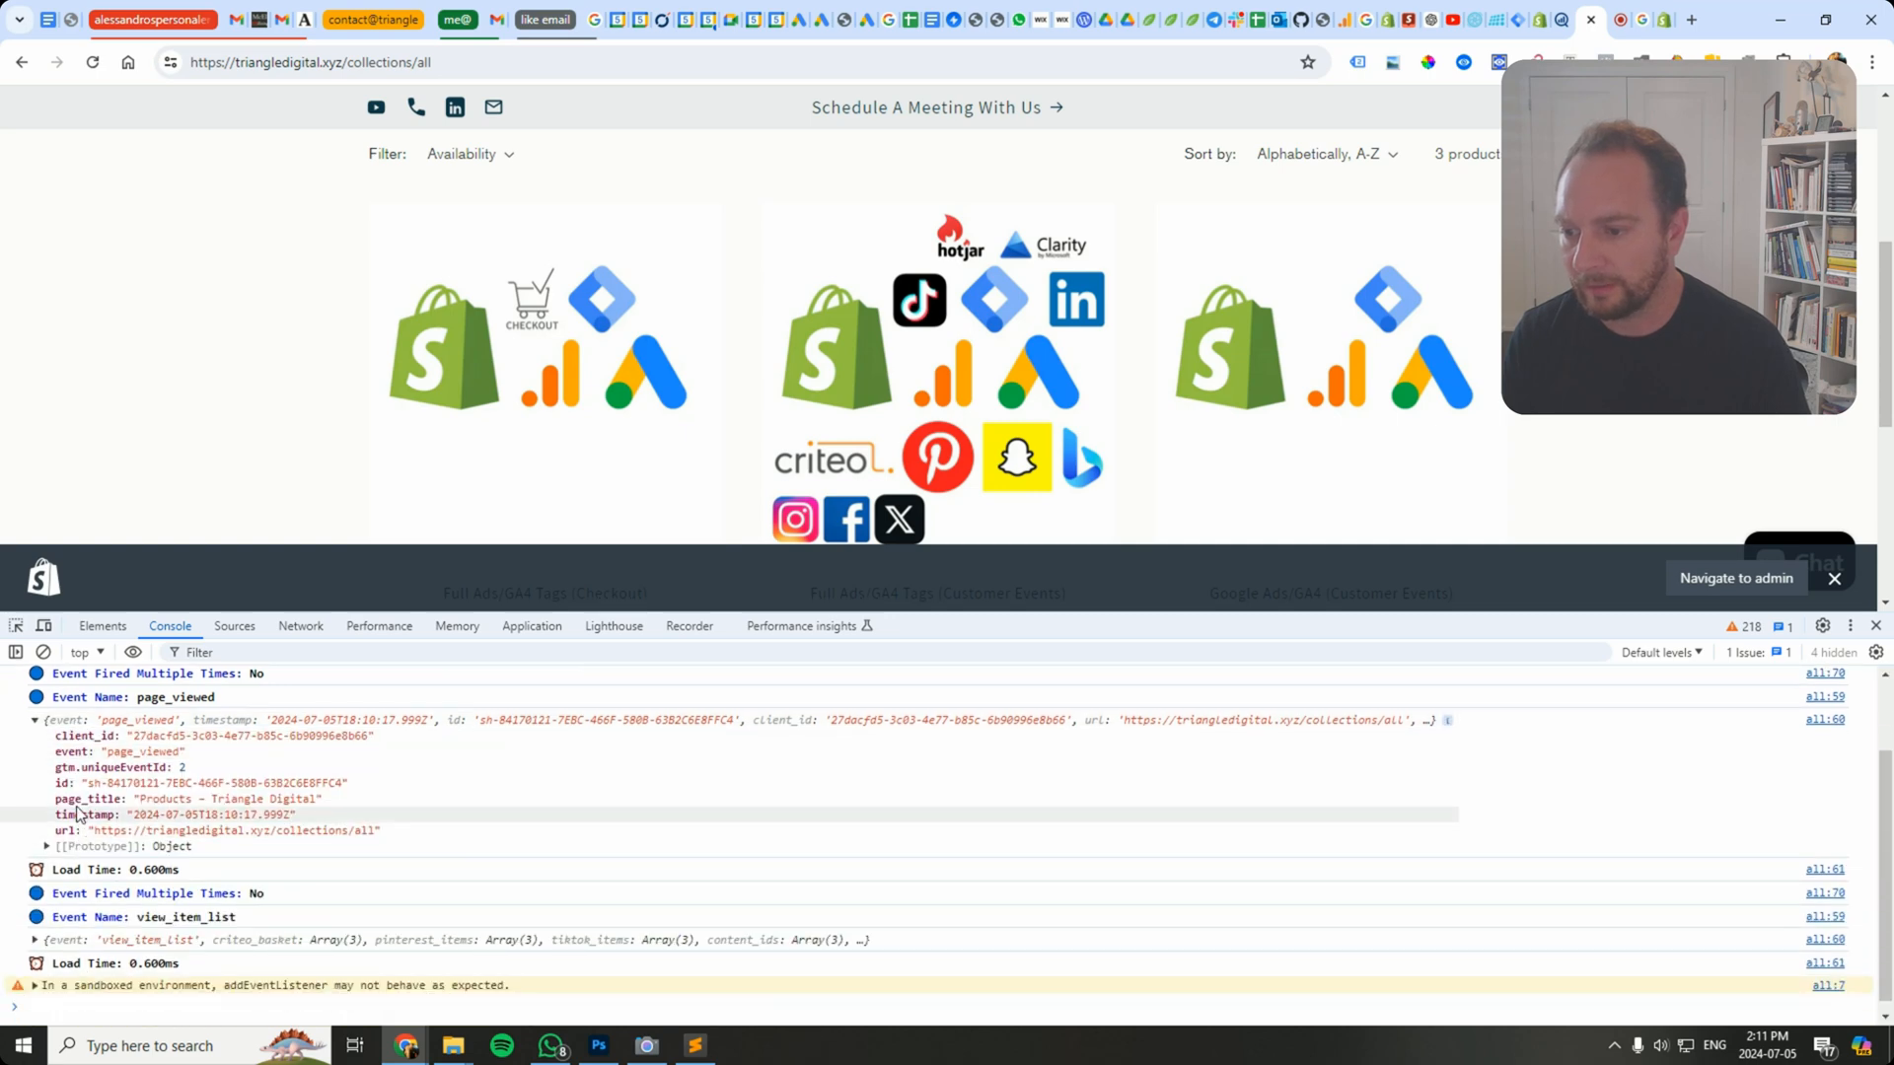
right_click(75, 813)
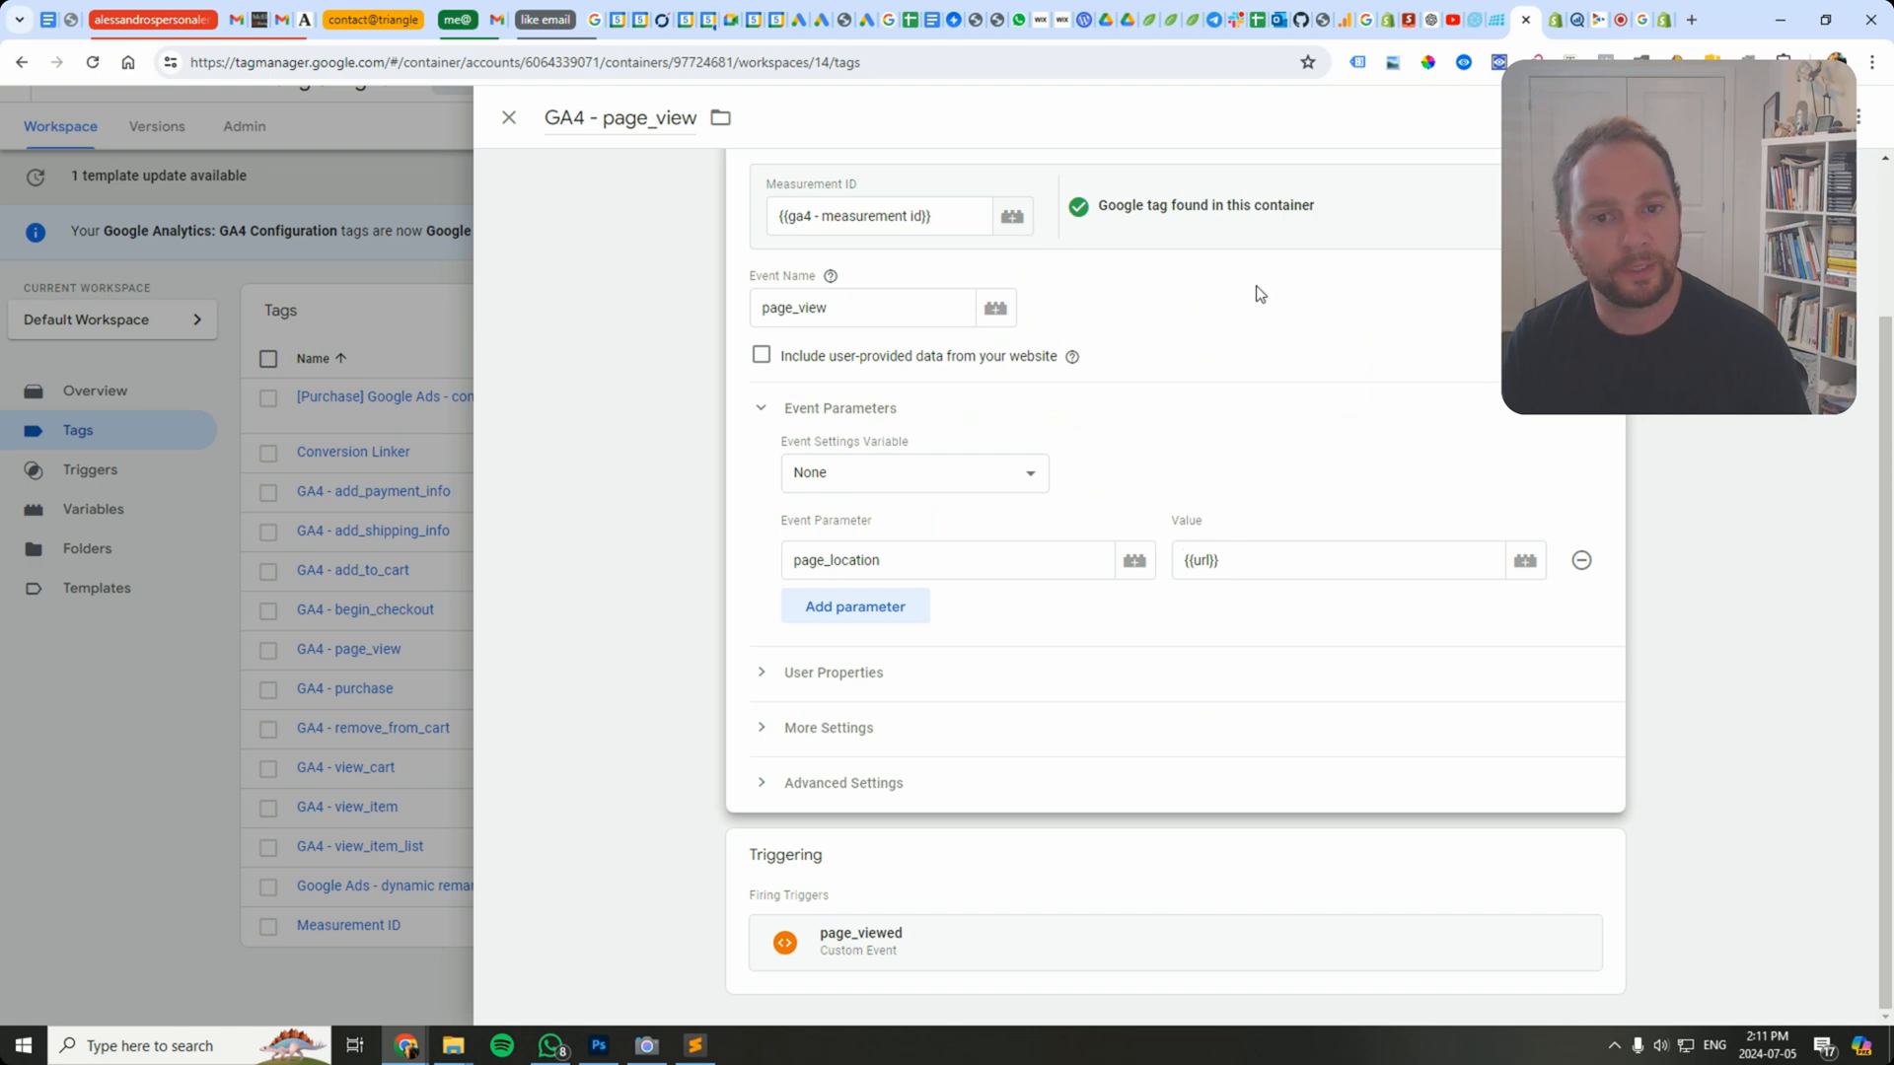
Step: Discard the unsaved GA4 - page_view edits and inspect its page_viewed Custom Event trigger
left_click(507, 116)
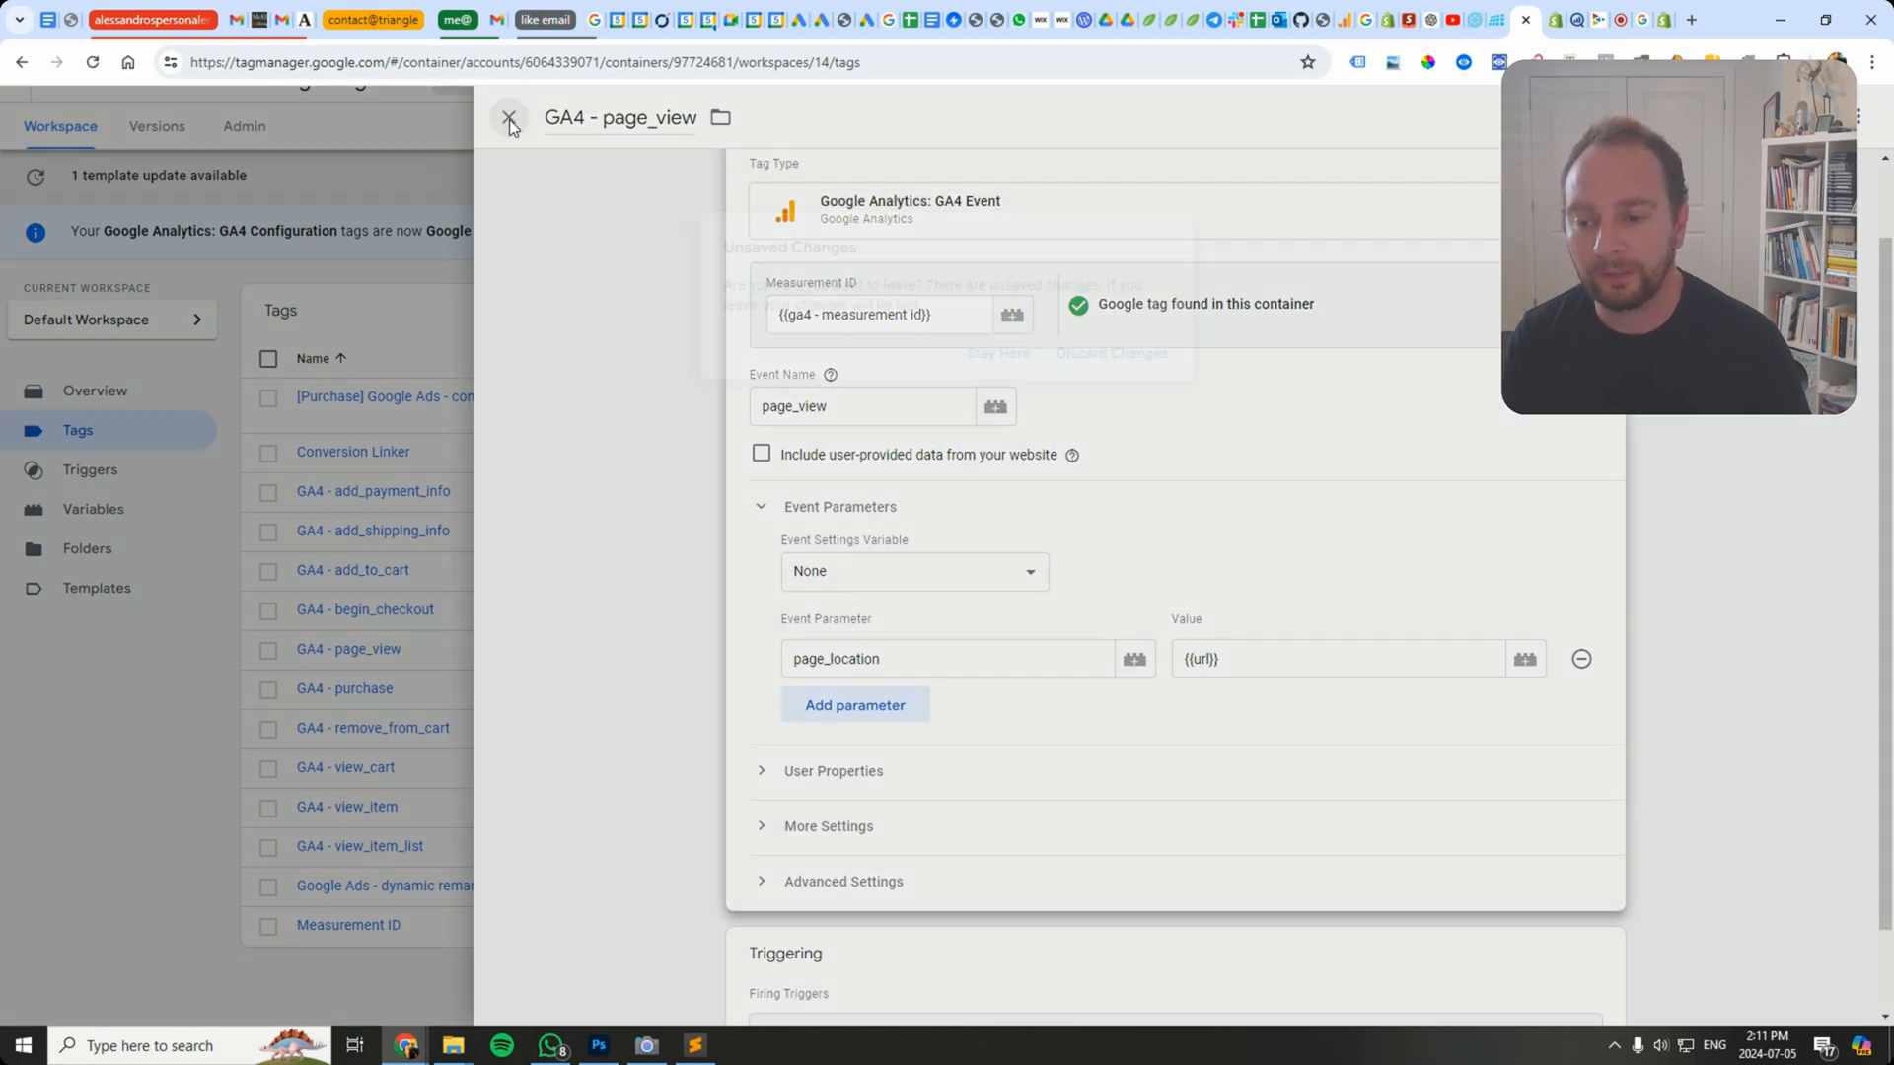
left_click(509, 116)
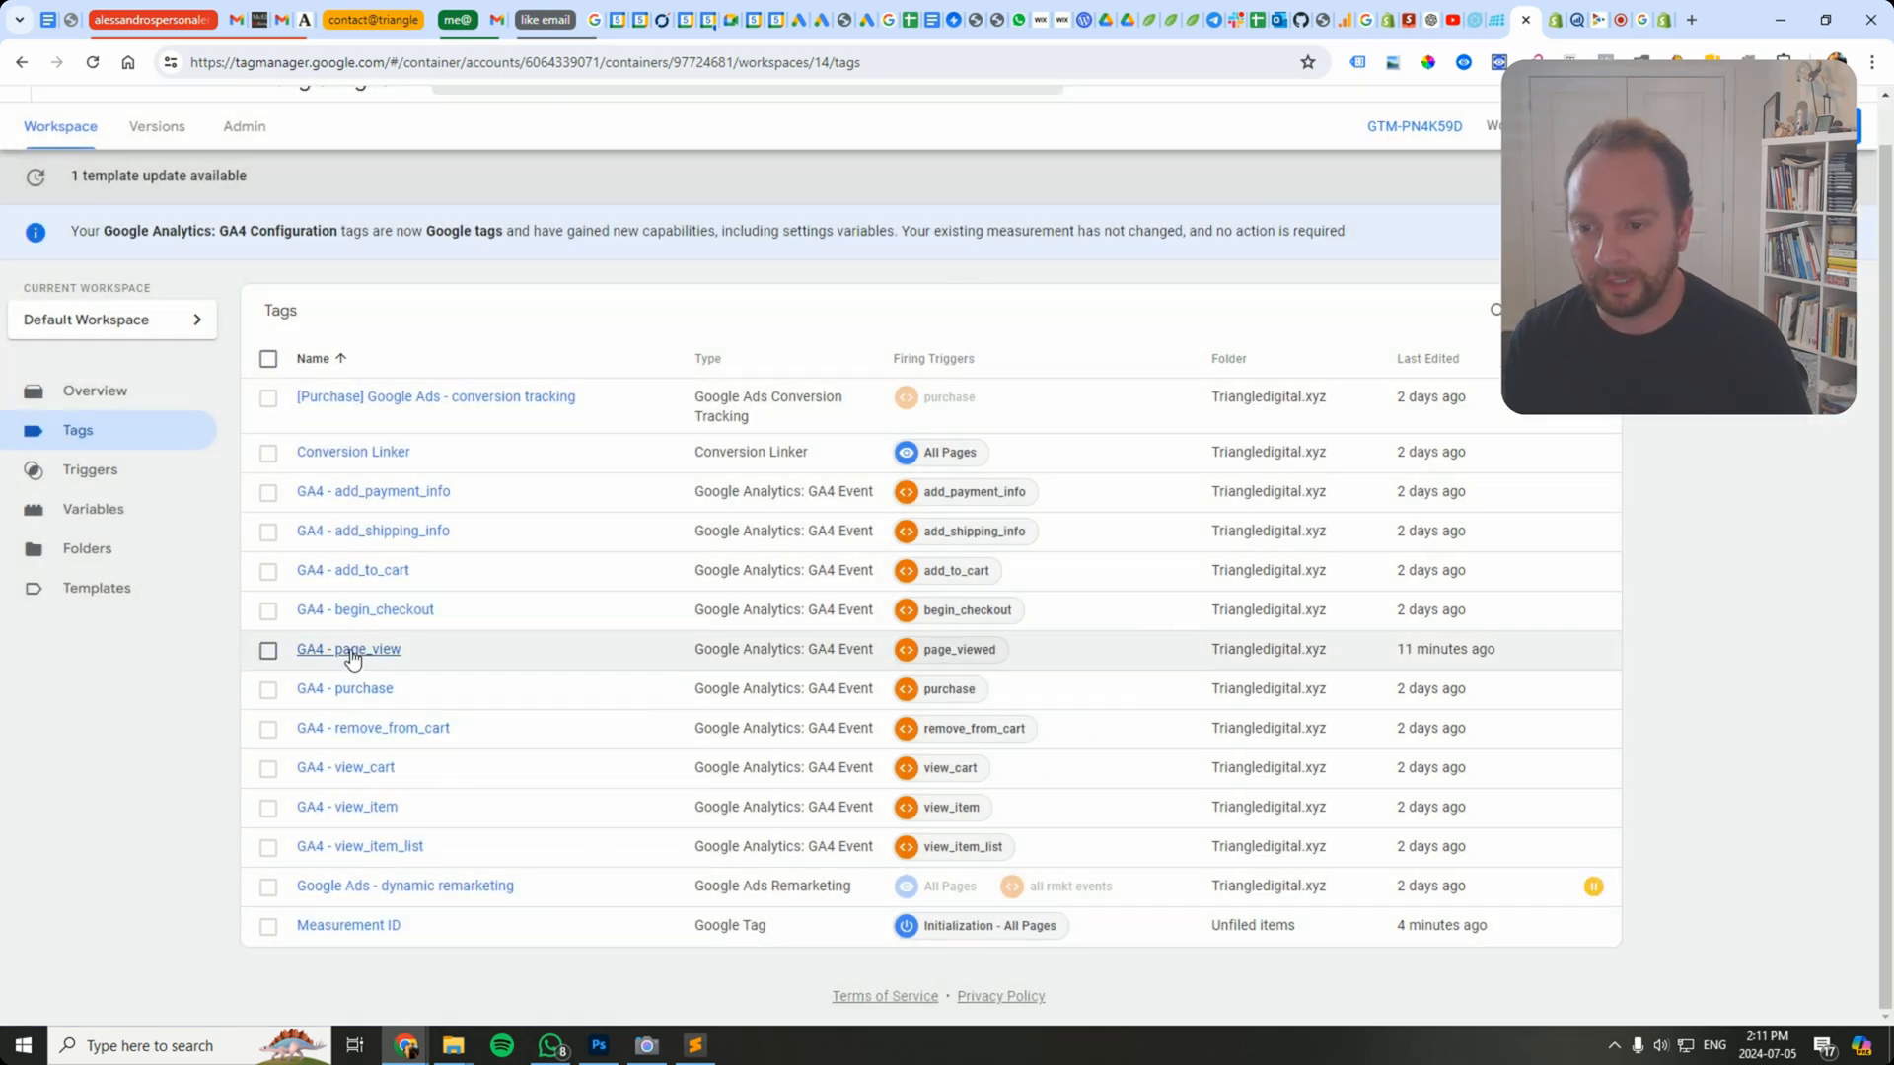
left_click(347, 649)
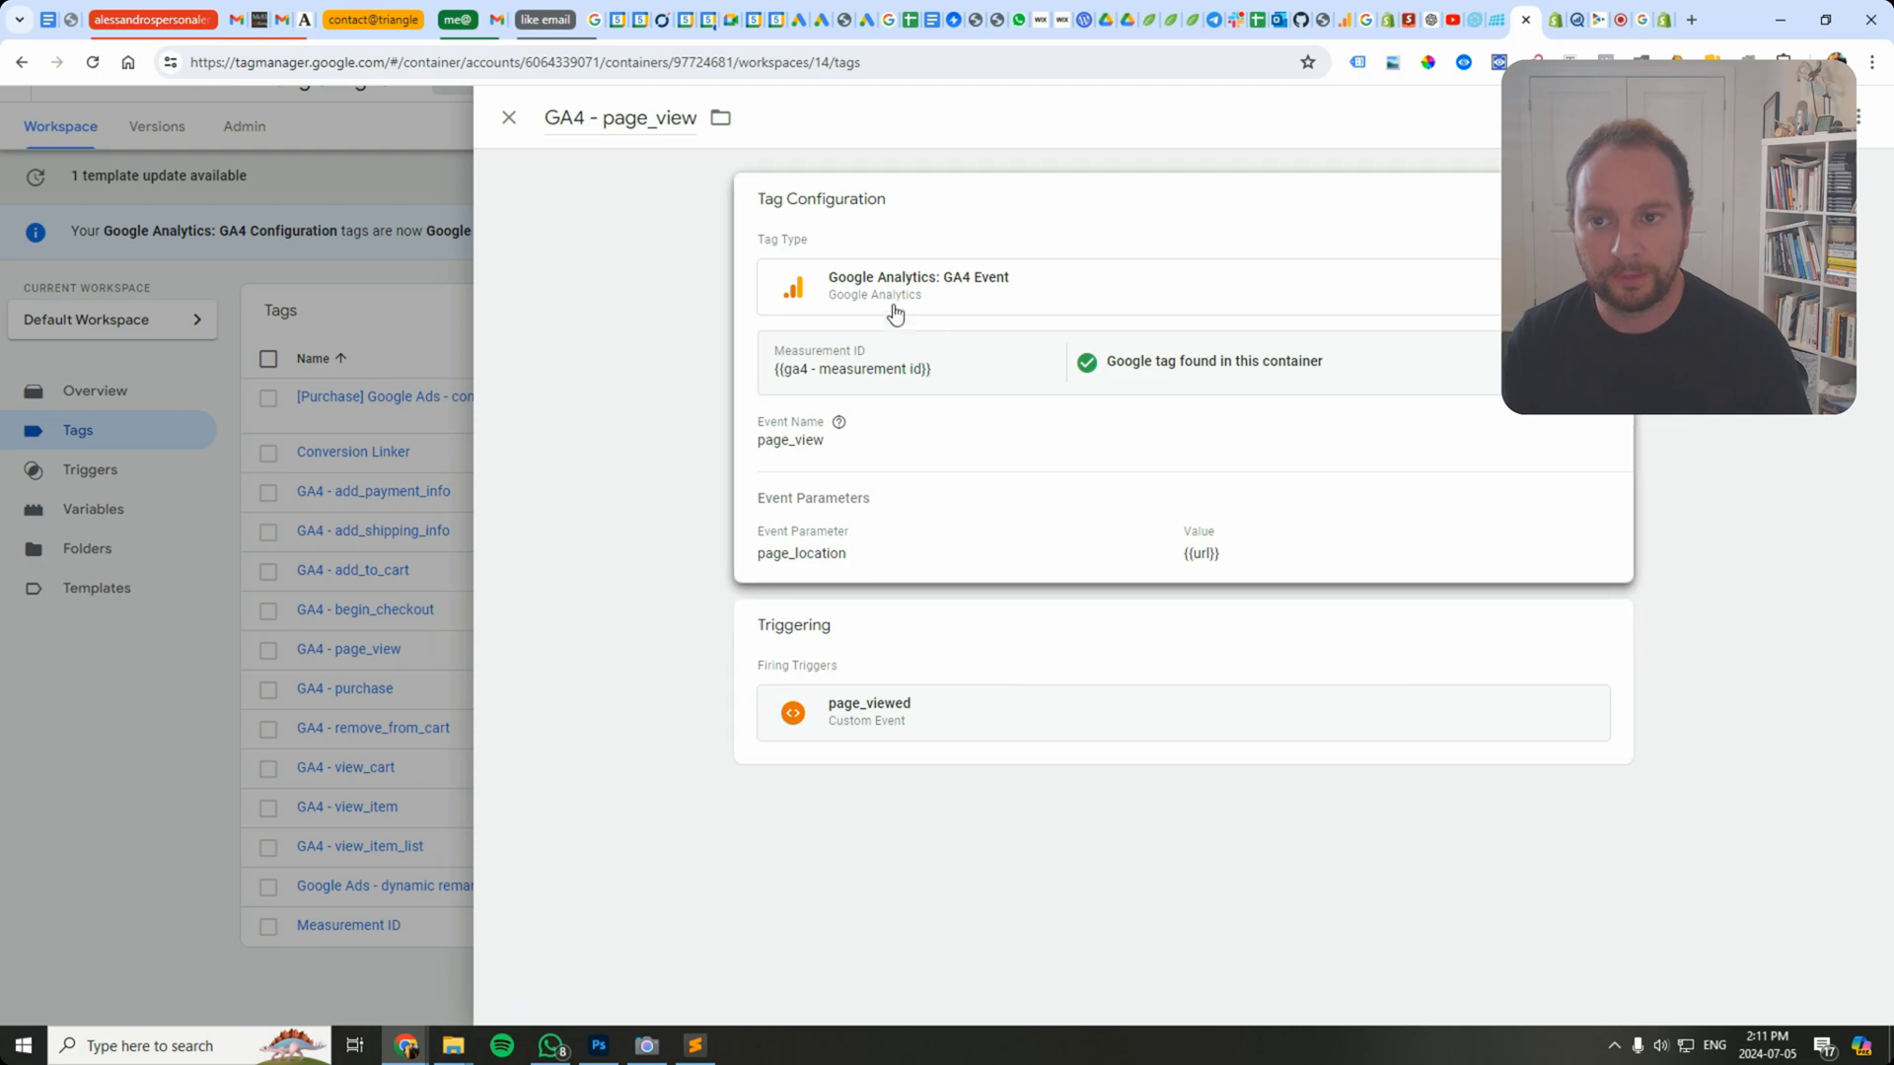
left_click(868, 712)
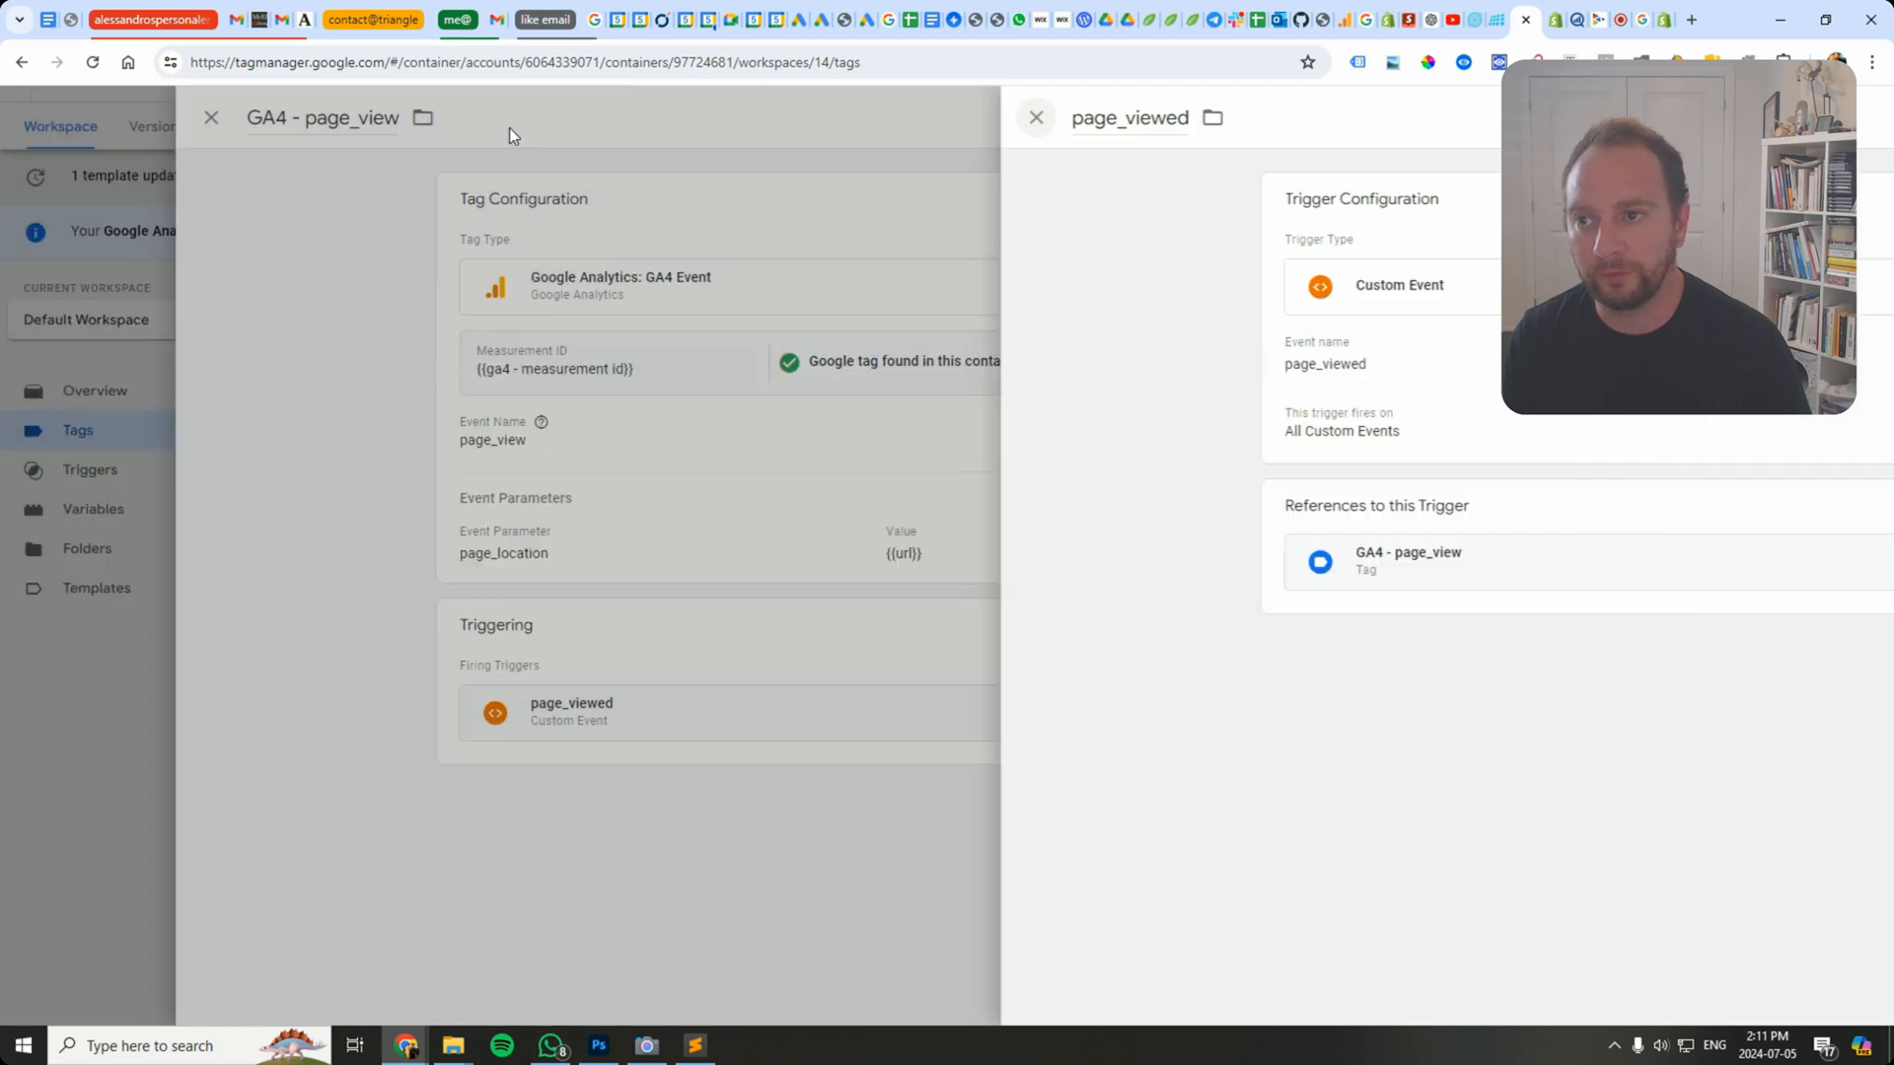
left_click(211, 116)
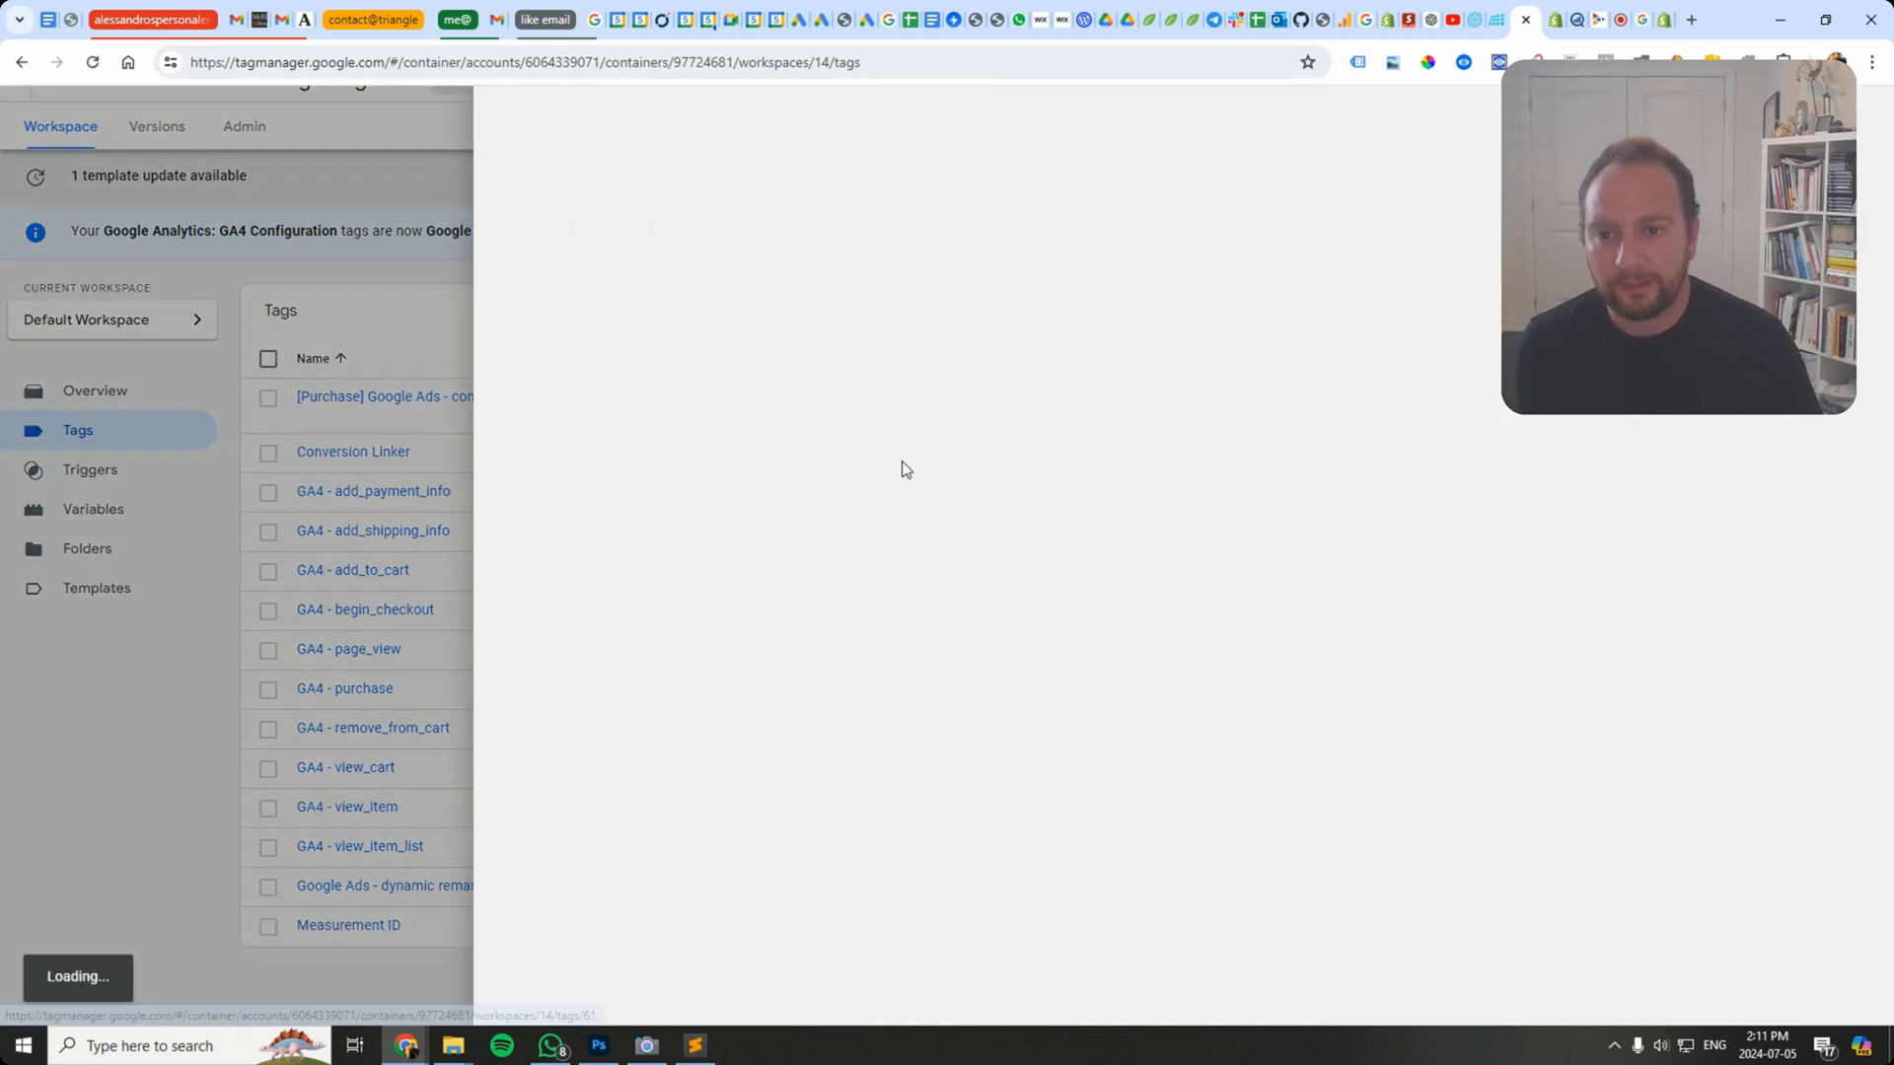
Step: Add a send_page_view configuration parameter set to false to the Measurement ID Google tag and save it
left_click(347, 923)
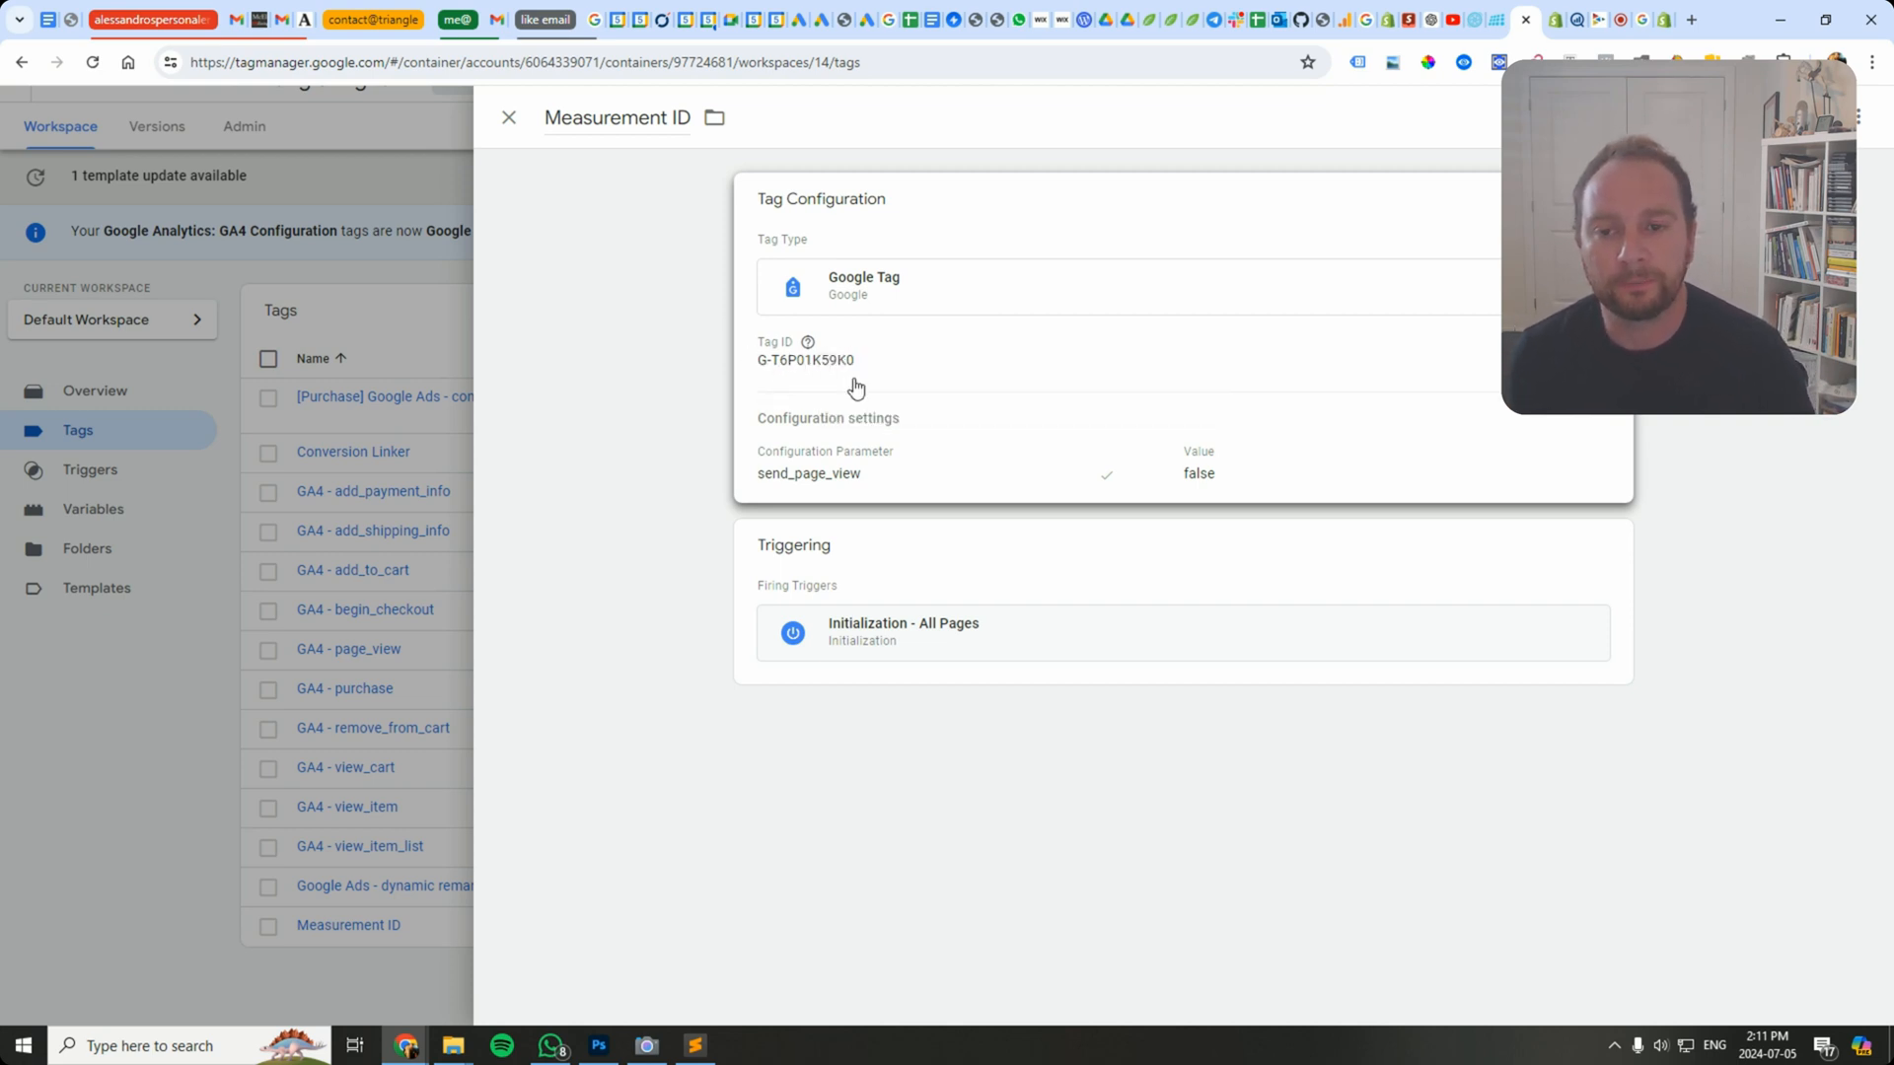
left_click(852, 418)
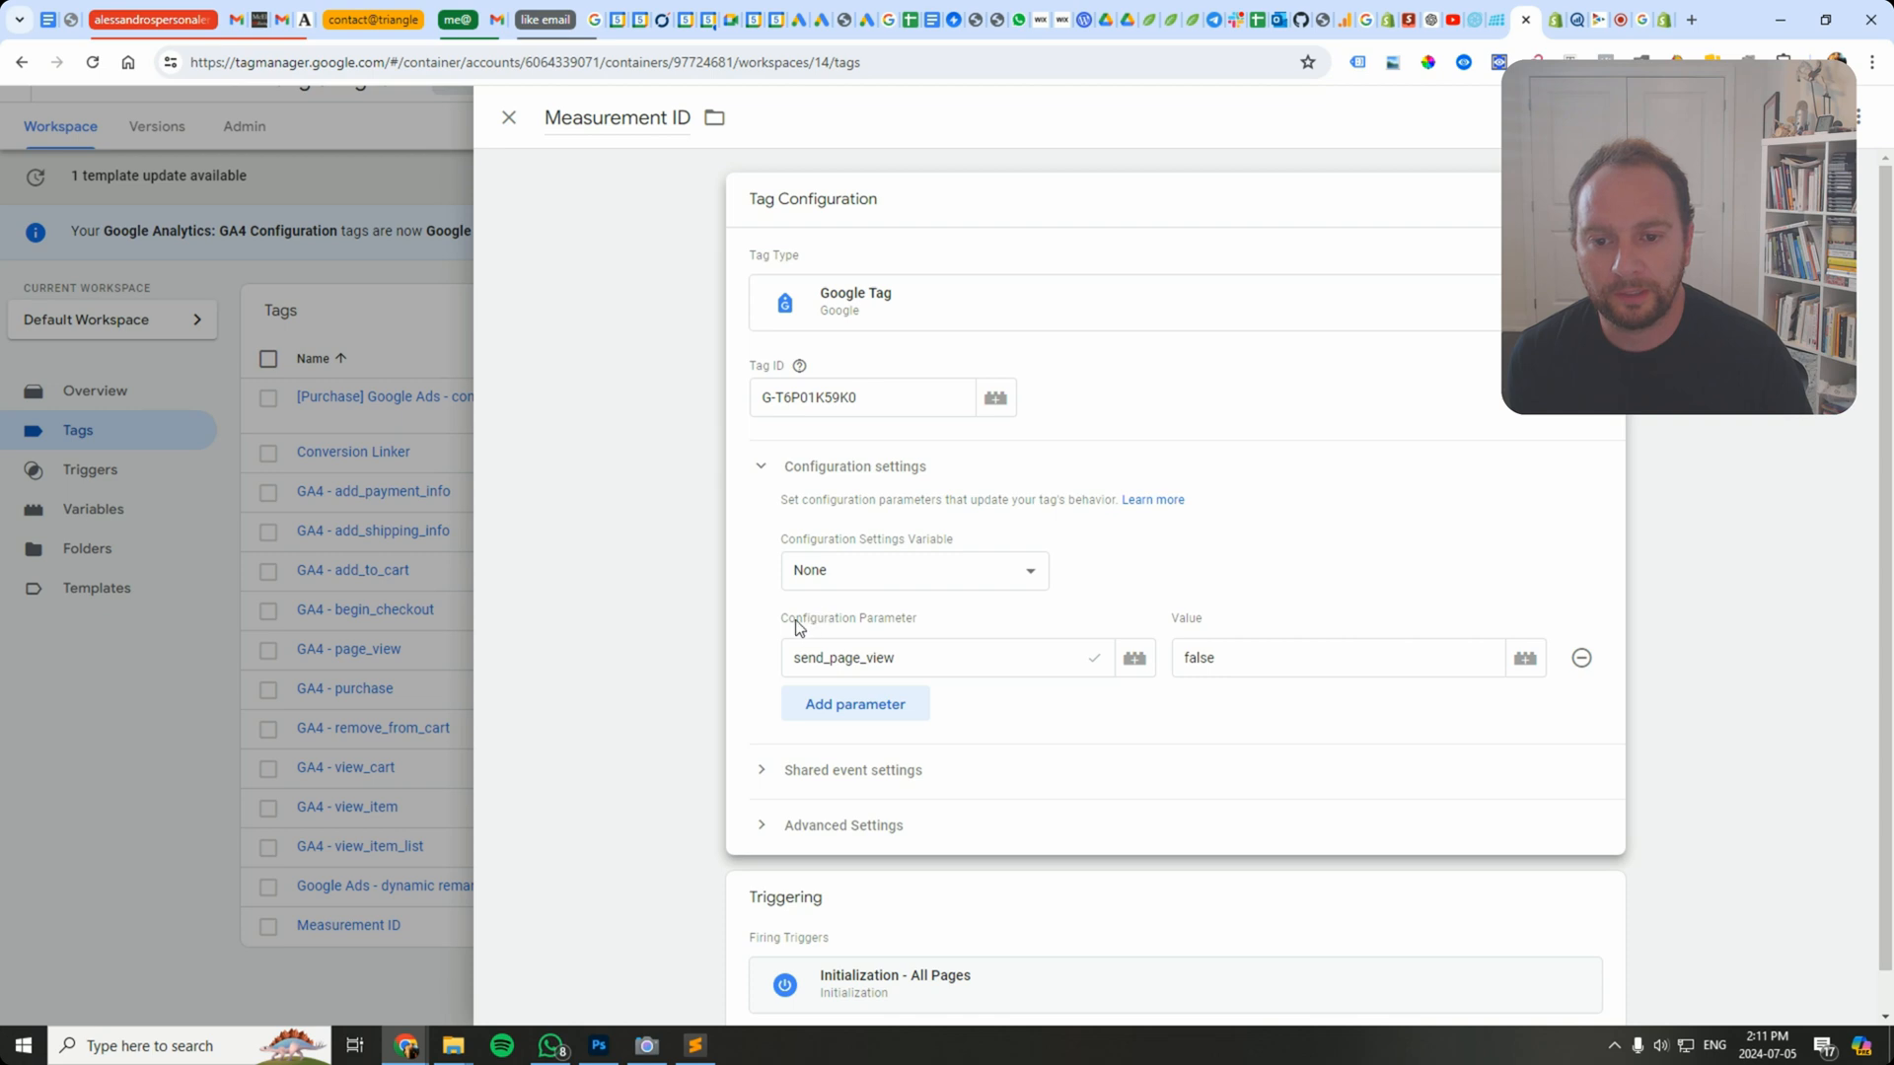
mouse_move(1453, 641)
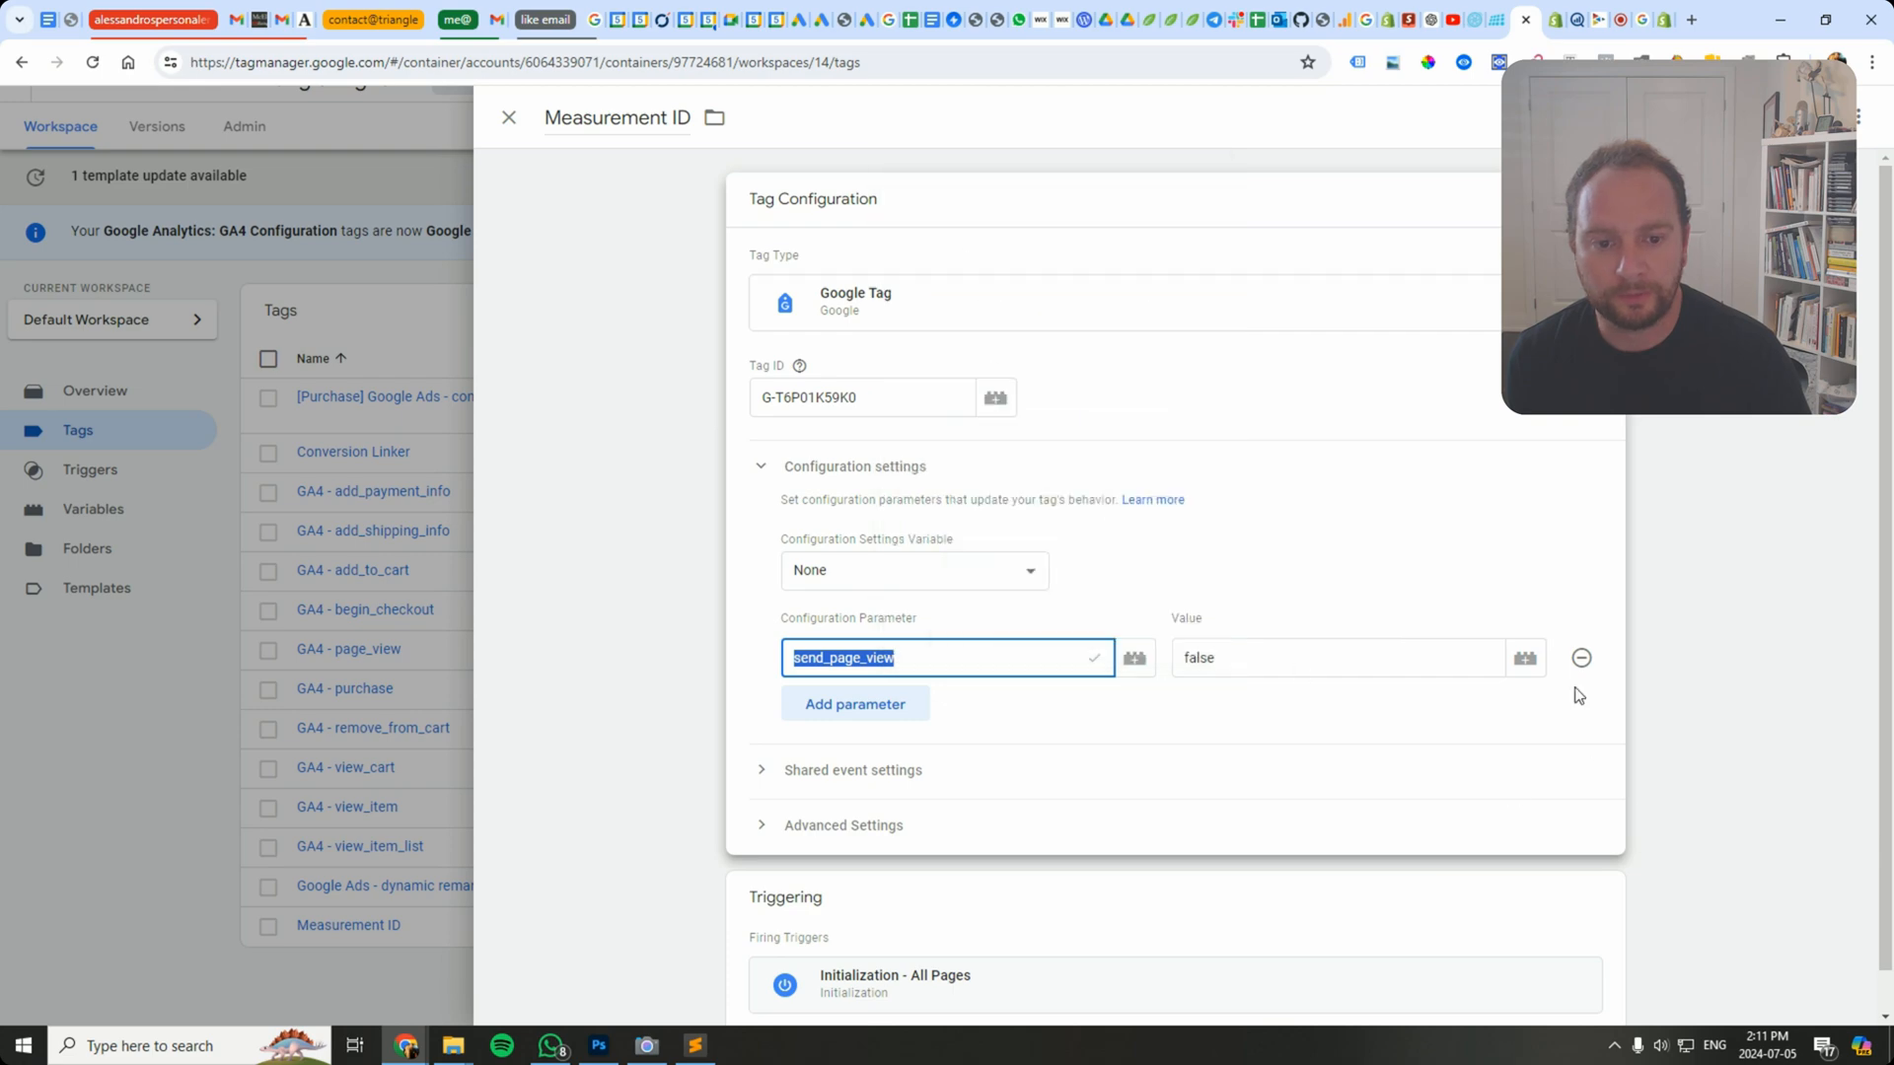
left_click(1580, 657)
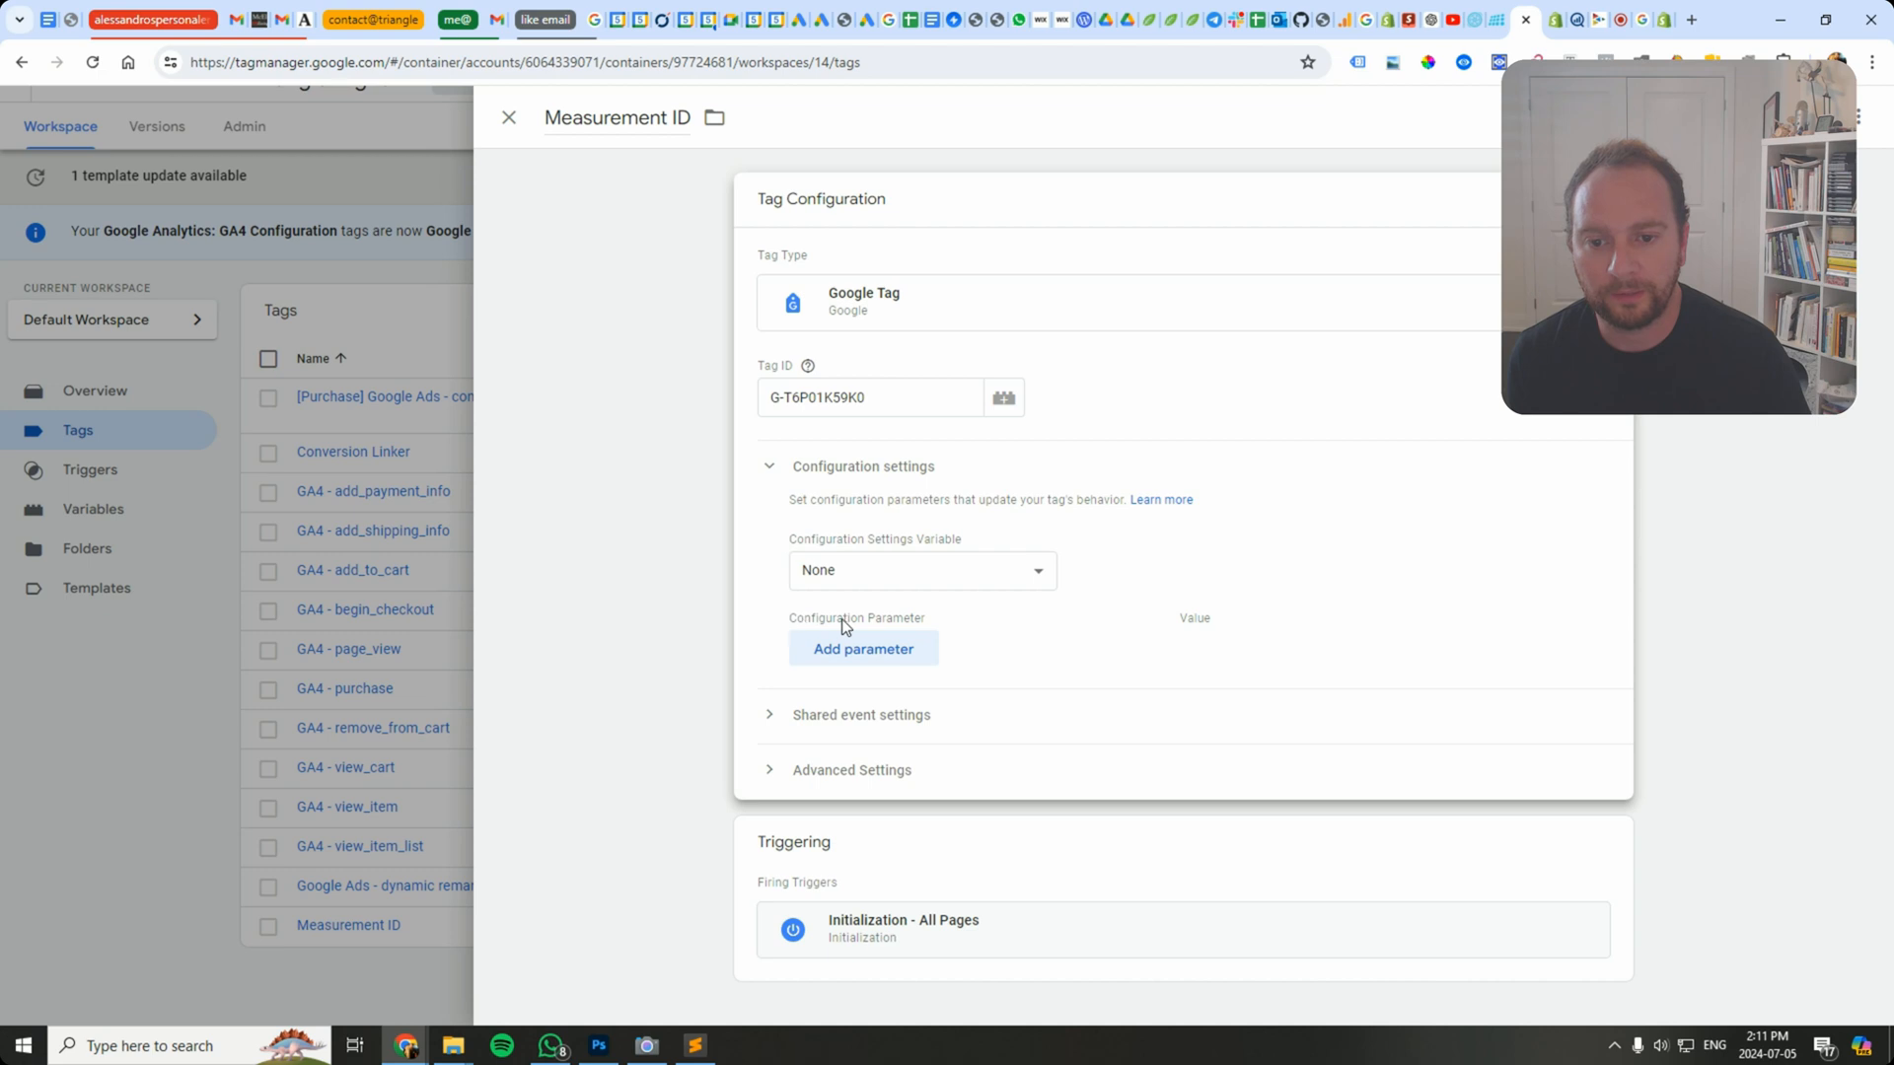
left_click(862, 649)
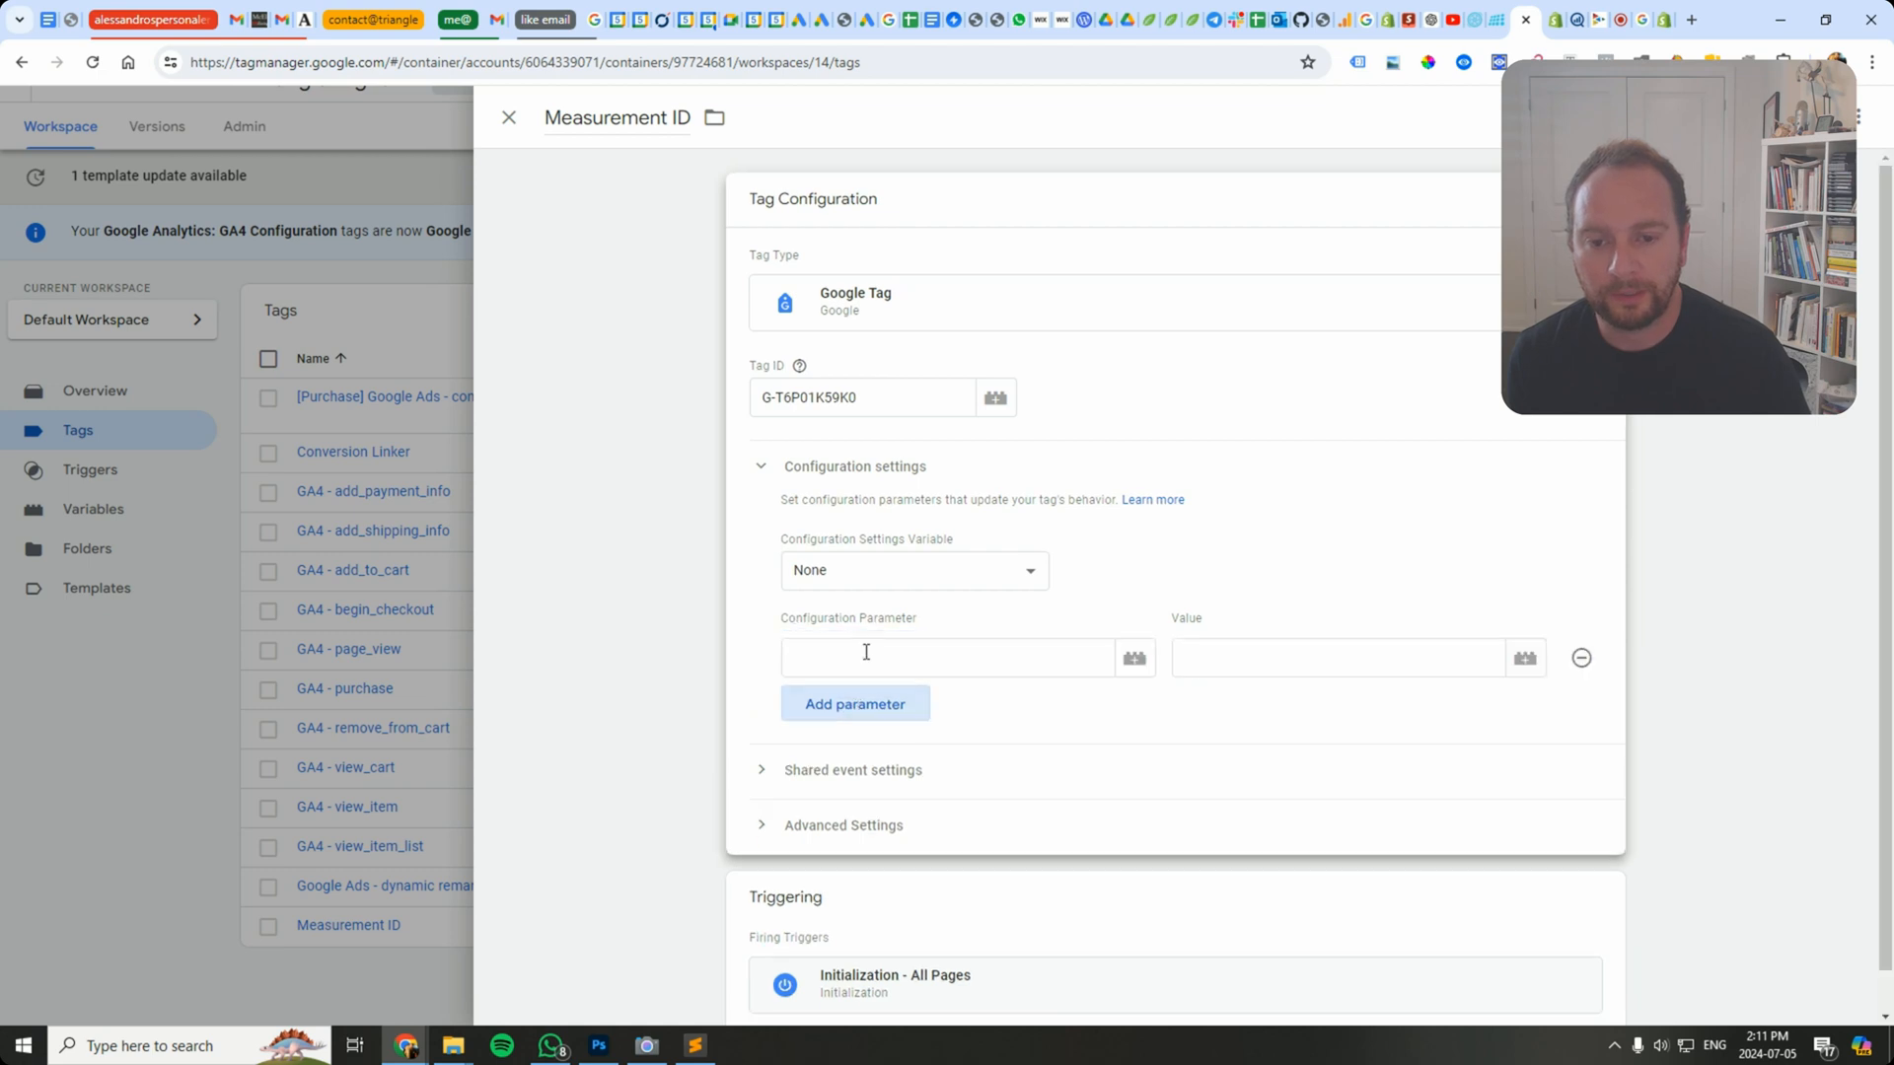
left_click(947, 657)
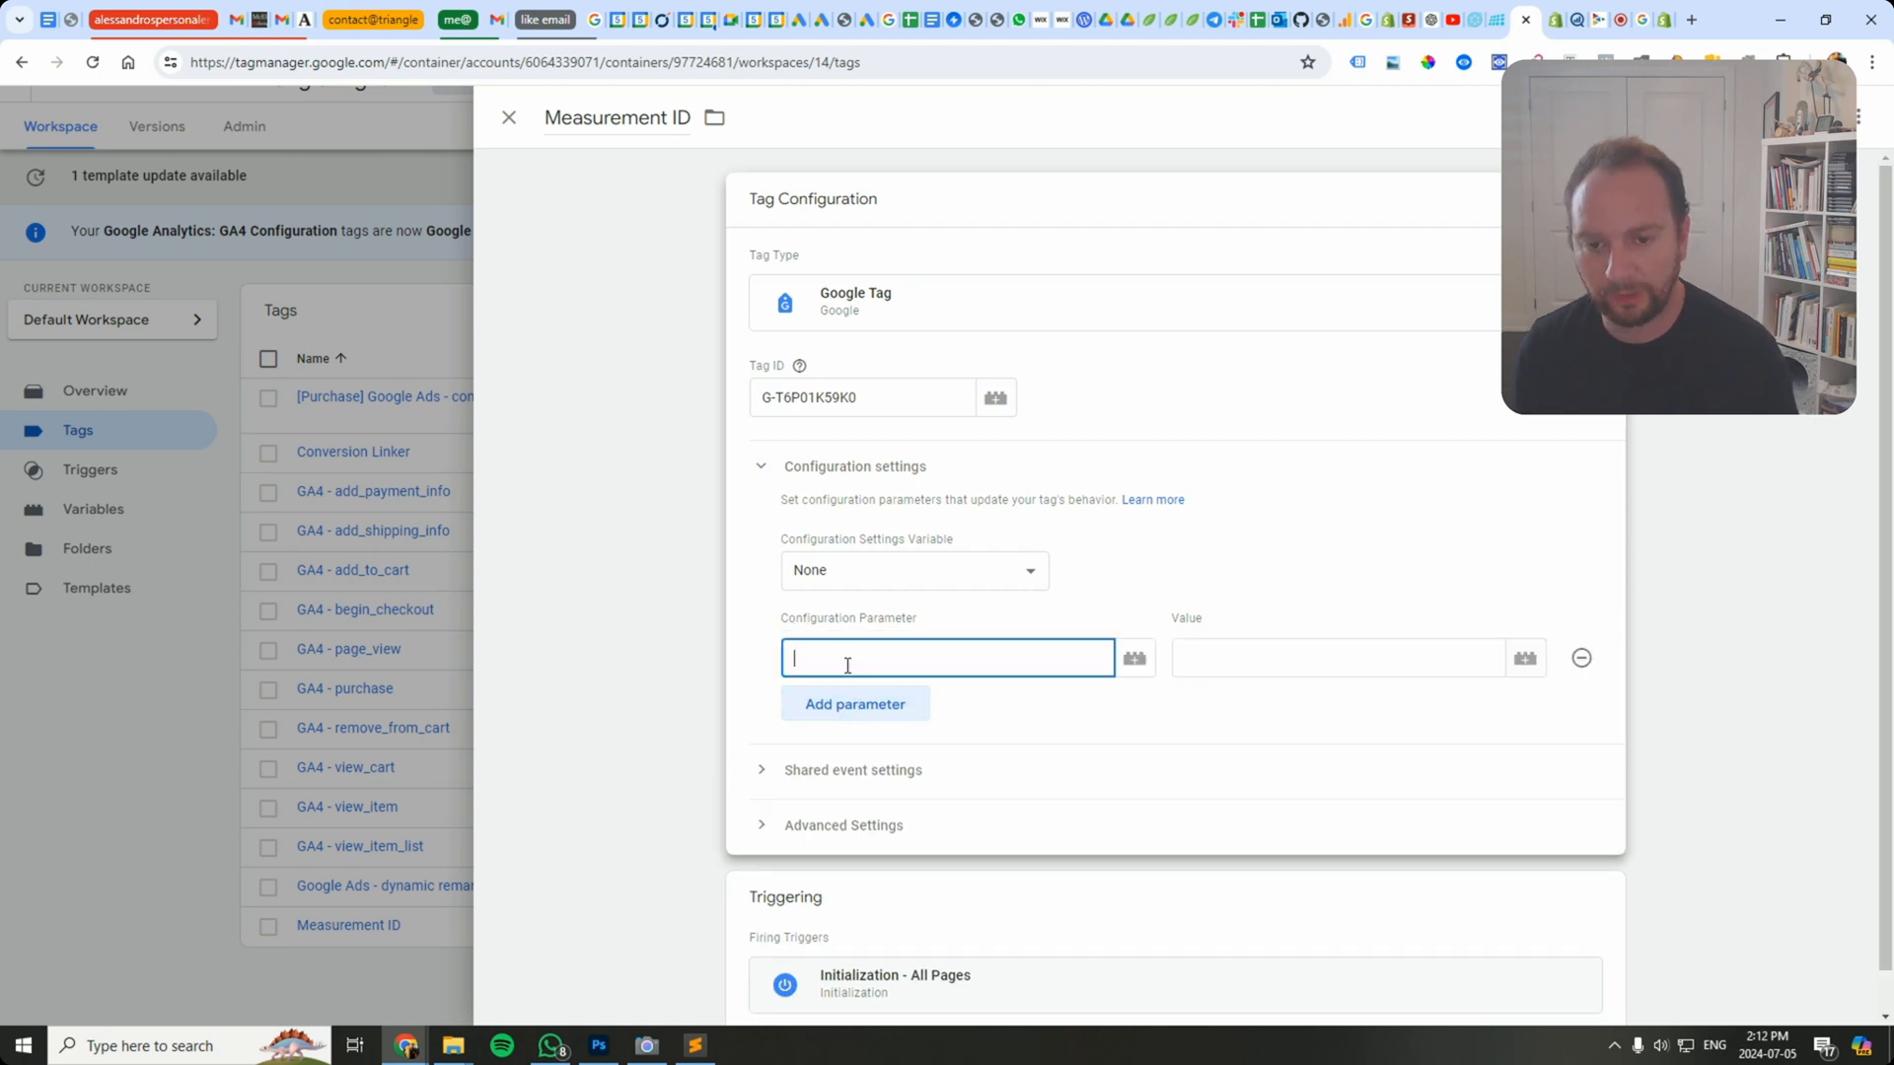
type("send_page_view")
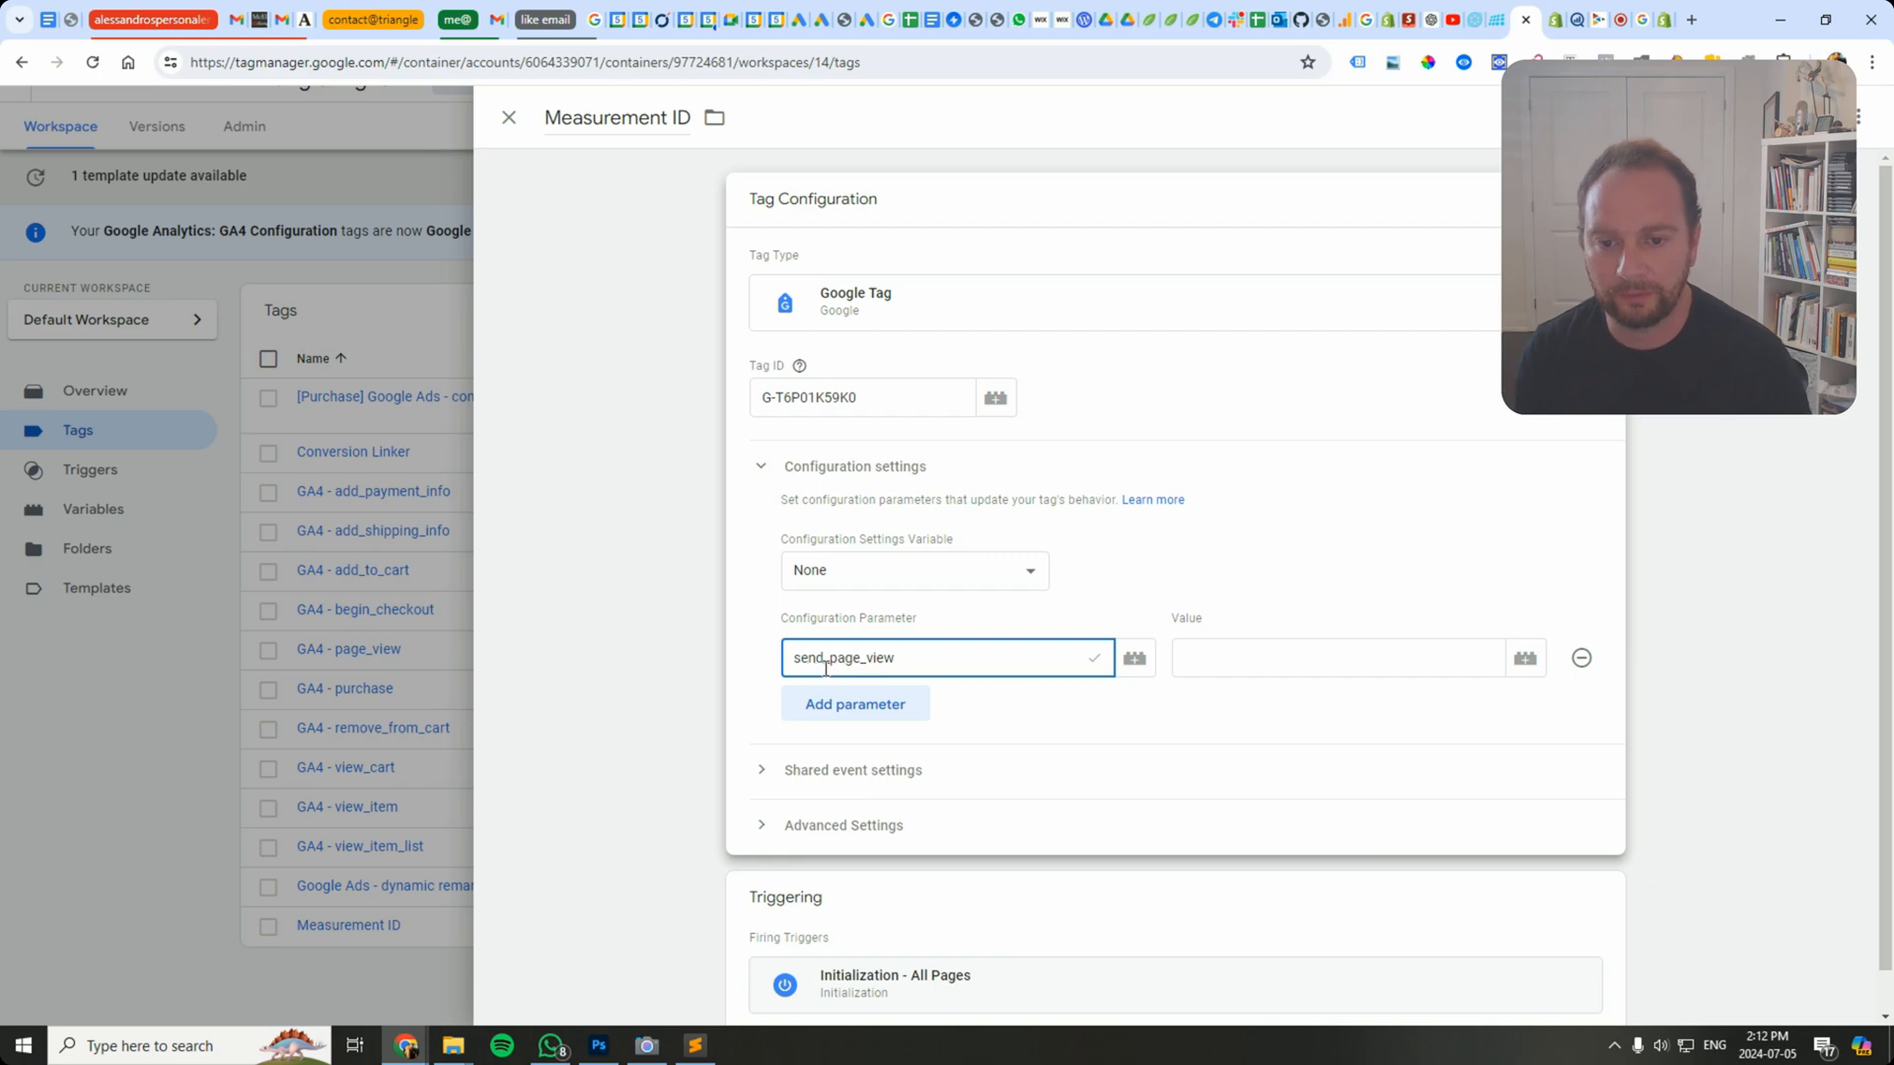
left_click(1337, 657)
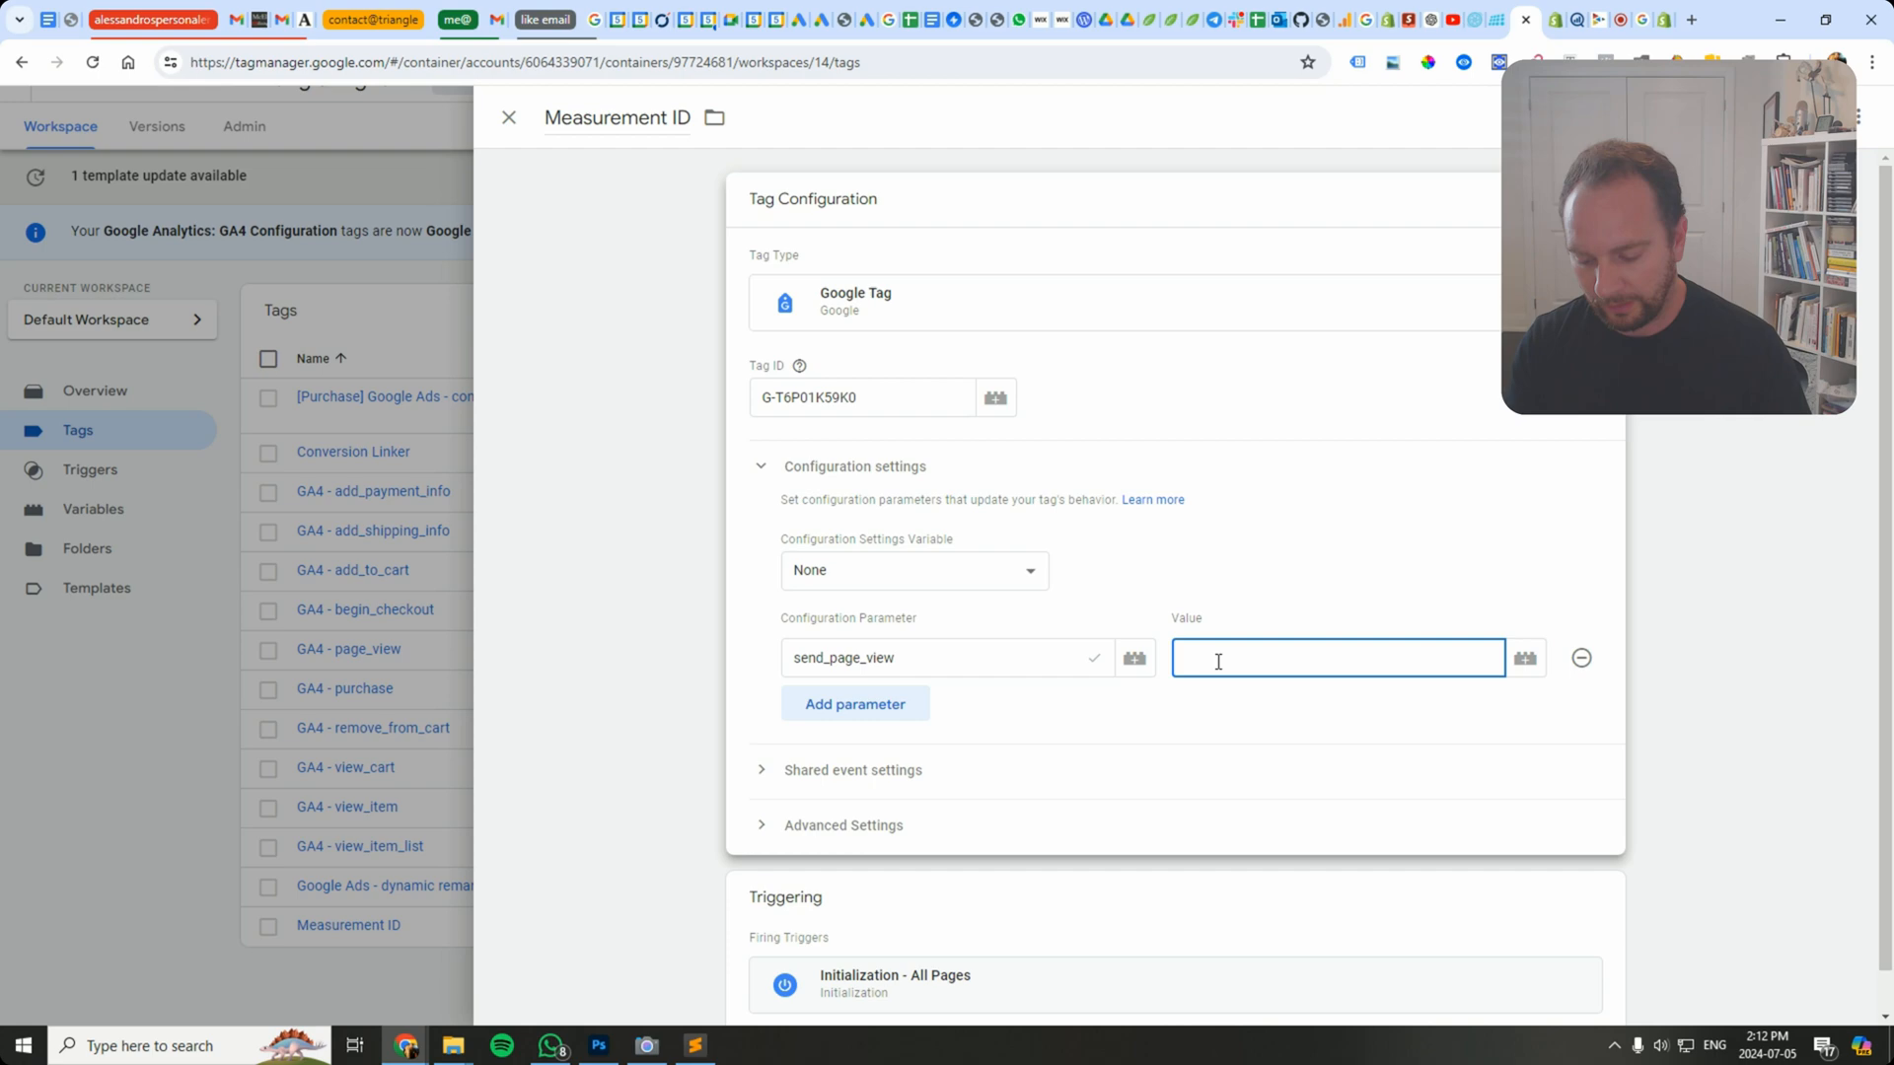
type("false")
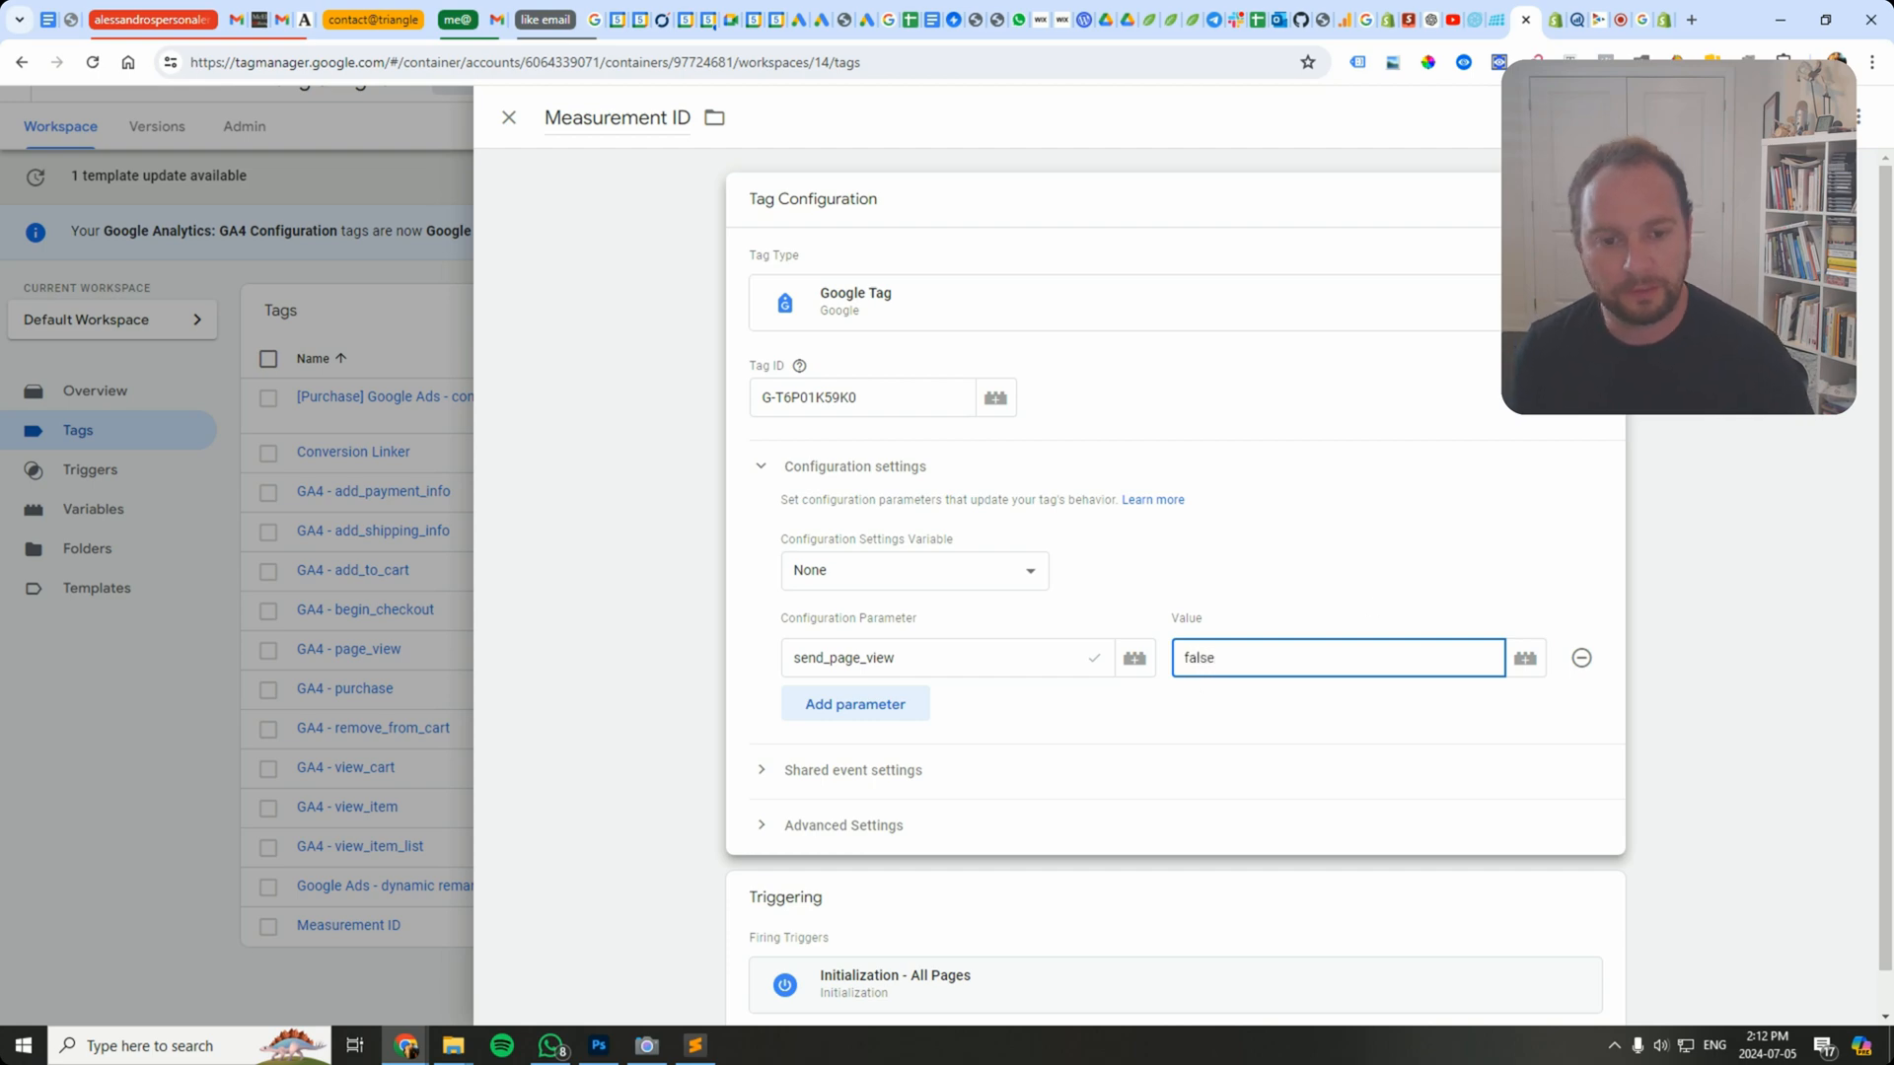
left_click(507, 116)
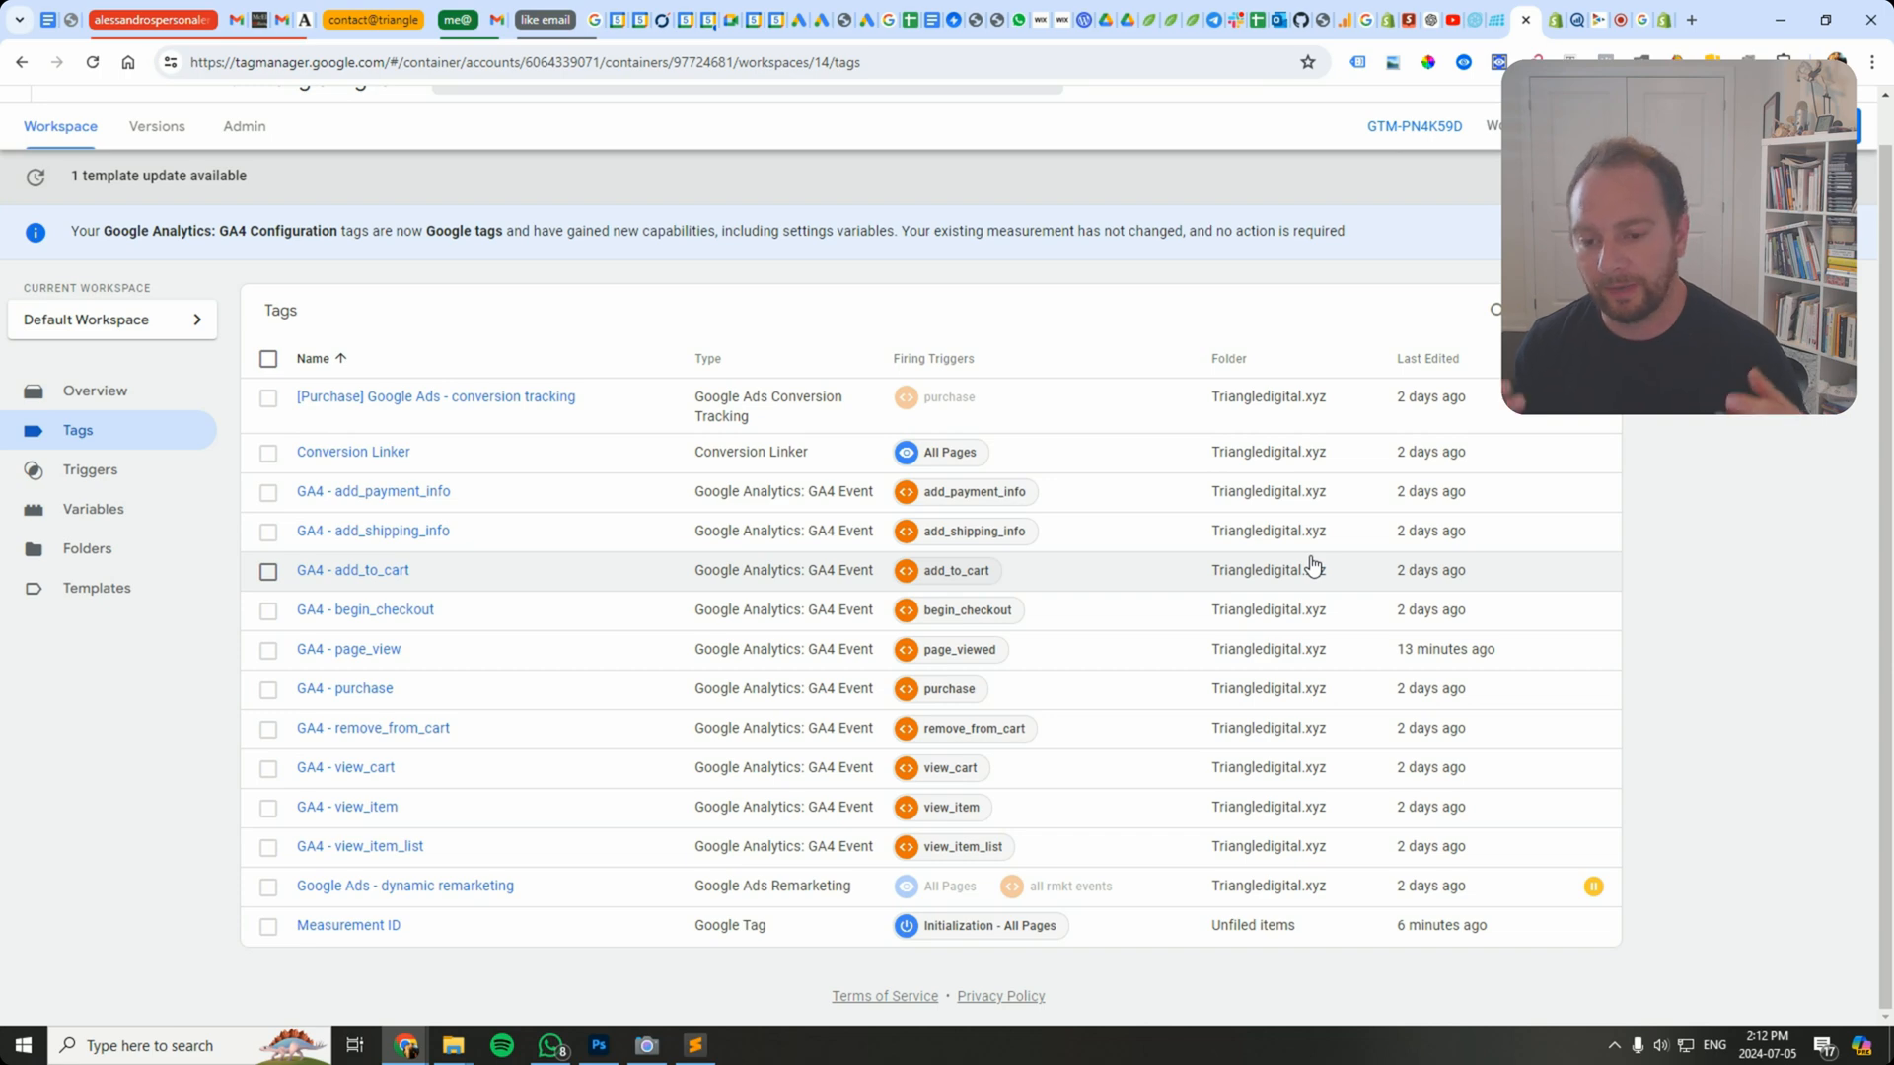
mouse_move(1069, 750)
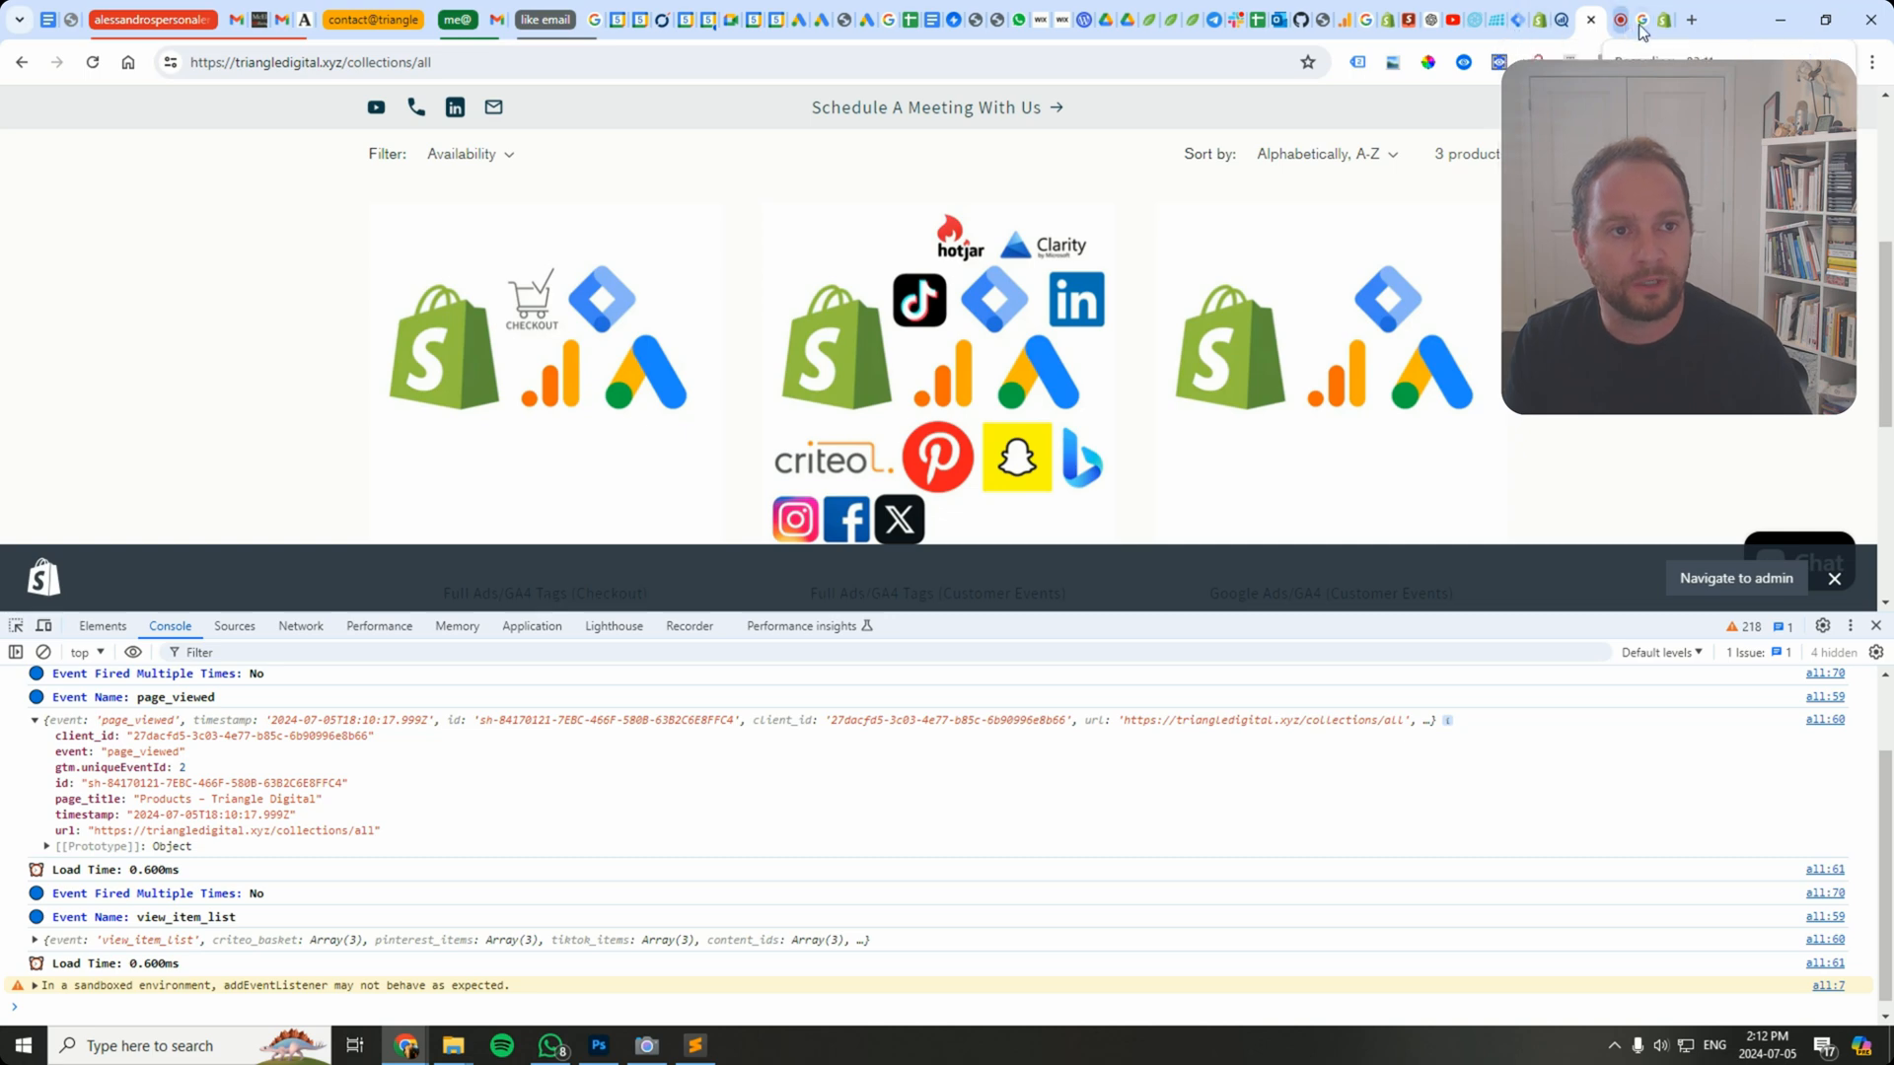
Step: Switch to the Shopify Community thread on sandboxed pixel page paths
left_click(1618, 19)
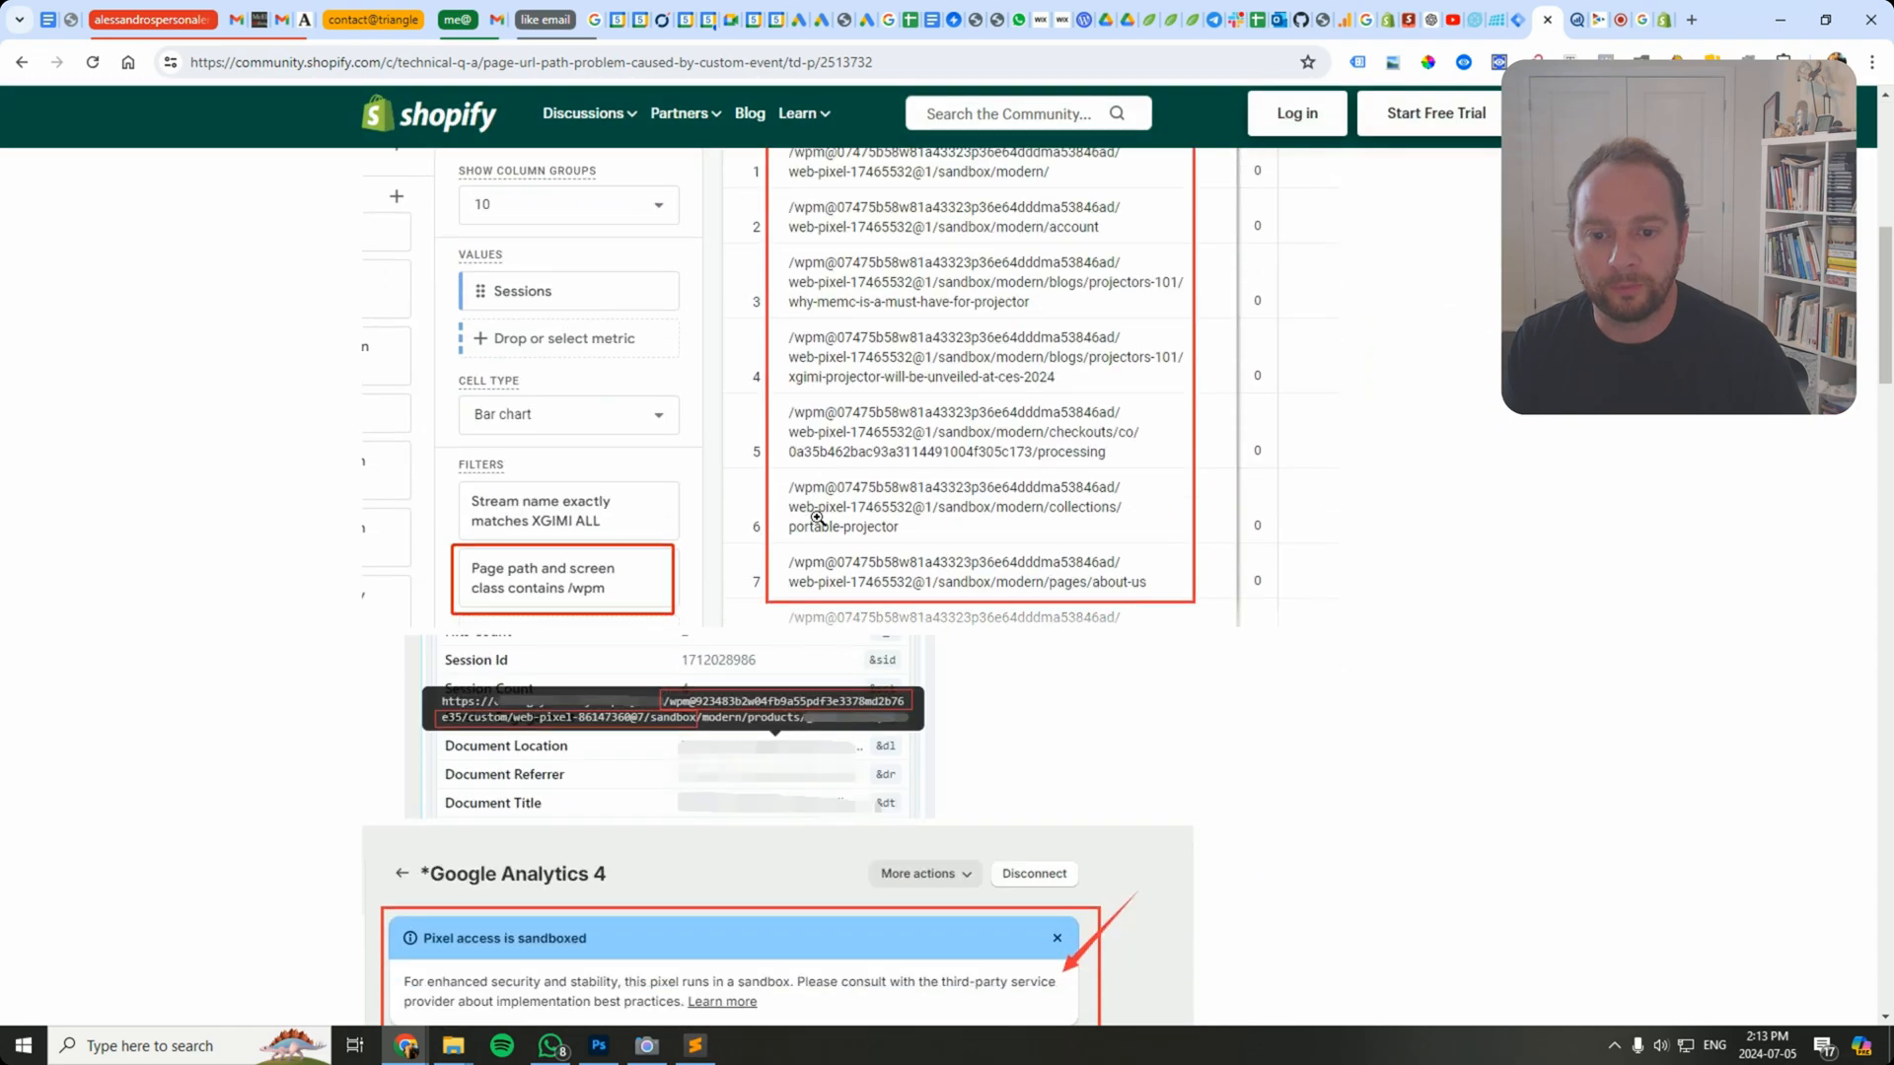
Step: Scroll through the thread's screenshots of sandboxed /wpm page paths
scroll("down", 3)
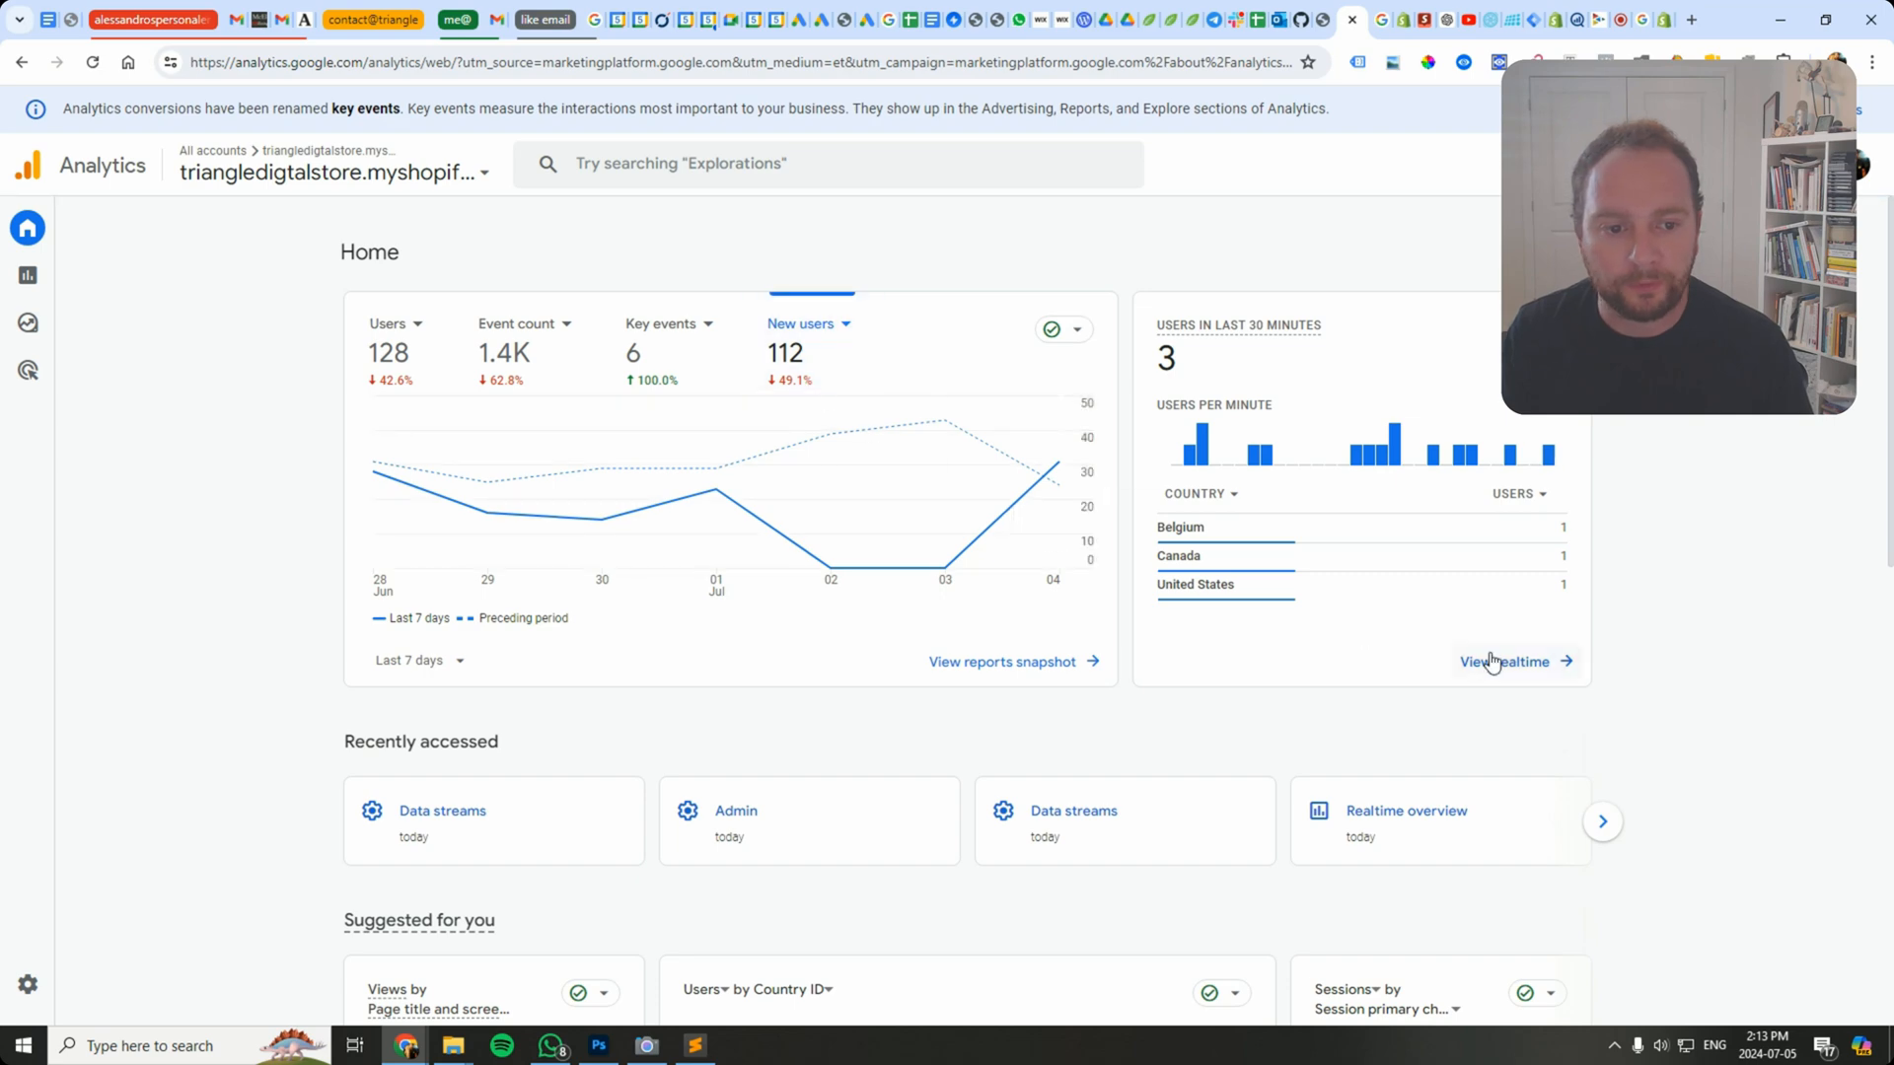
Step: View the realtime report and drill into page_view's 23 events to list their parameters, including page_location
left_click(1503, 660)
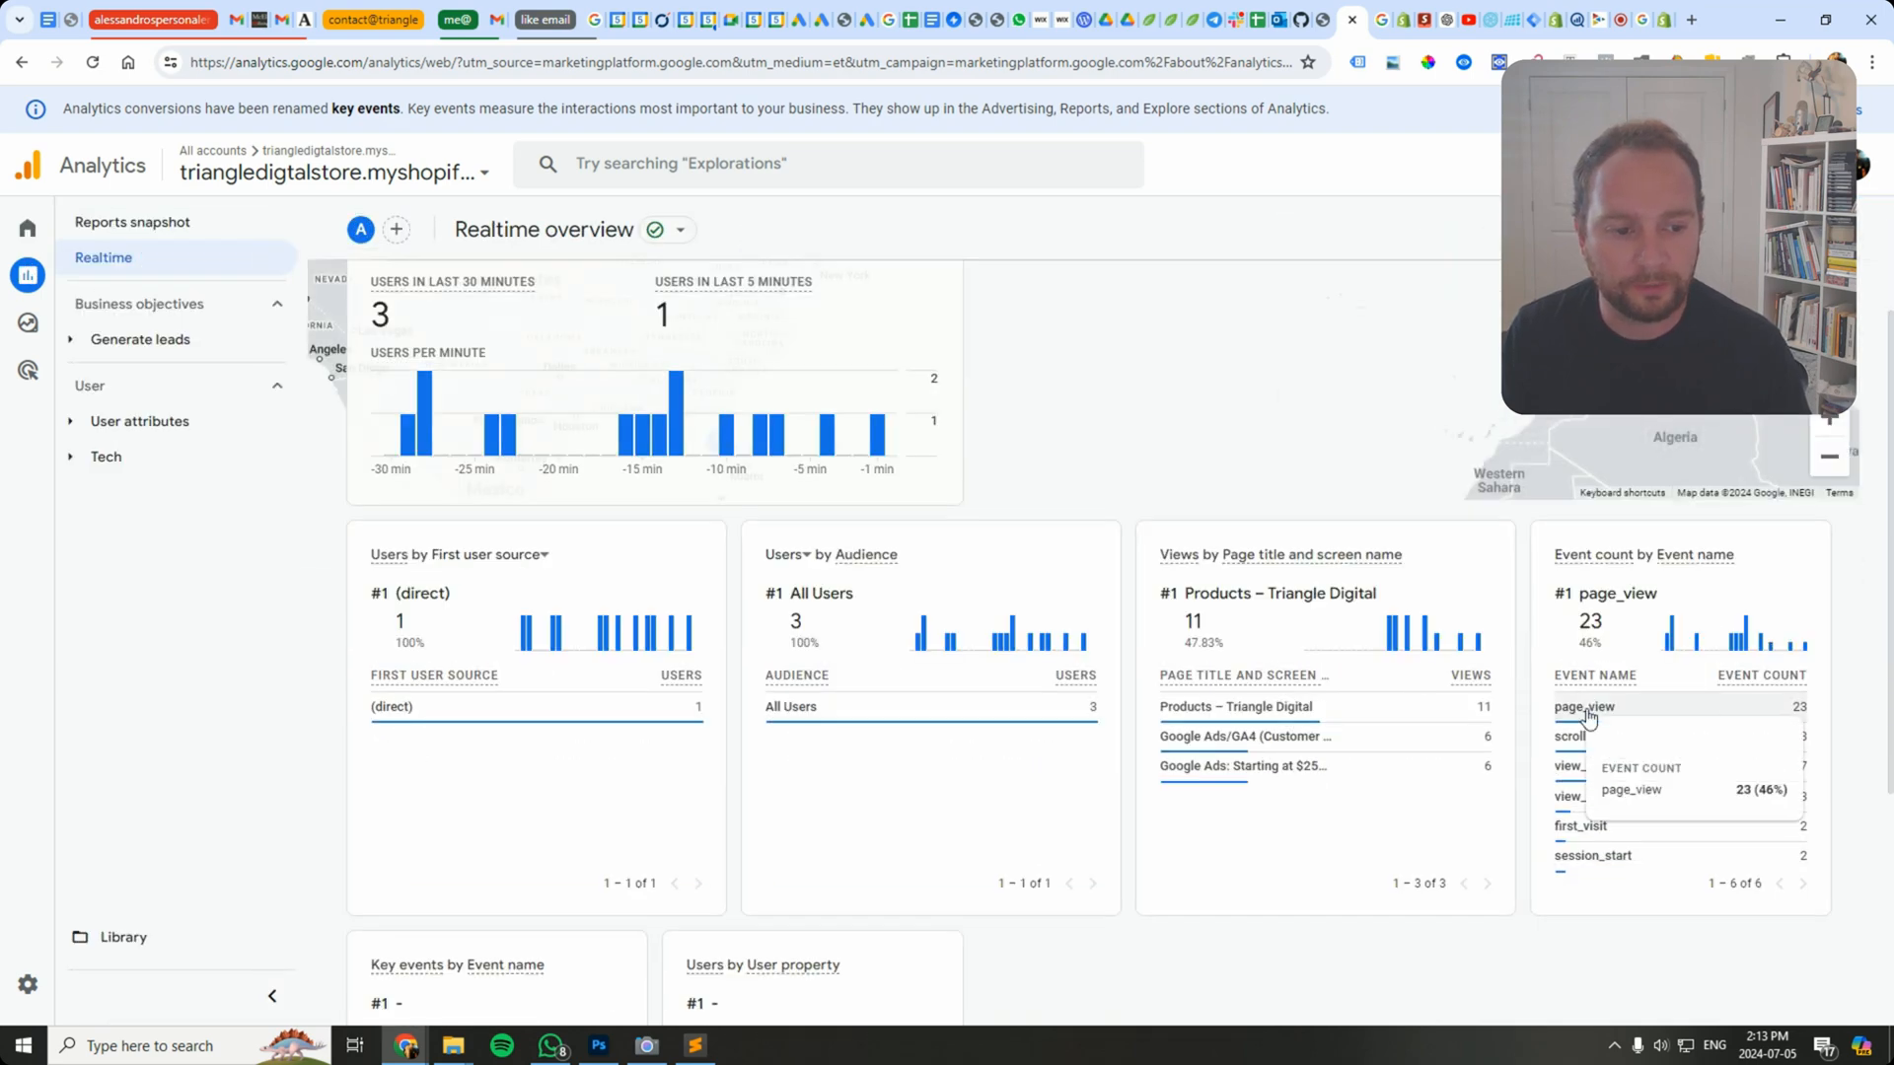
left_click(1584, 706)
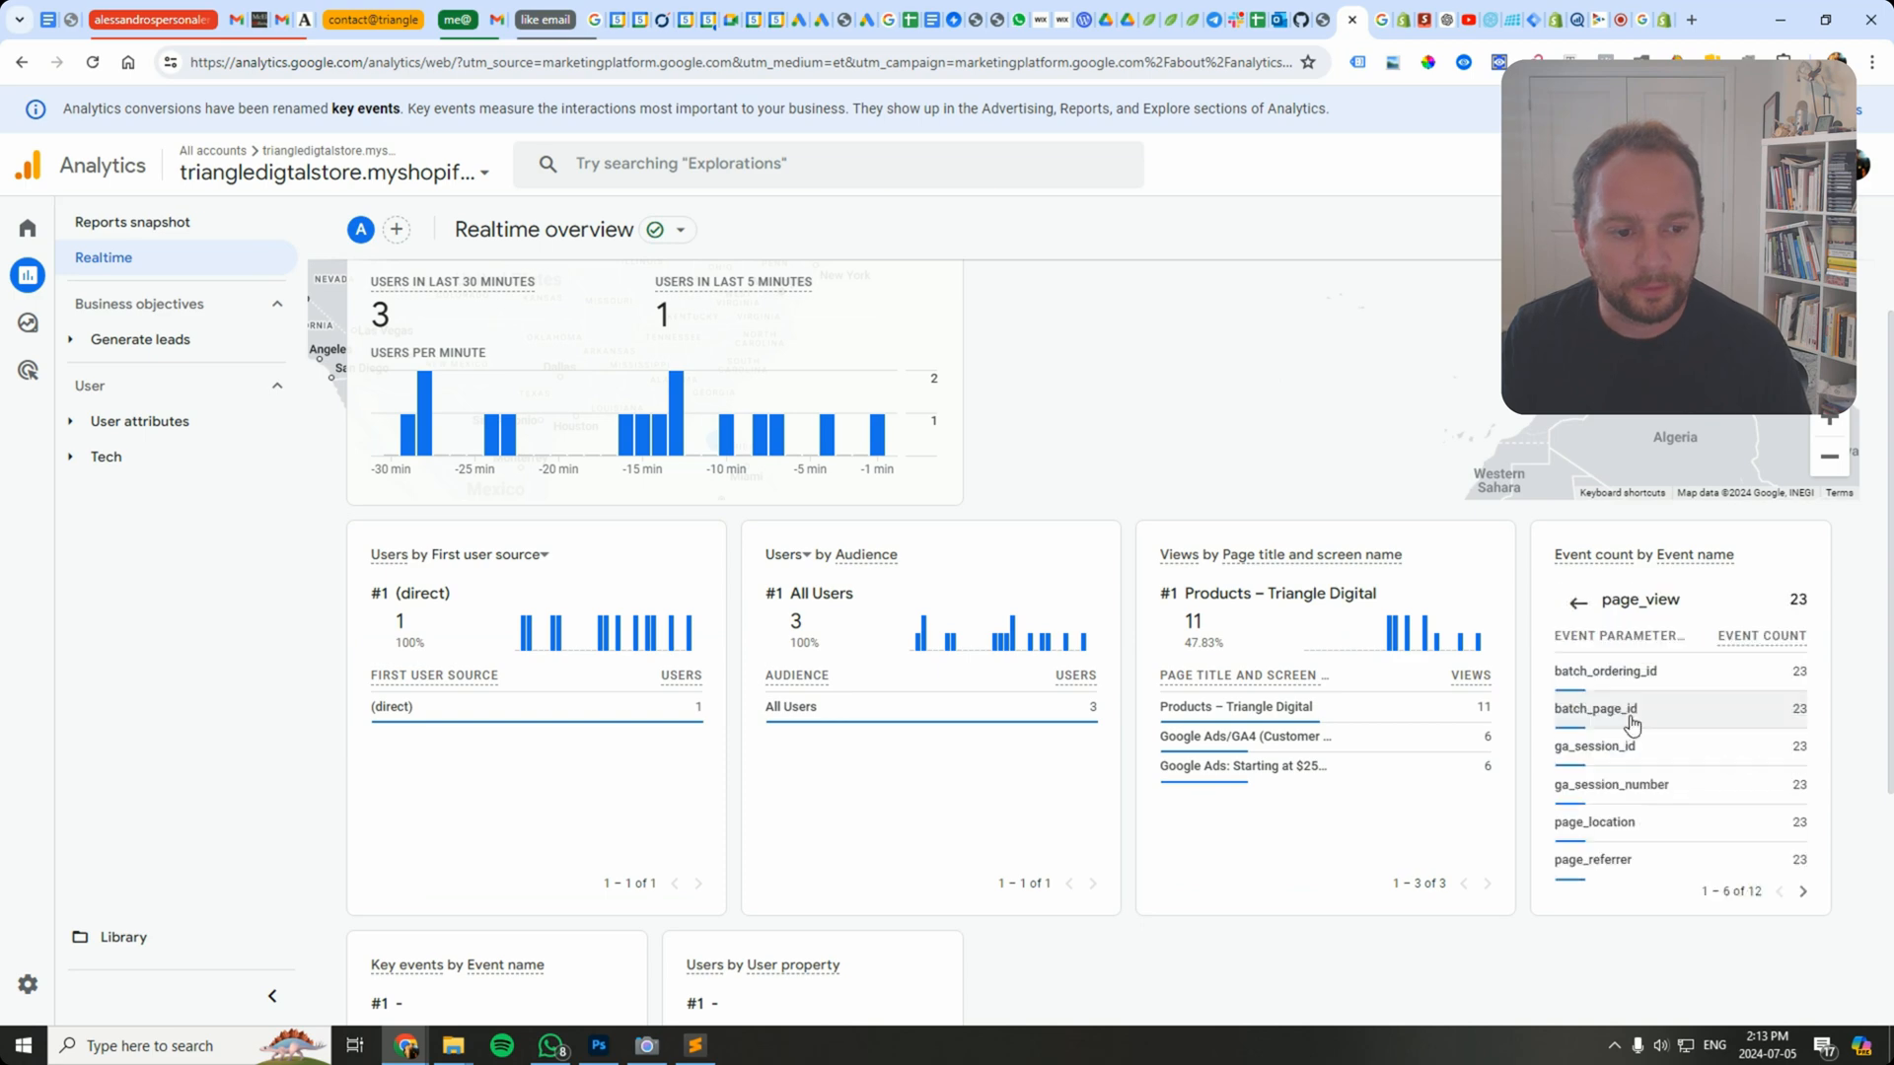
scroll("down", 3)
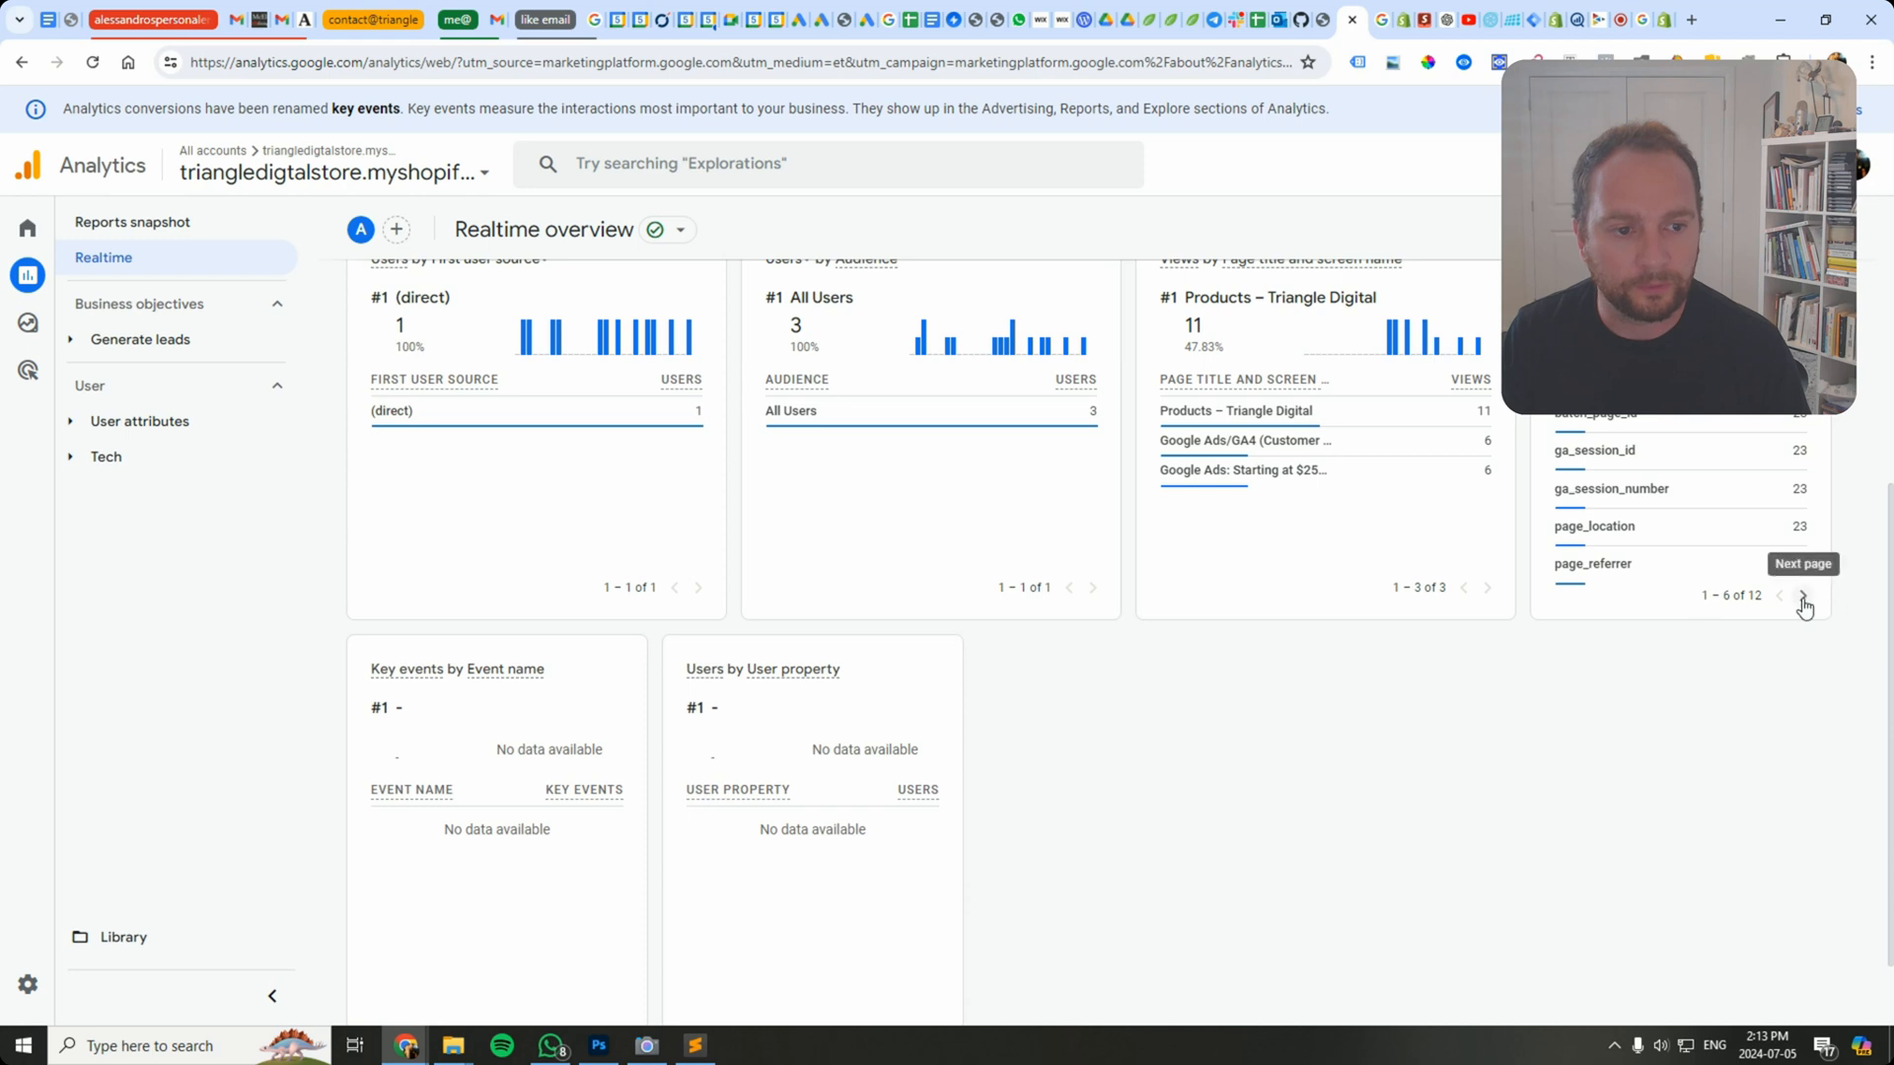
mouse_move(1631, 531)
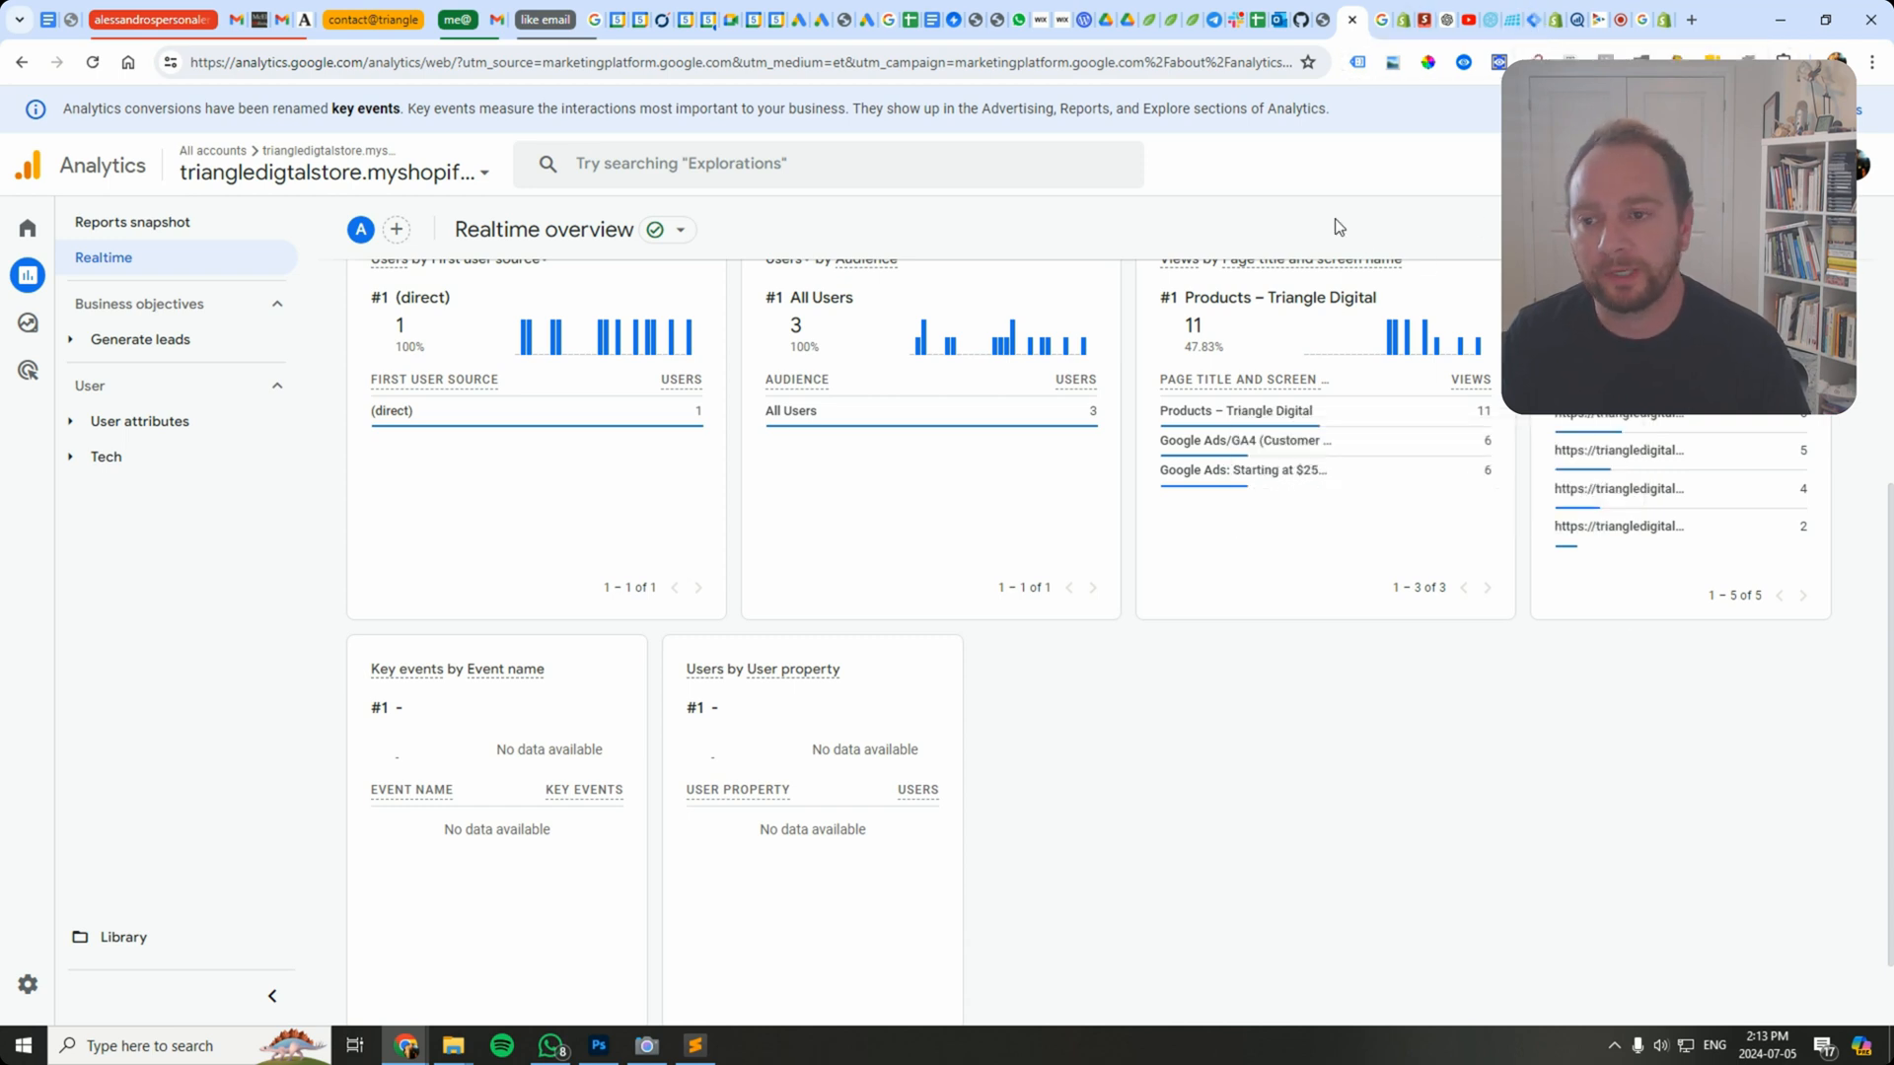
mouse_move(1325, 221)
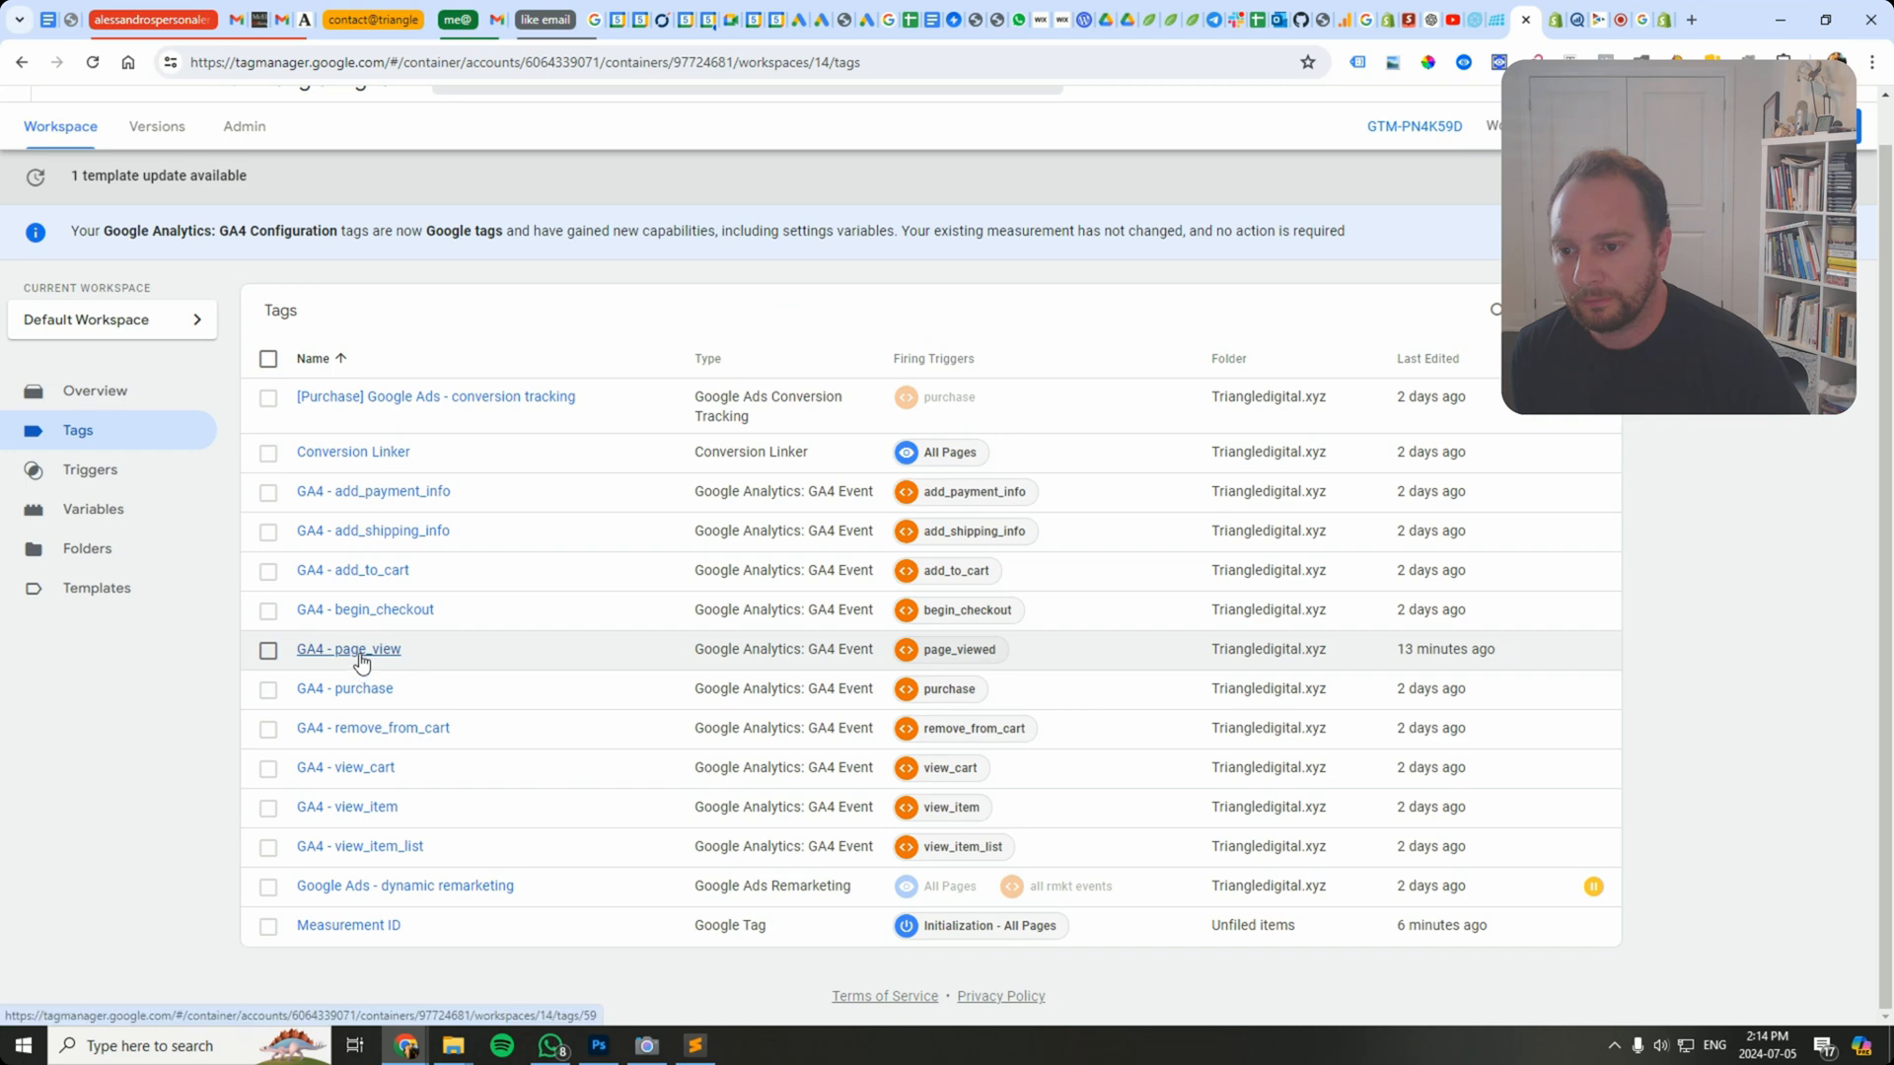
Step: Open the GA4 - page_view tag showing page_location {{url}} and the page_viewed trigger
left_click(347, 649)
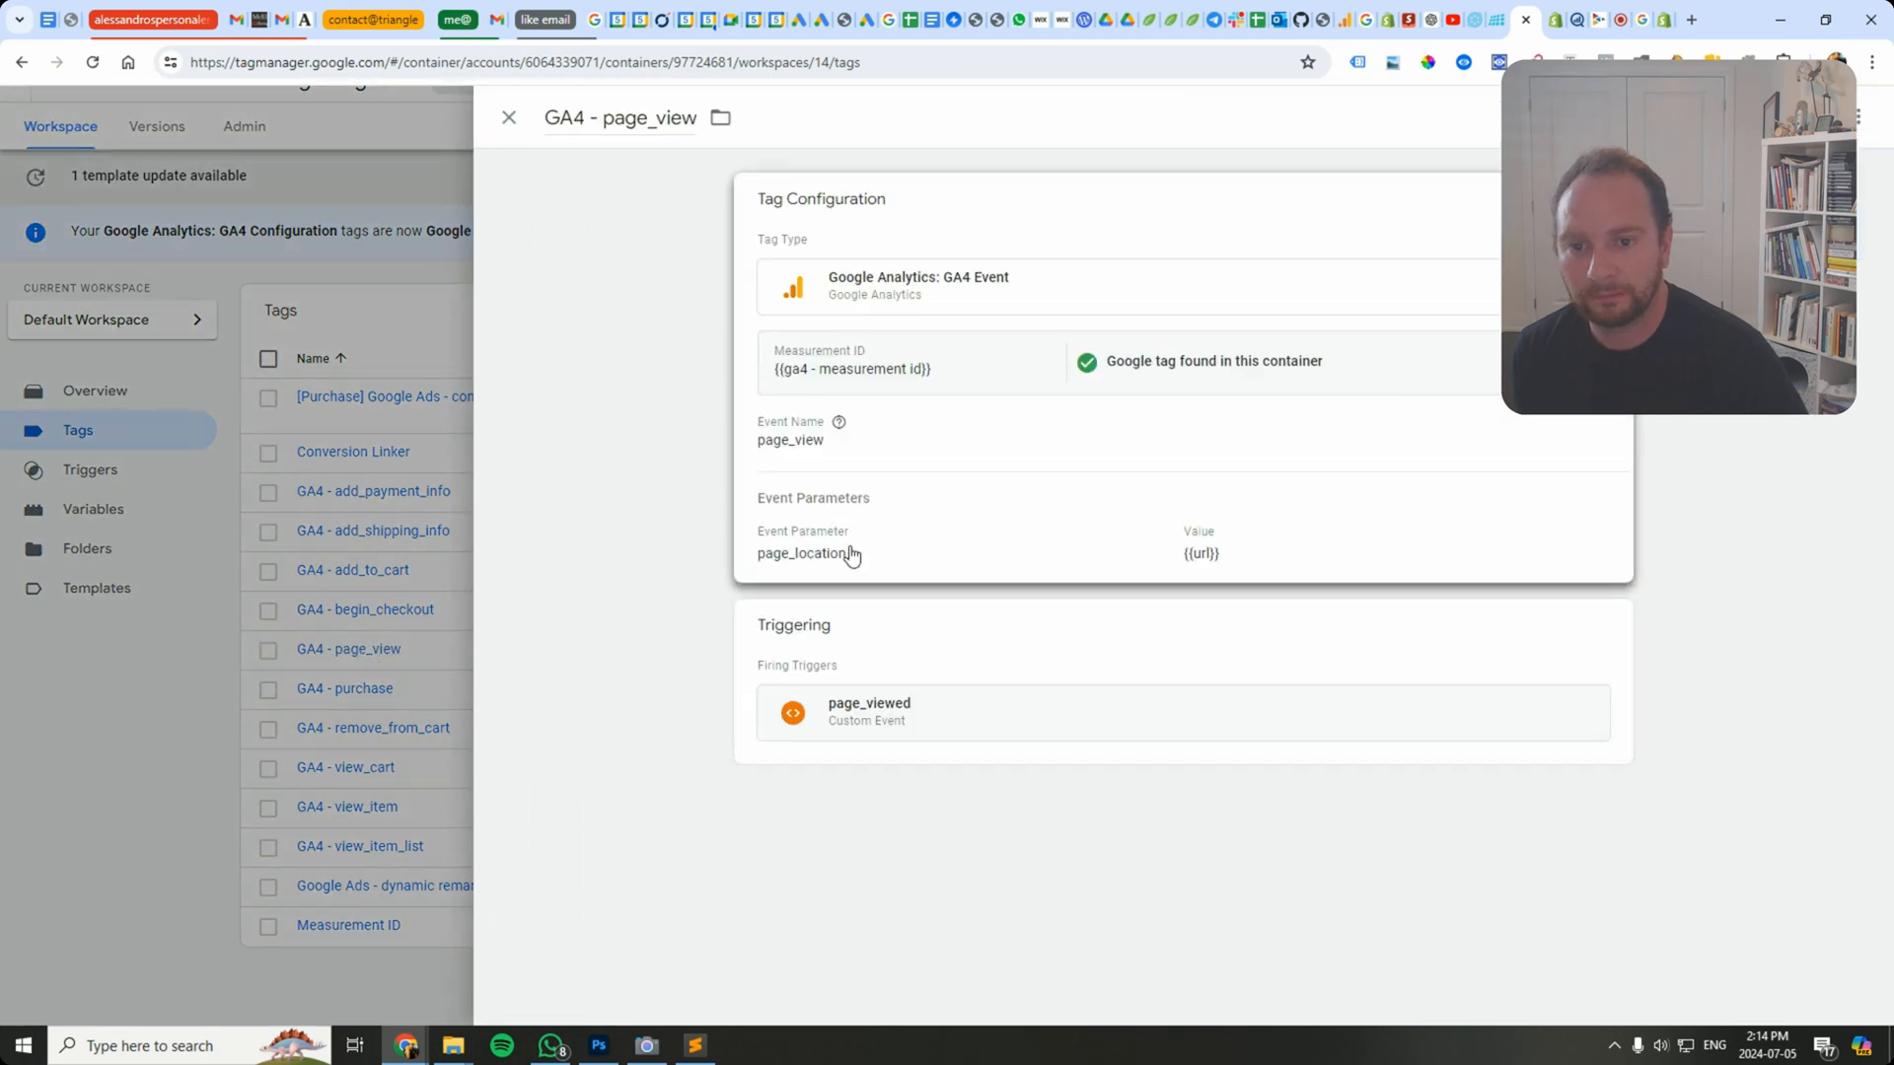
mouse_move(930, 562)
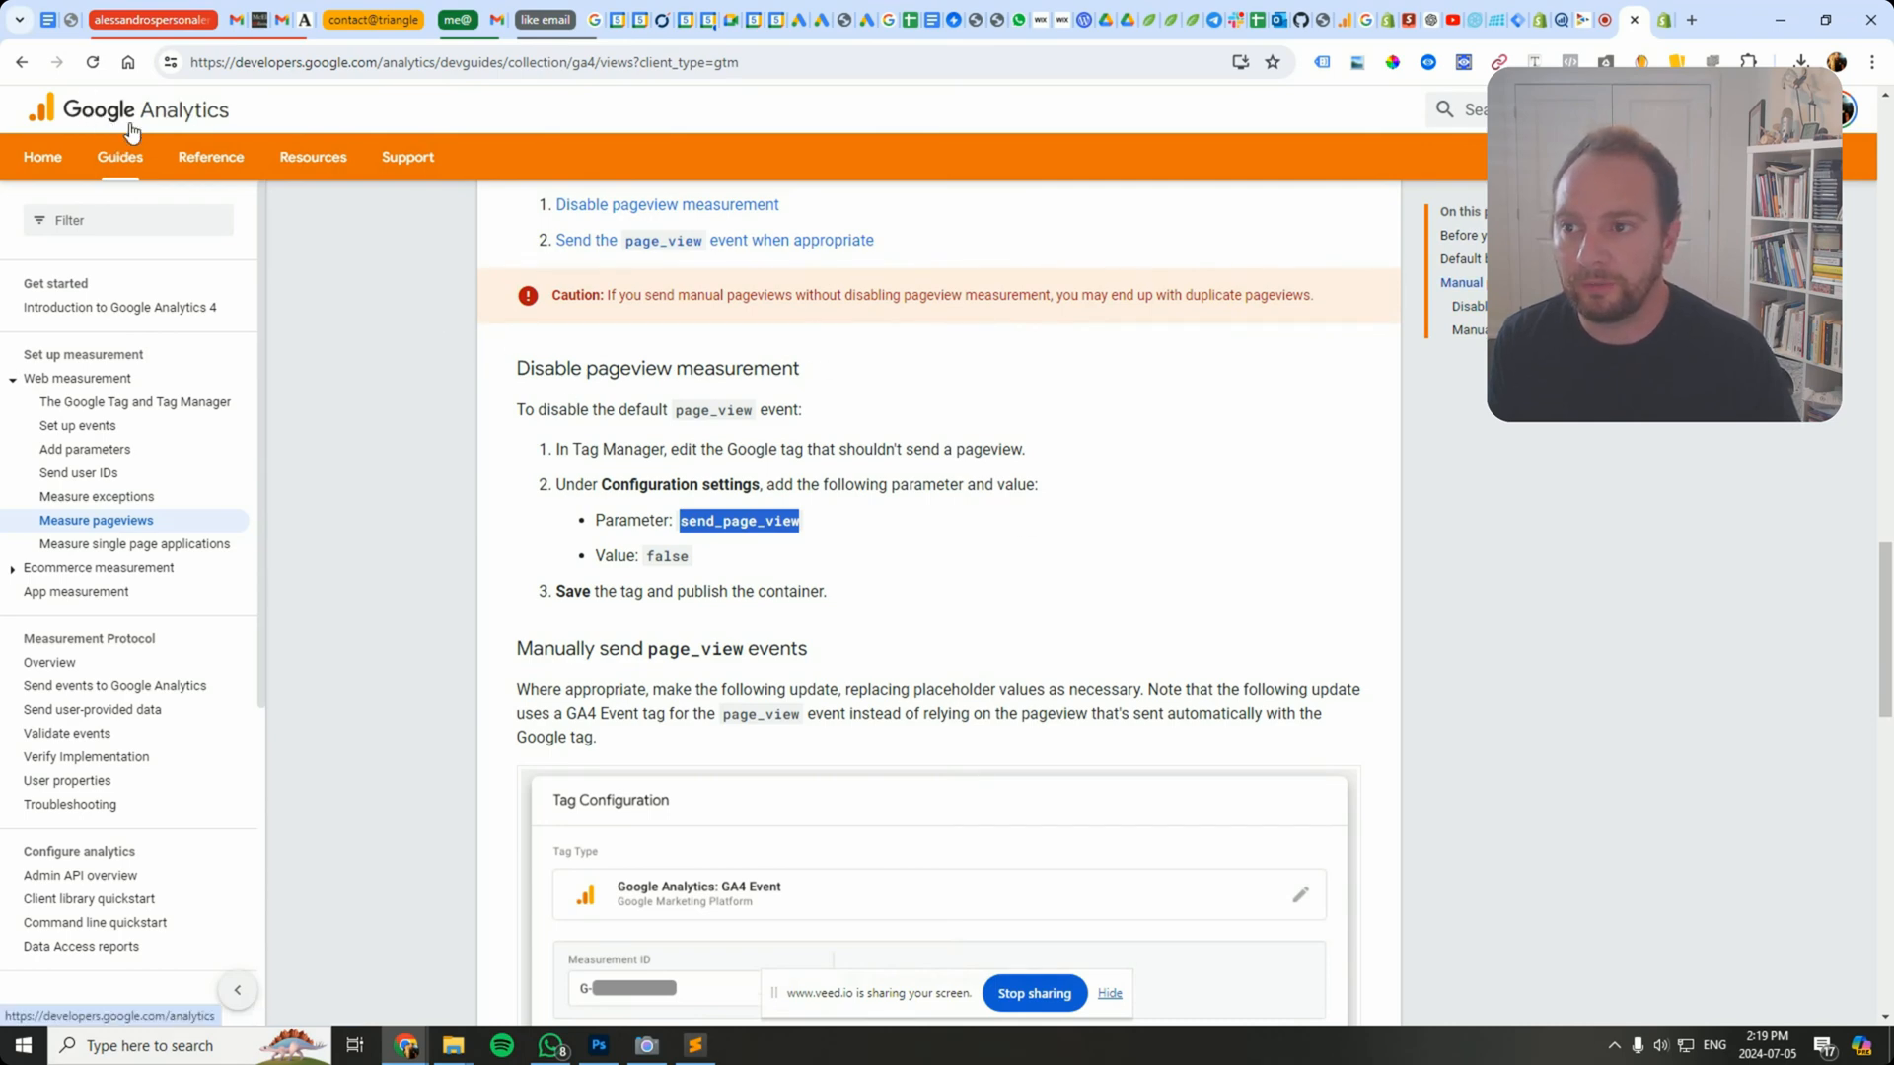
Step: Scroll the Measure pageviews guide down to the manual page_view tag example
scroll("down", 3)
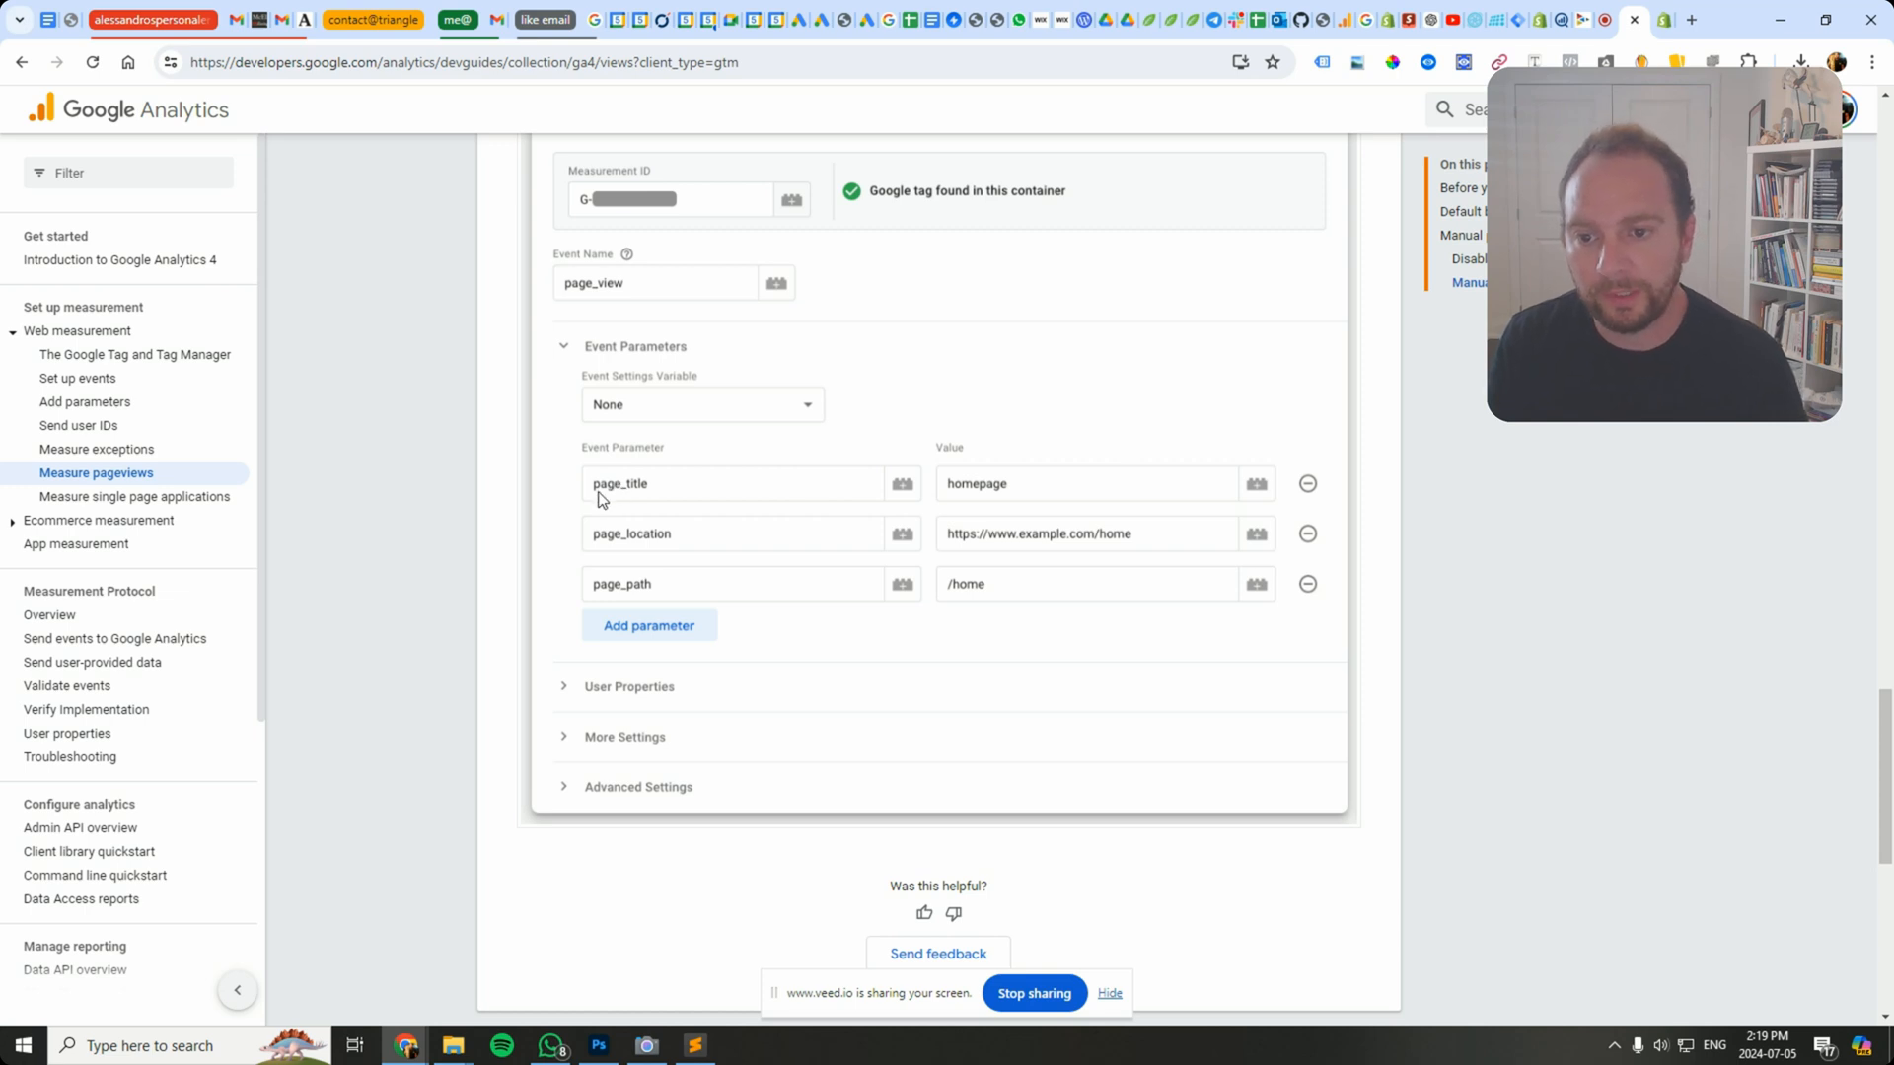
mouse_move(659, 544)
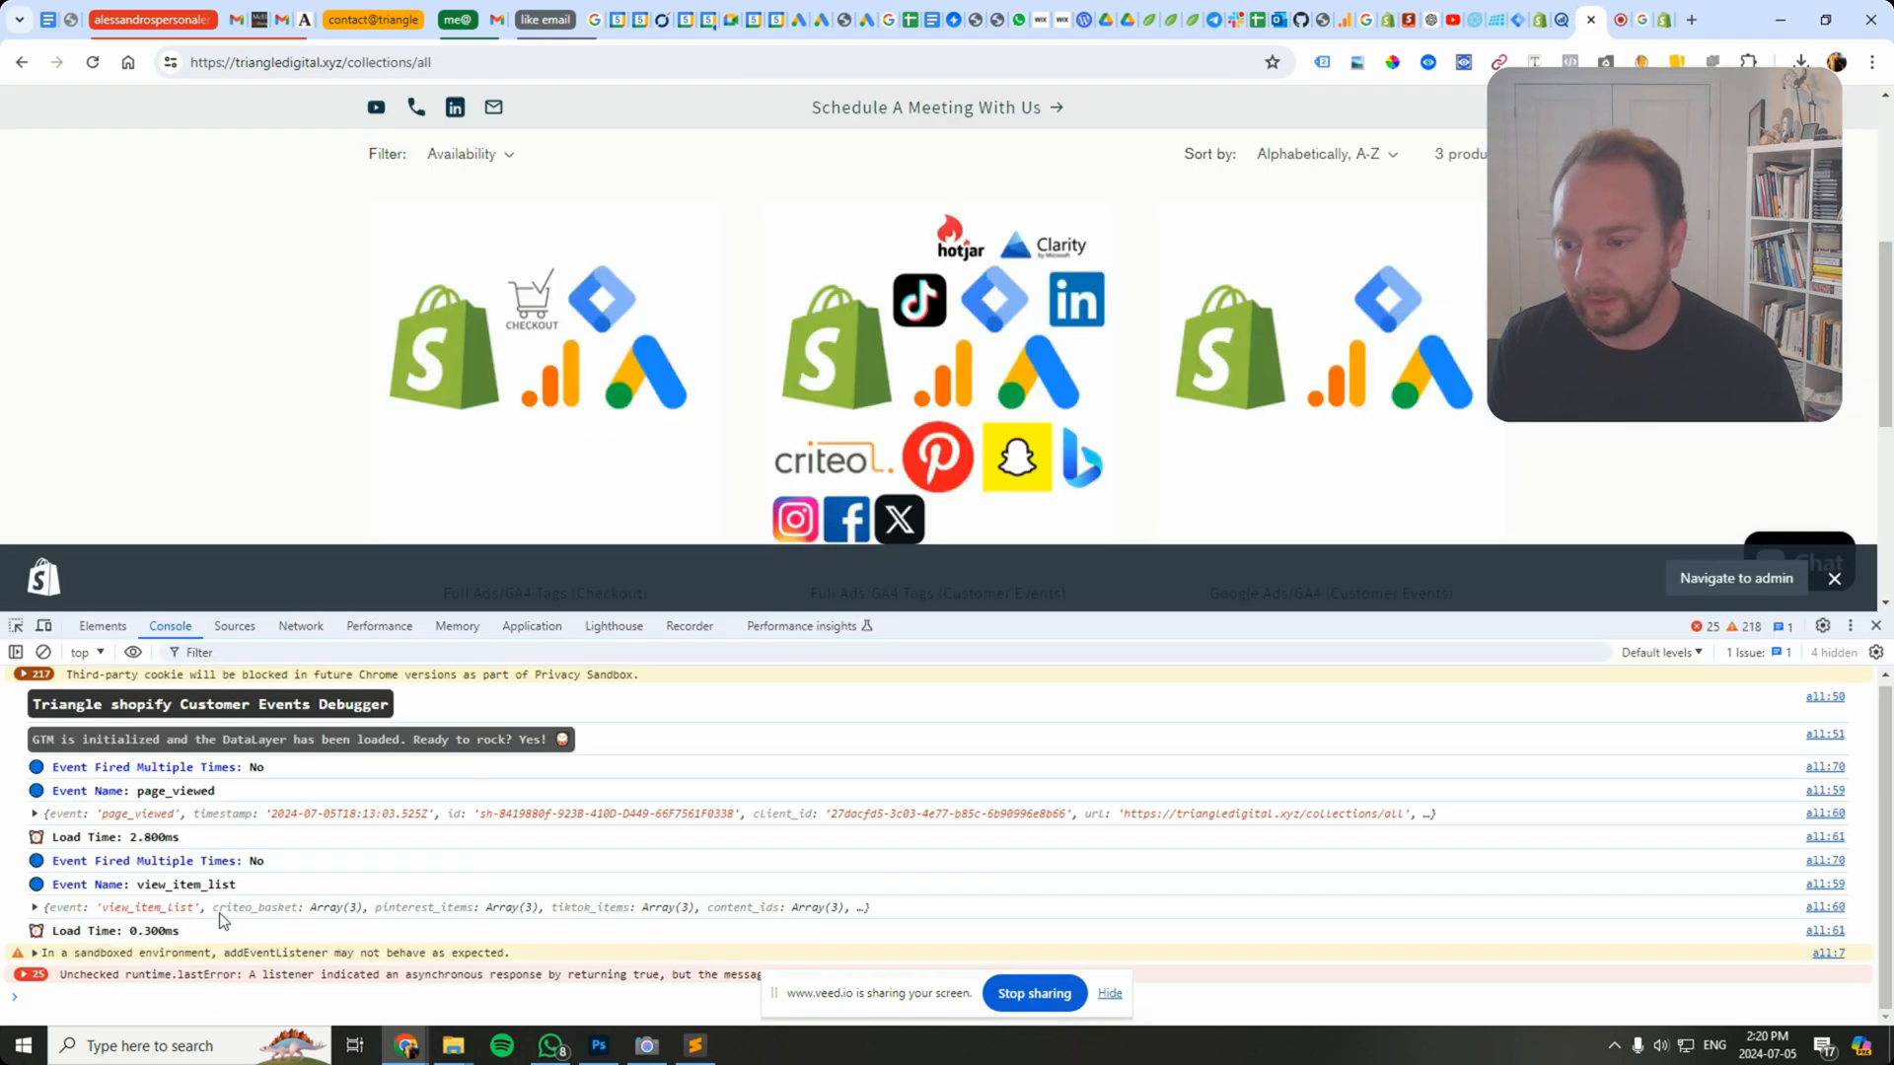
Step: Inspect the page_viewed entry logged in the store's console
left_click(33, 813)
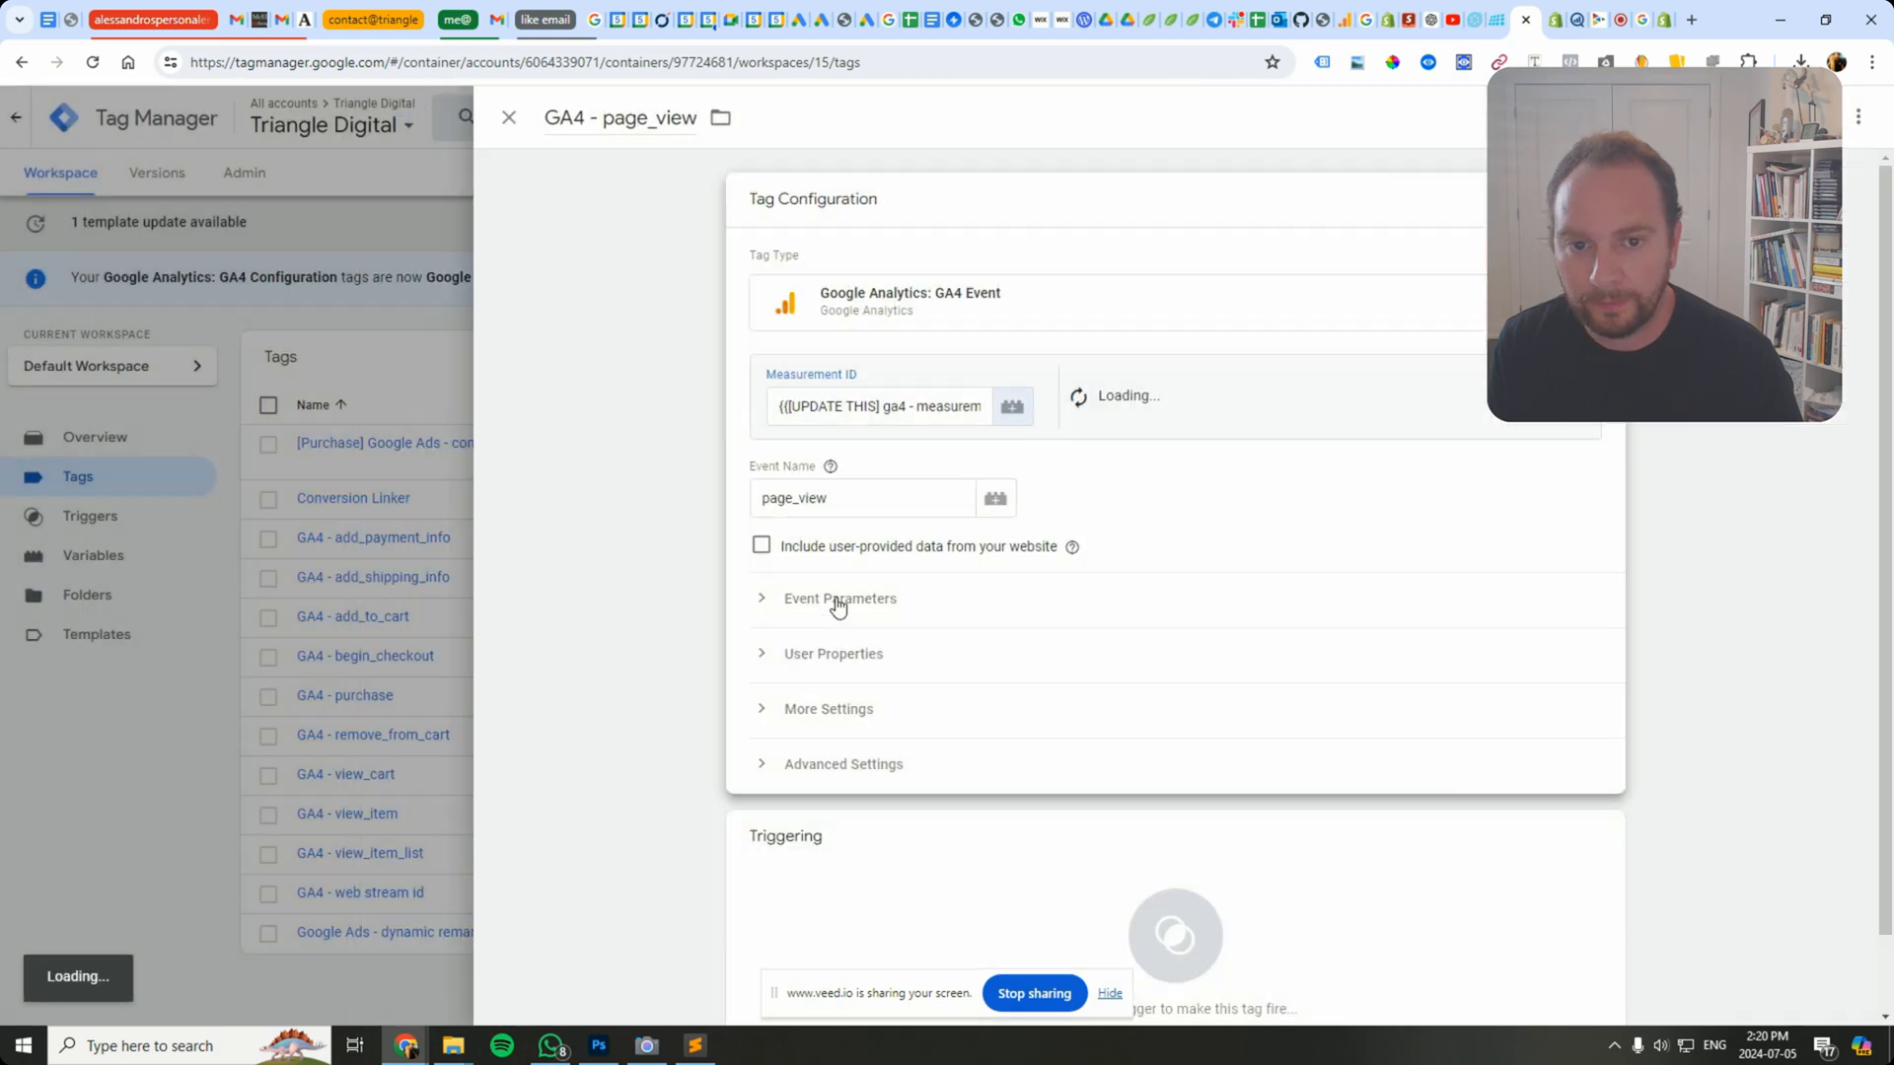
Step: Add three empty Event Parameter rows to the GA4 - page_view tag, checking the docs example in between
left_click(841, 597)
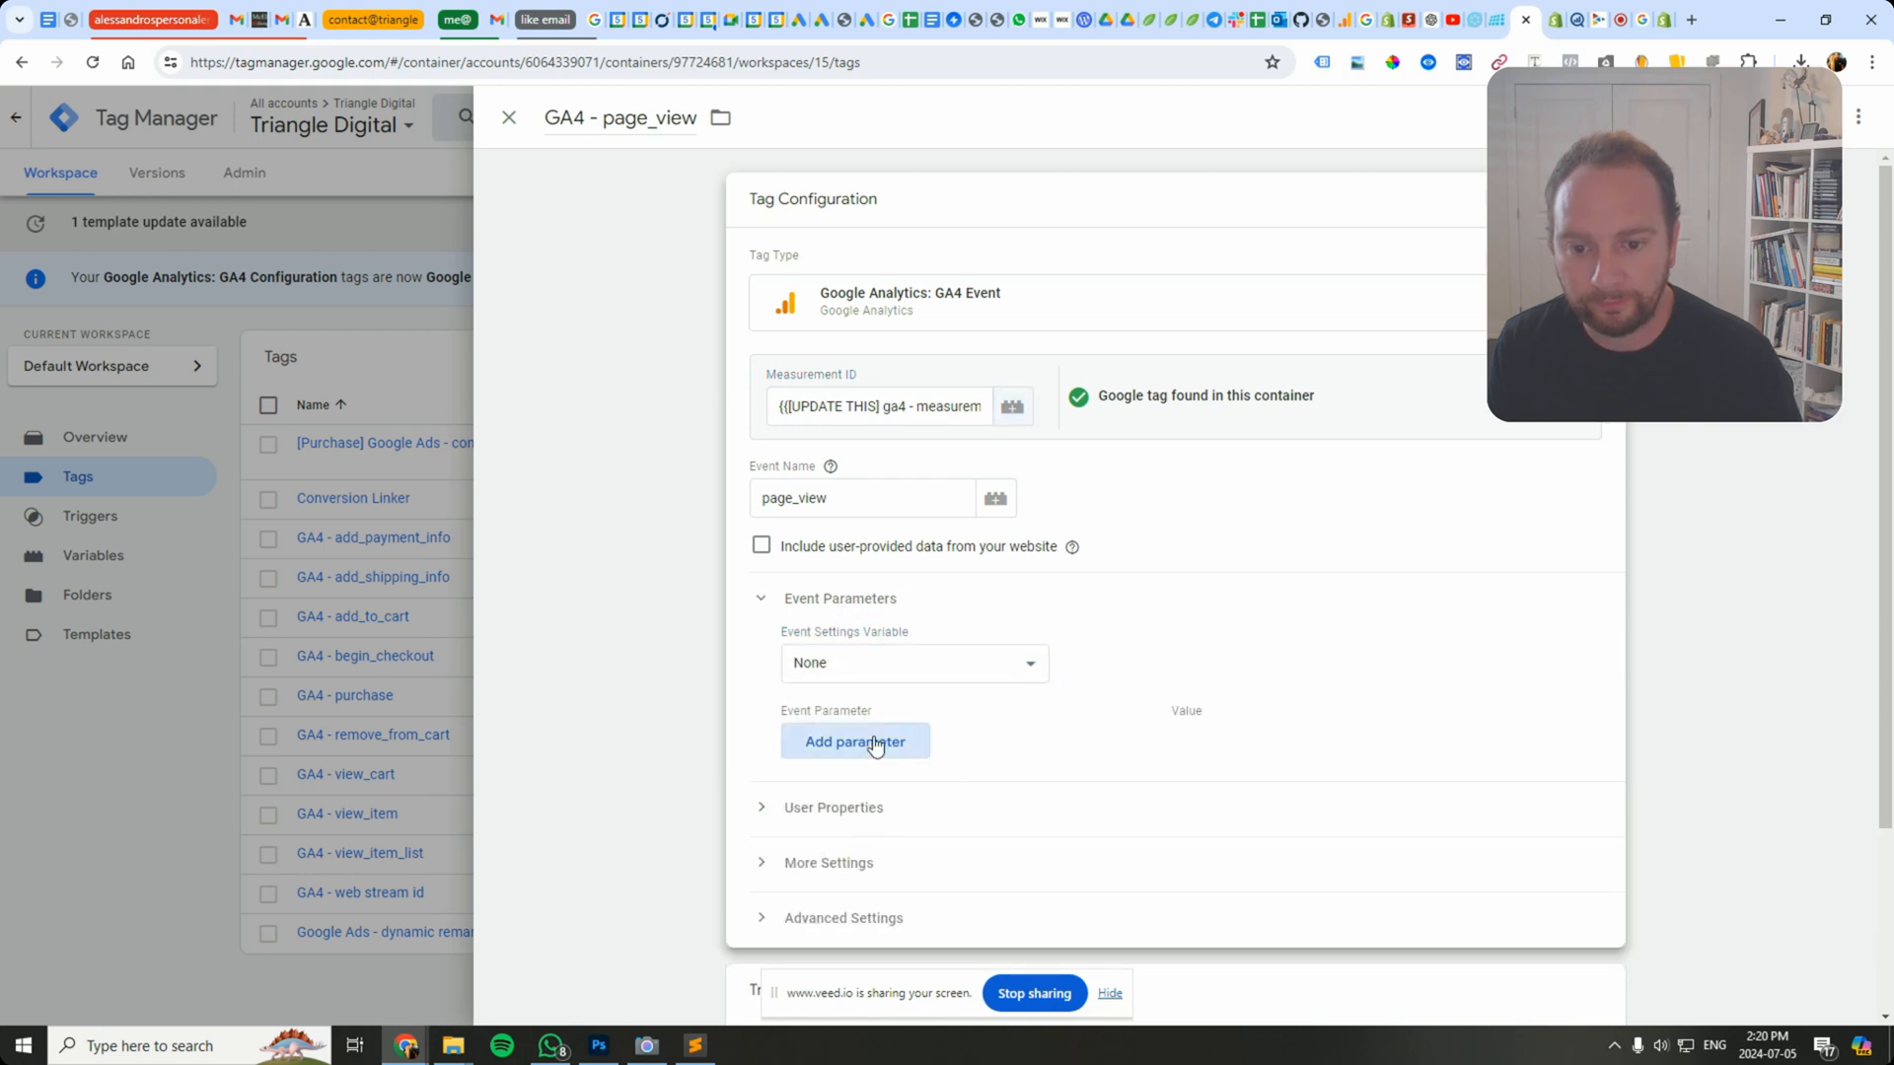
left_click(854, 742)
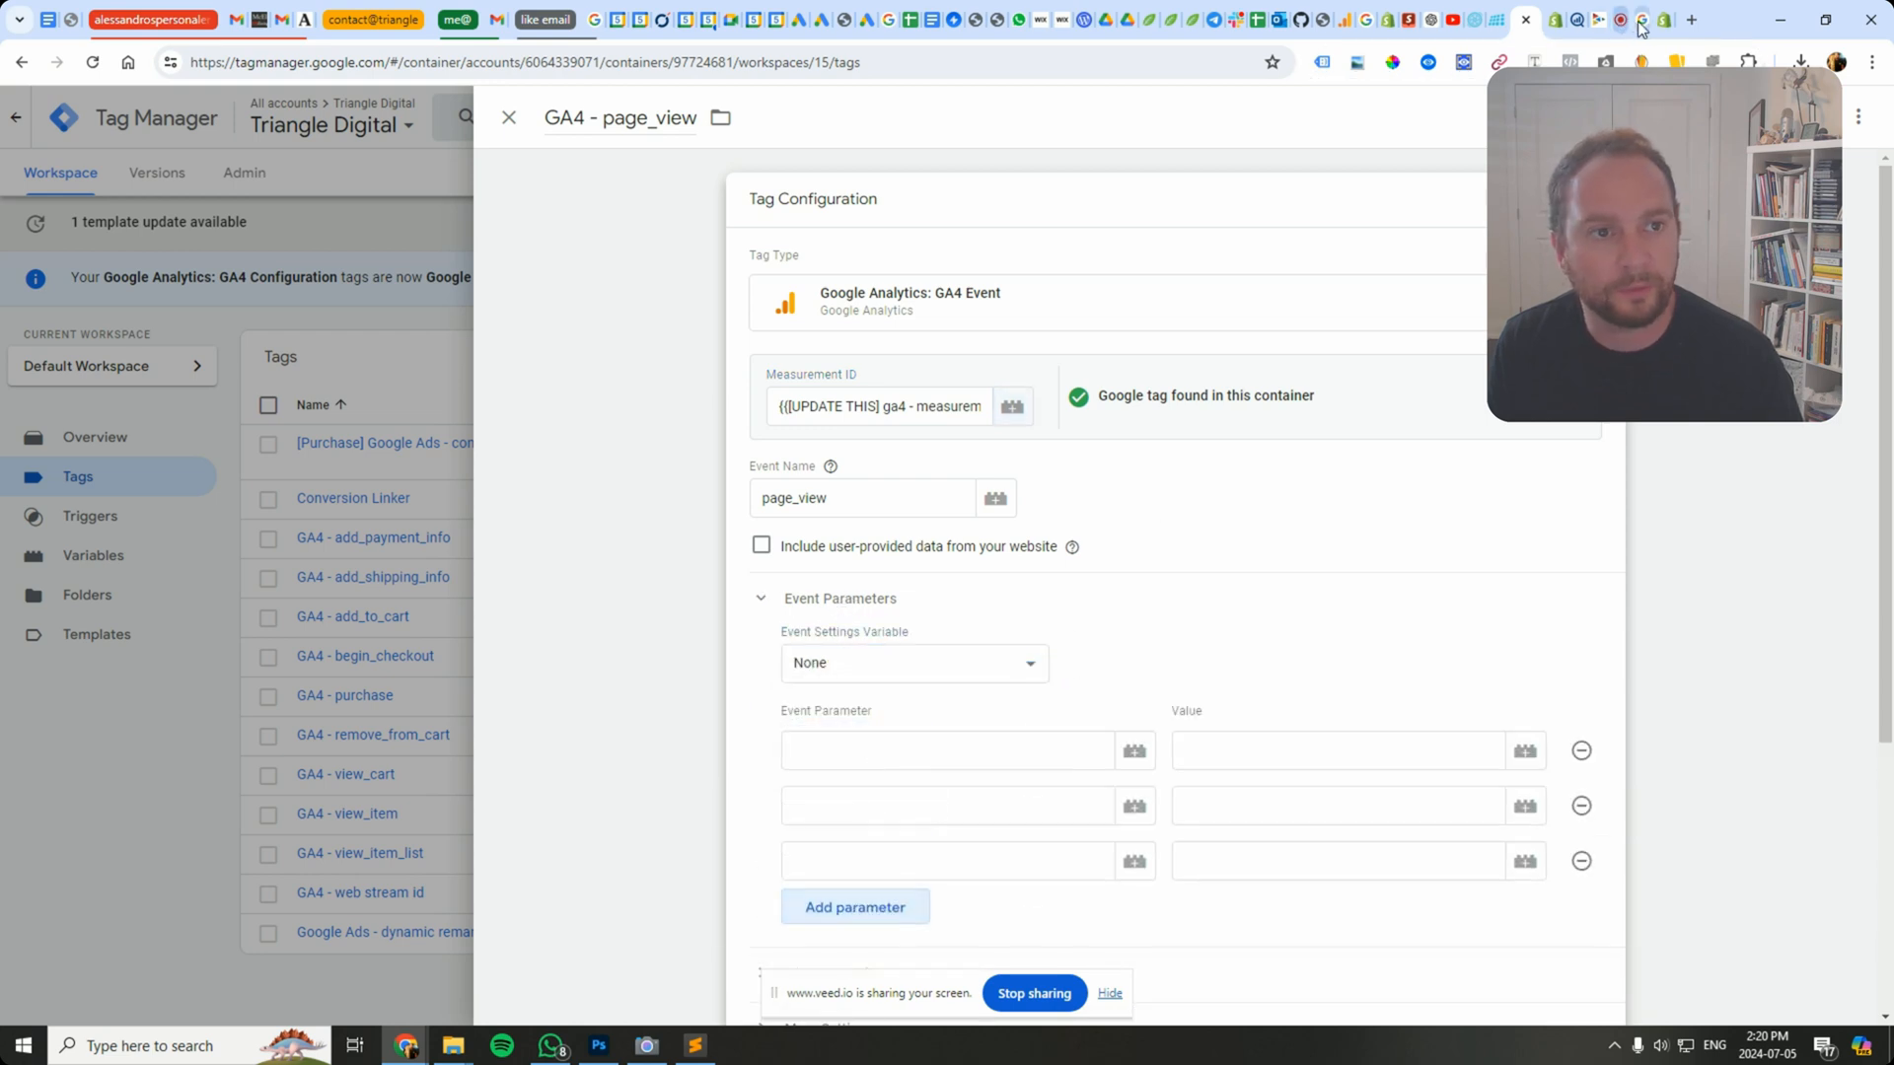
left_click(1590, 20)
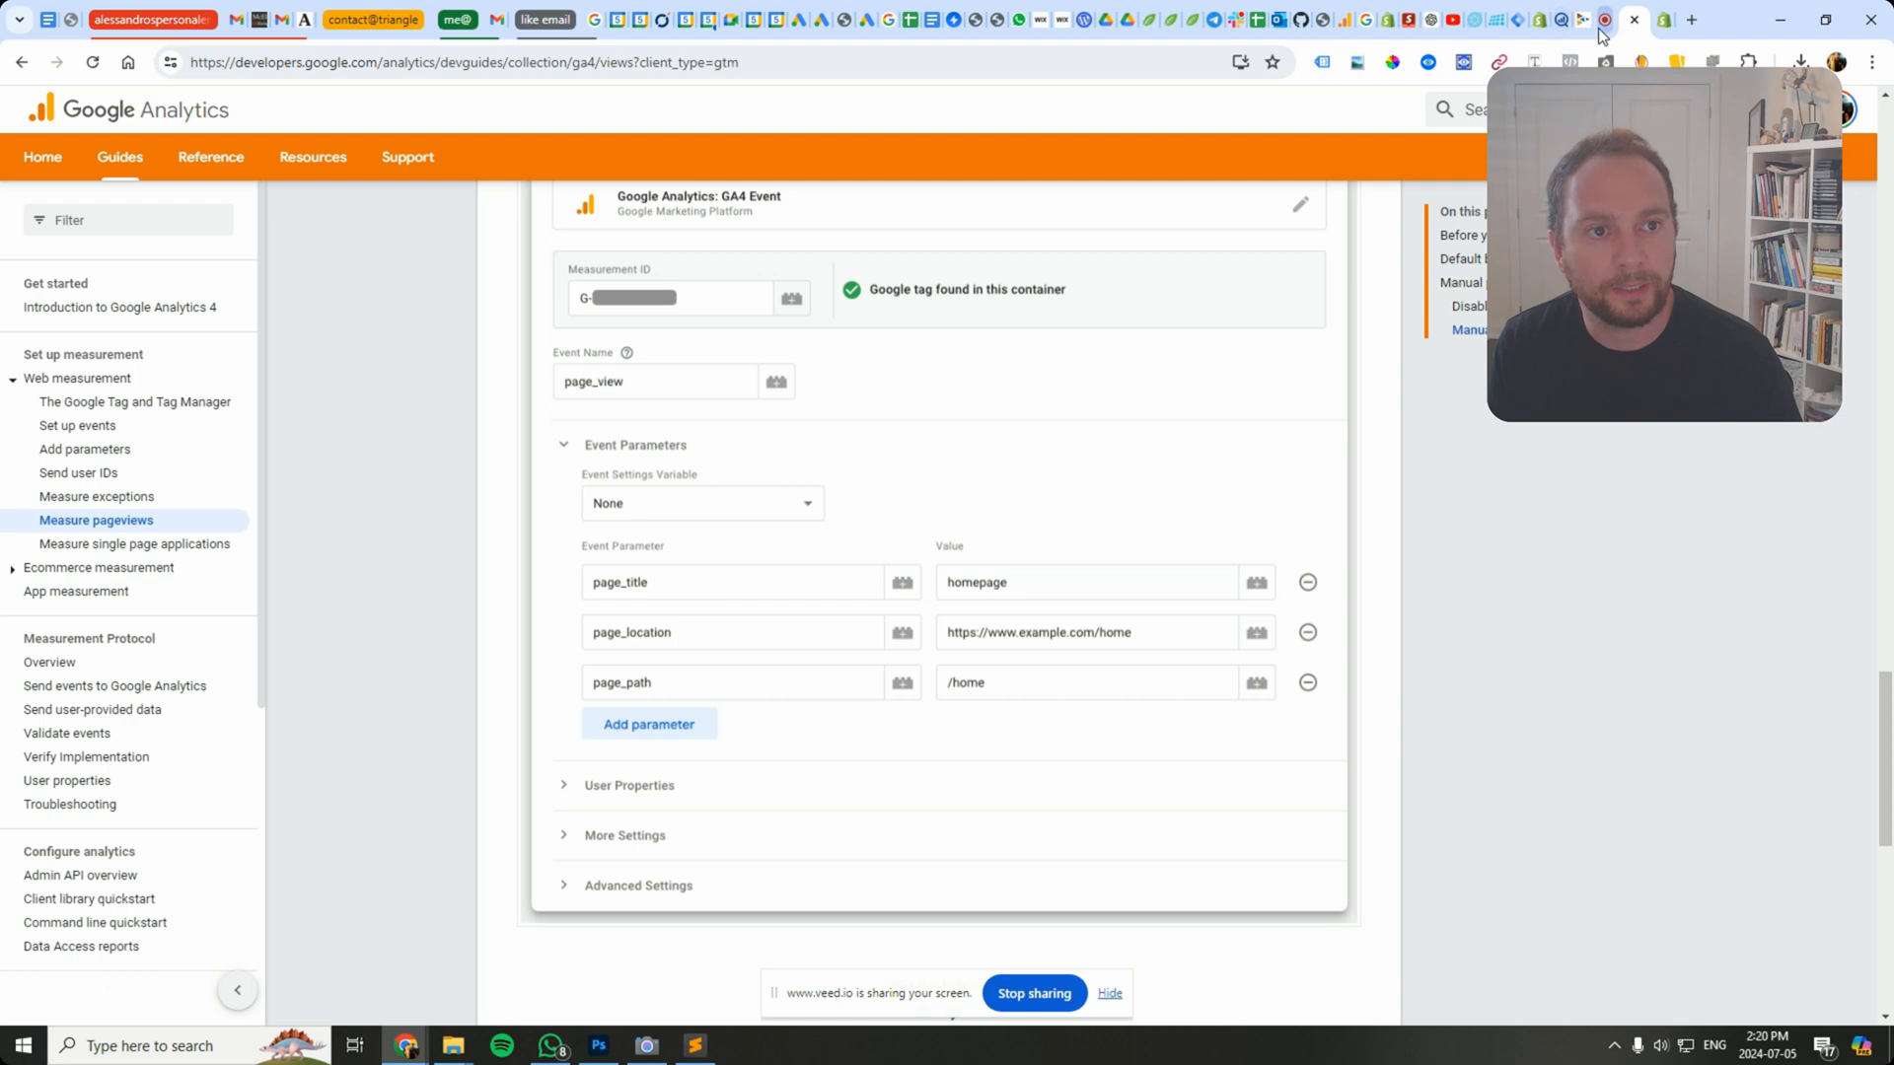
mouse_move(1605, 20)
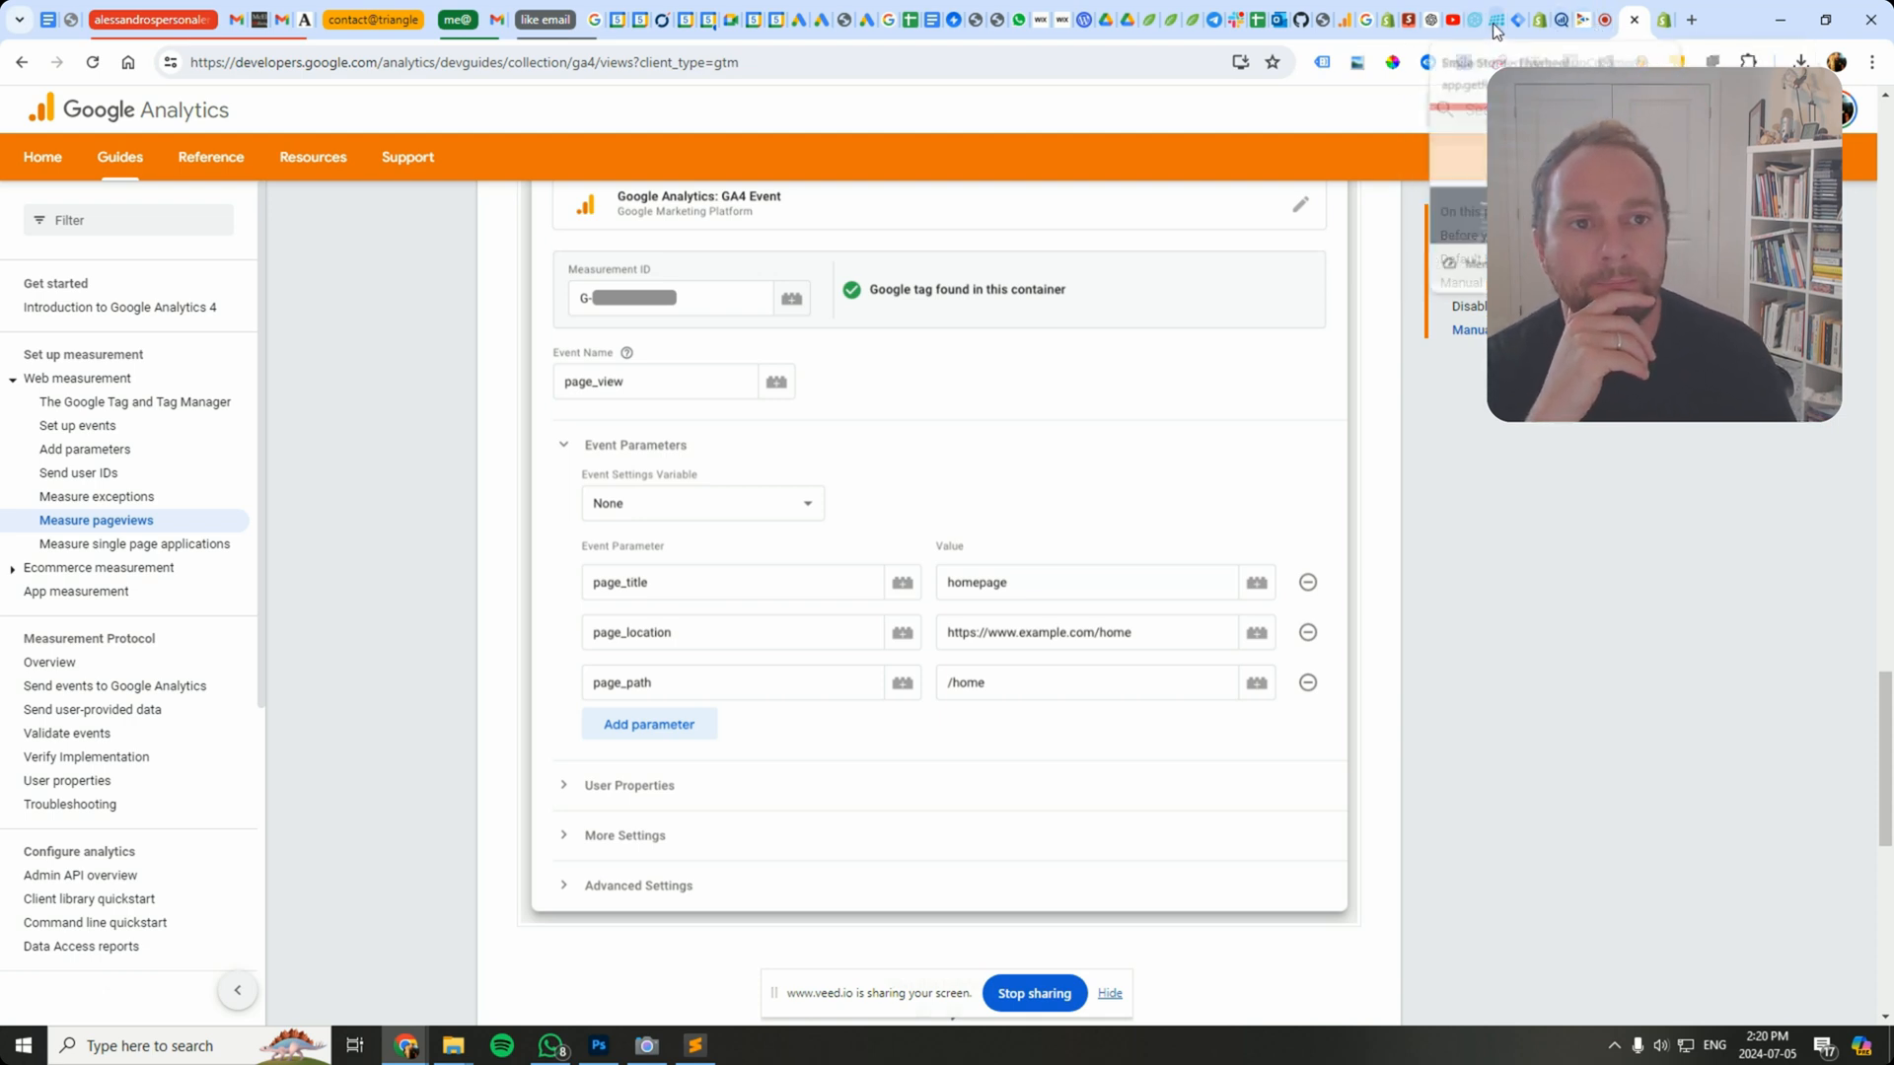
left_click(1505, 20)
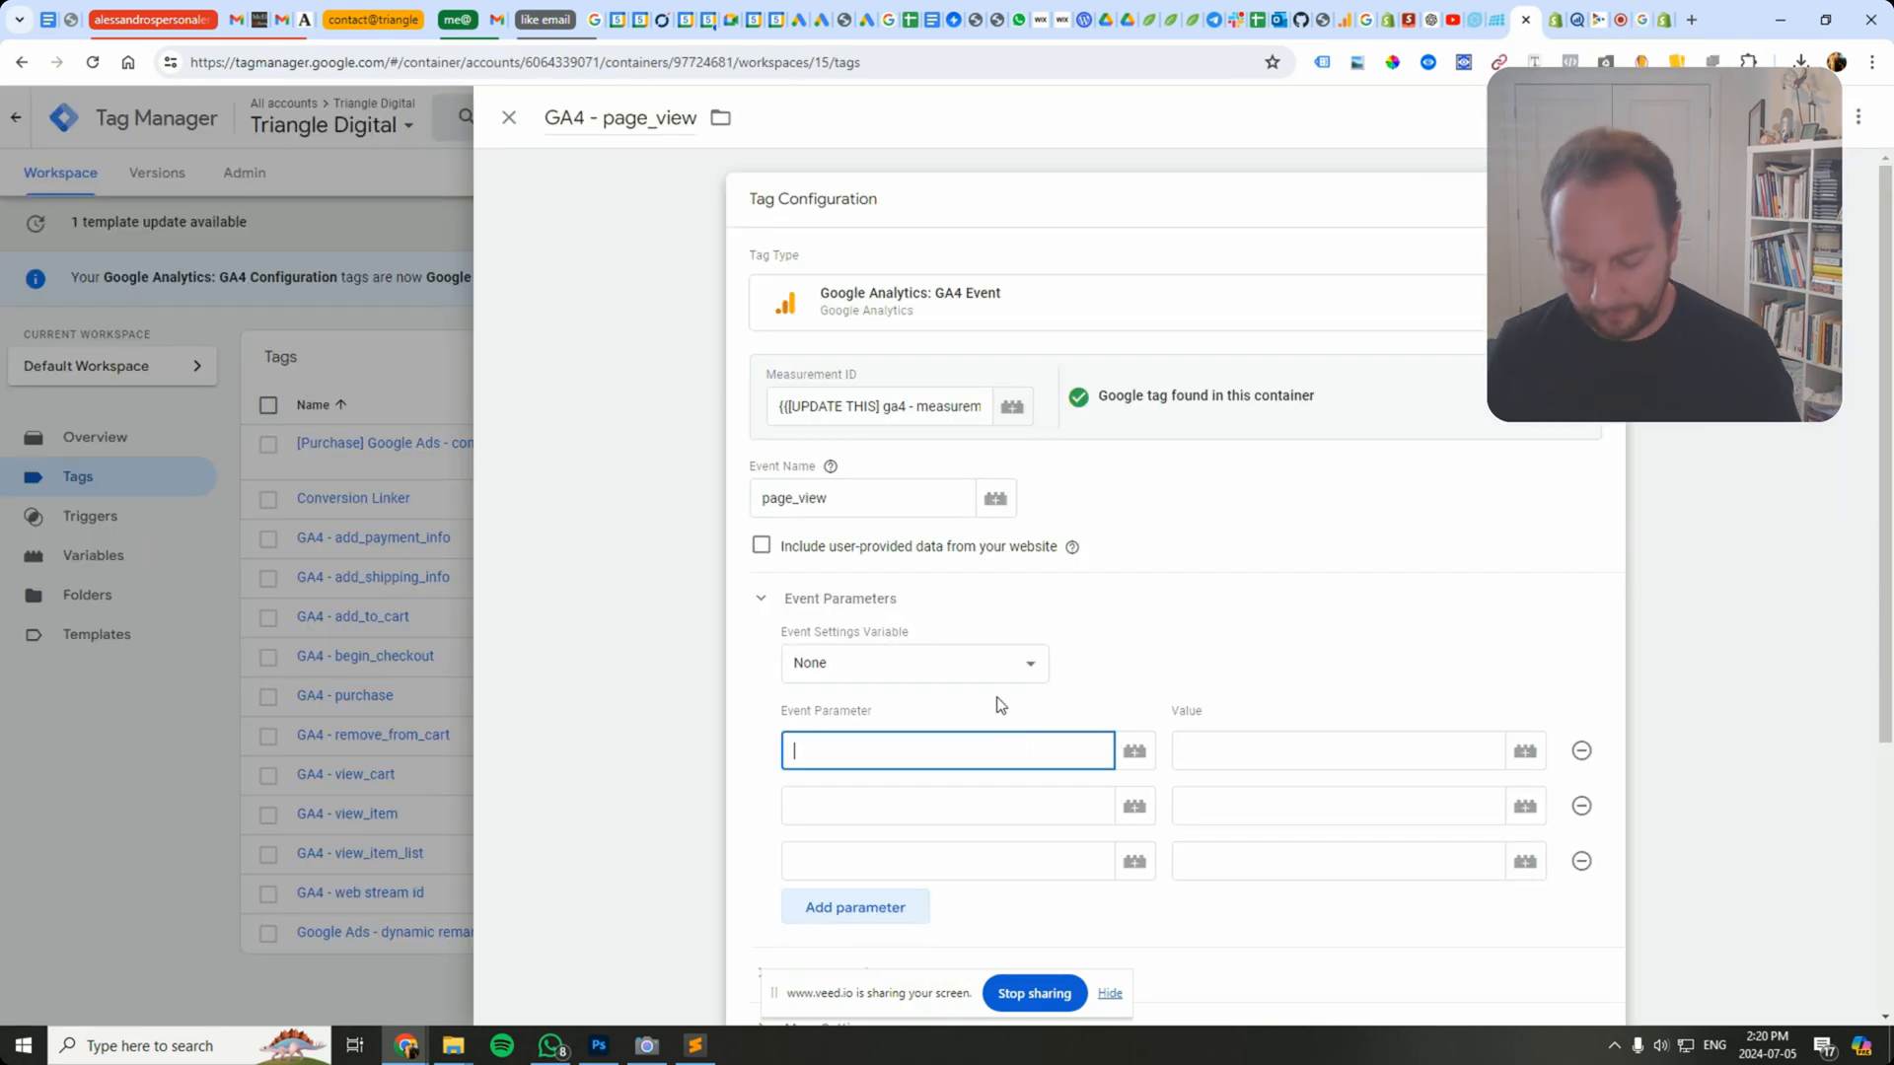
Step: Enter page_title, page_location and page_path as the three parameter names, then check the console's page_viewed event
type("page_tit")
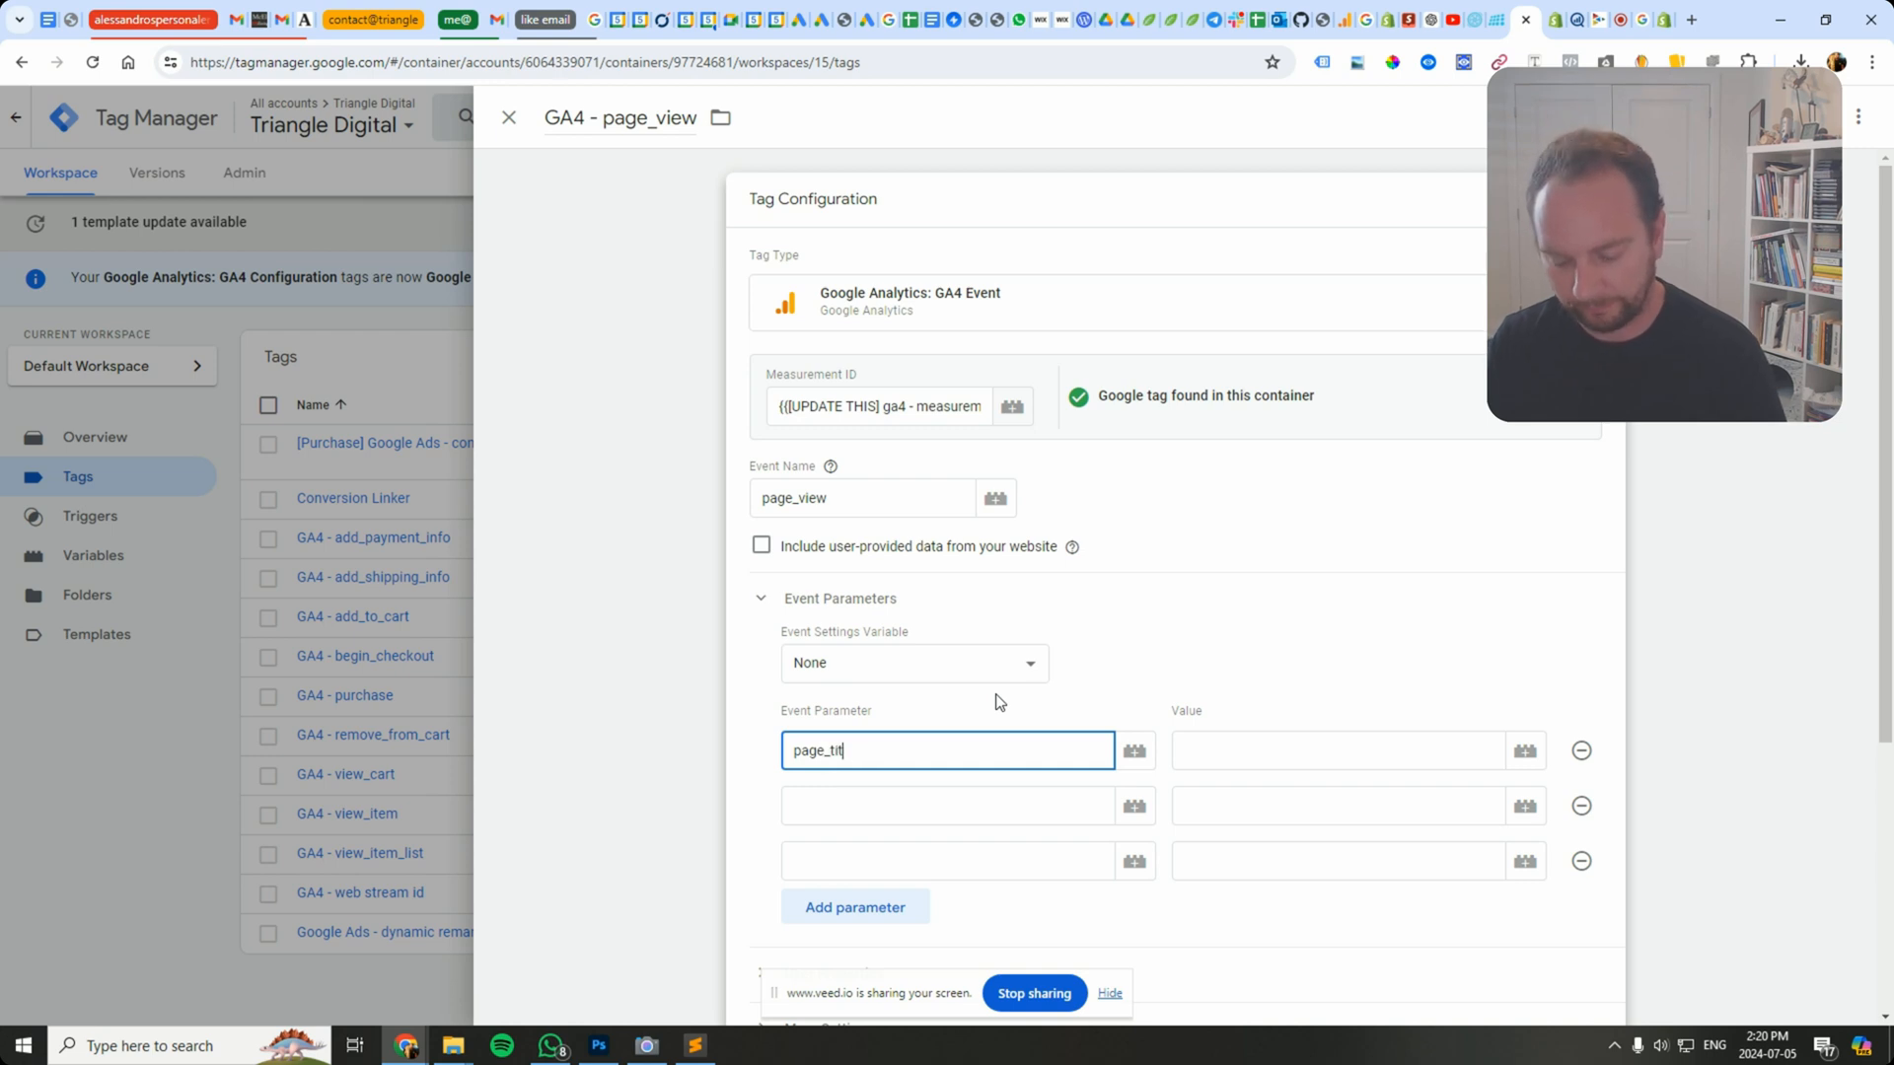
left_click(947, 805)
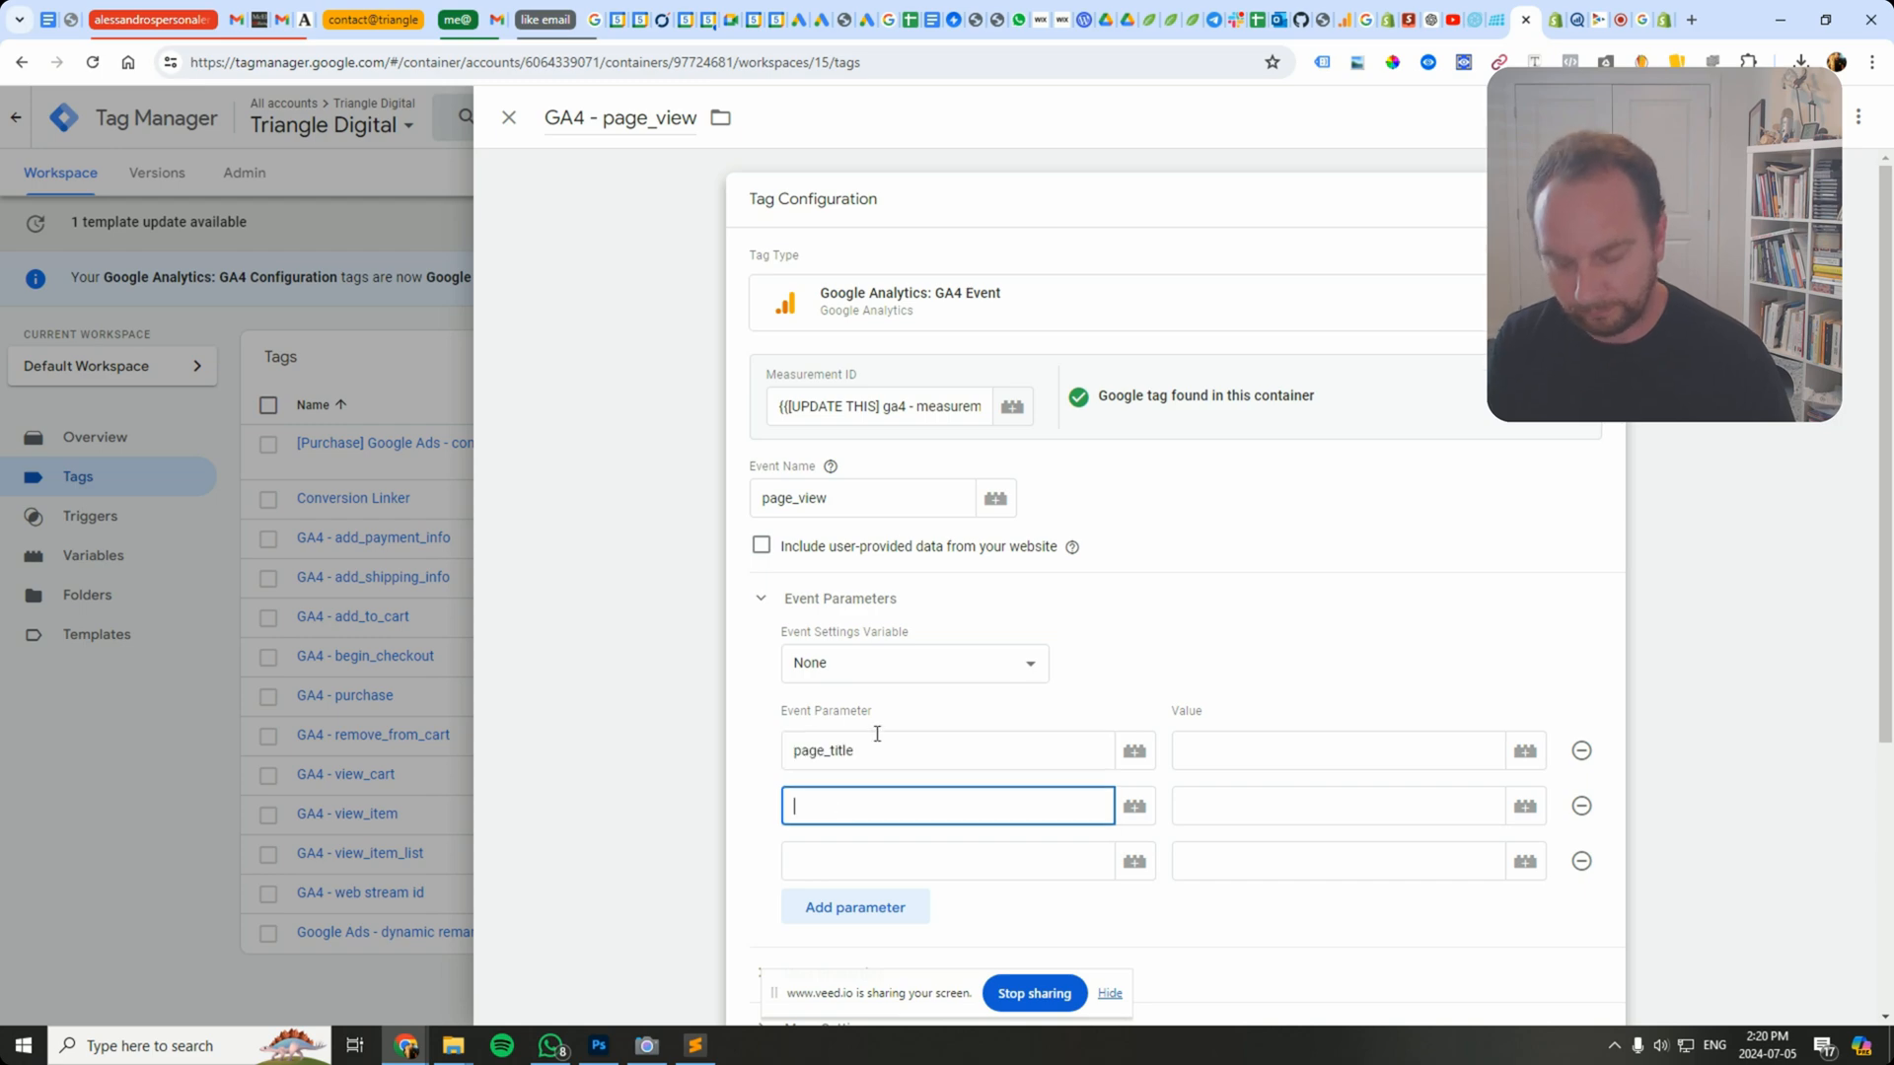
type("page_title")
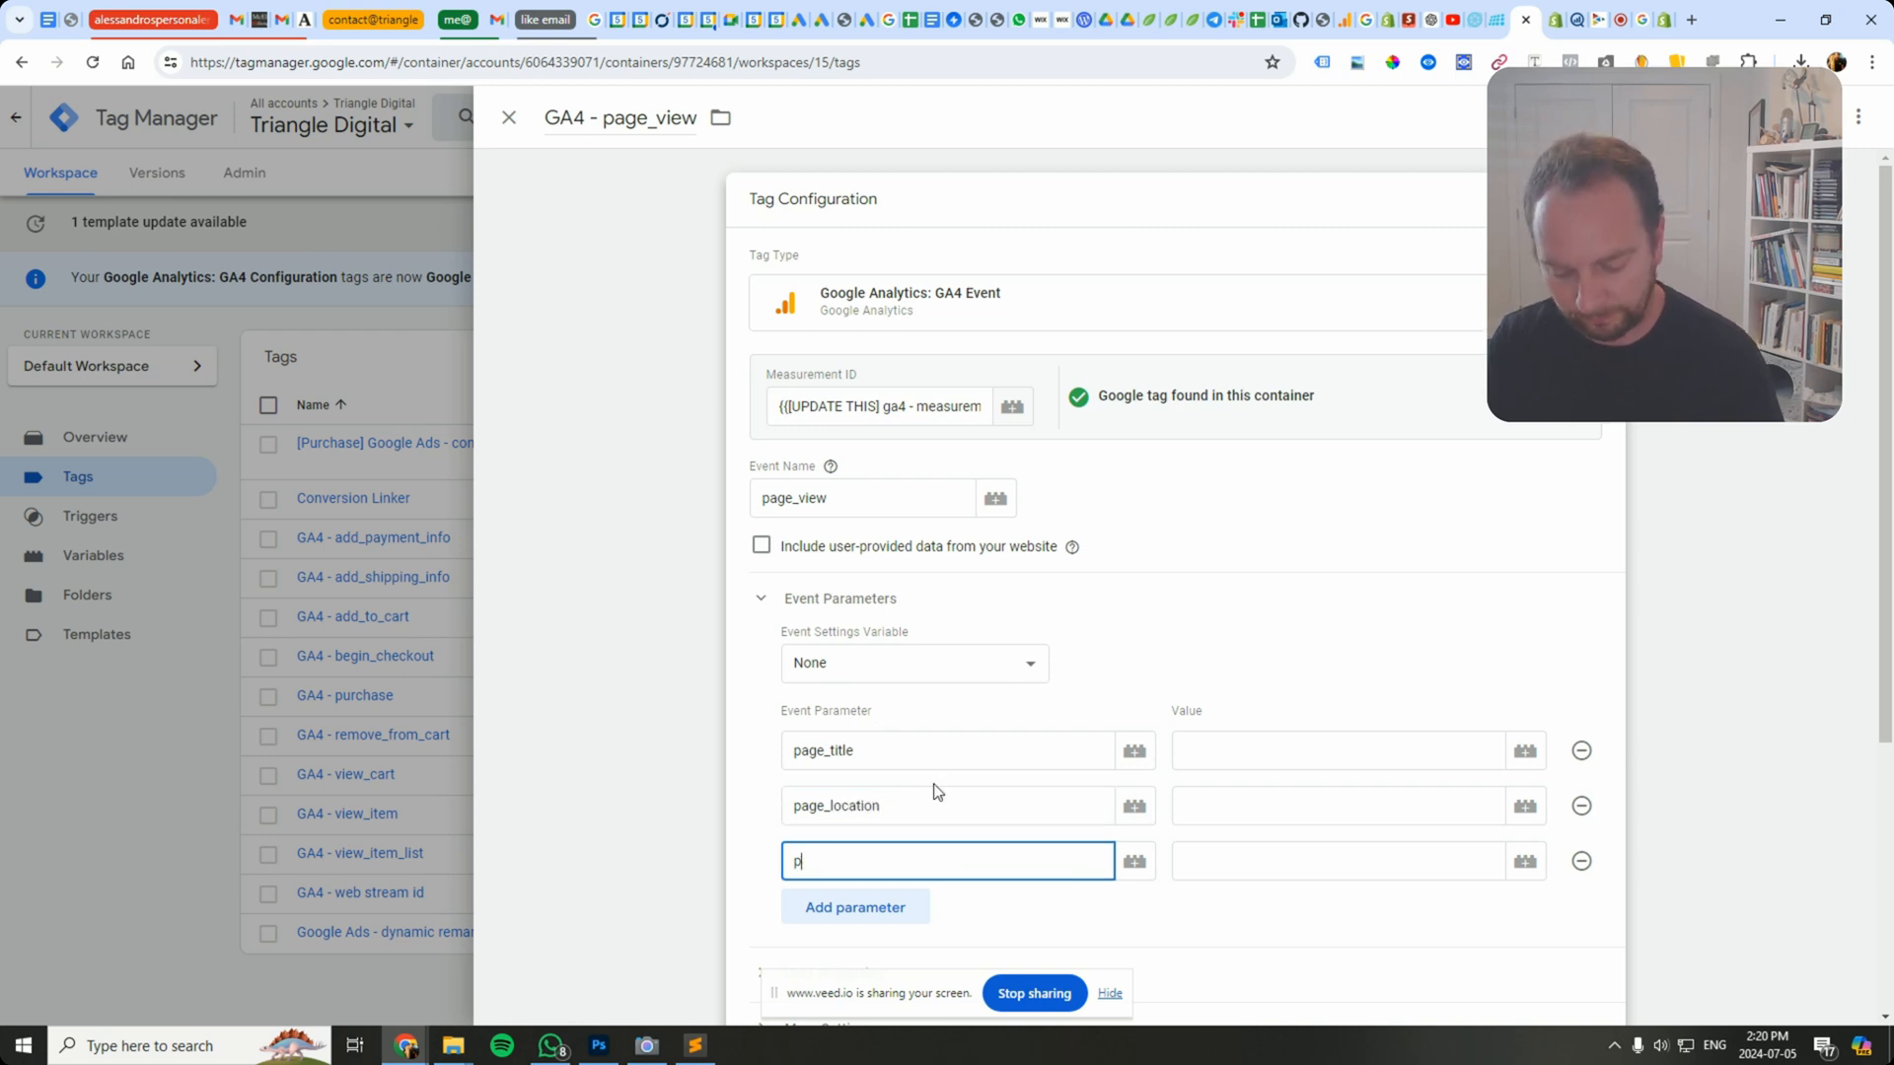
type("age_path")
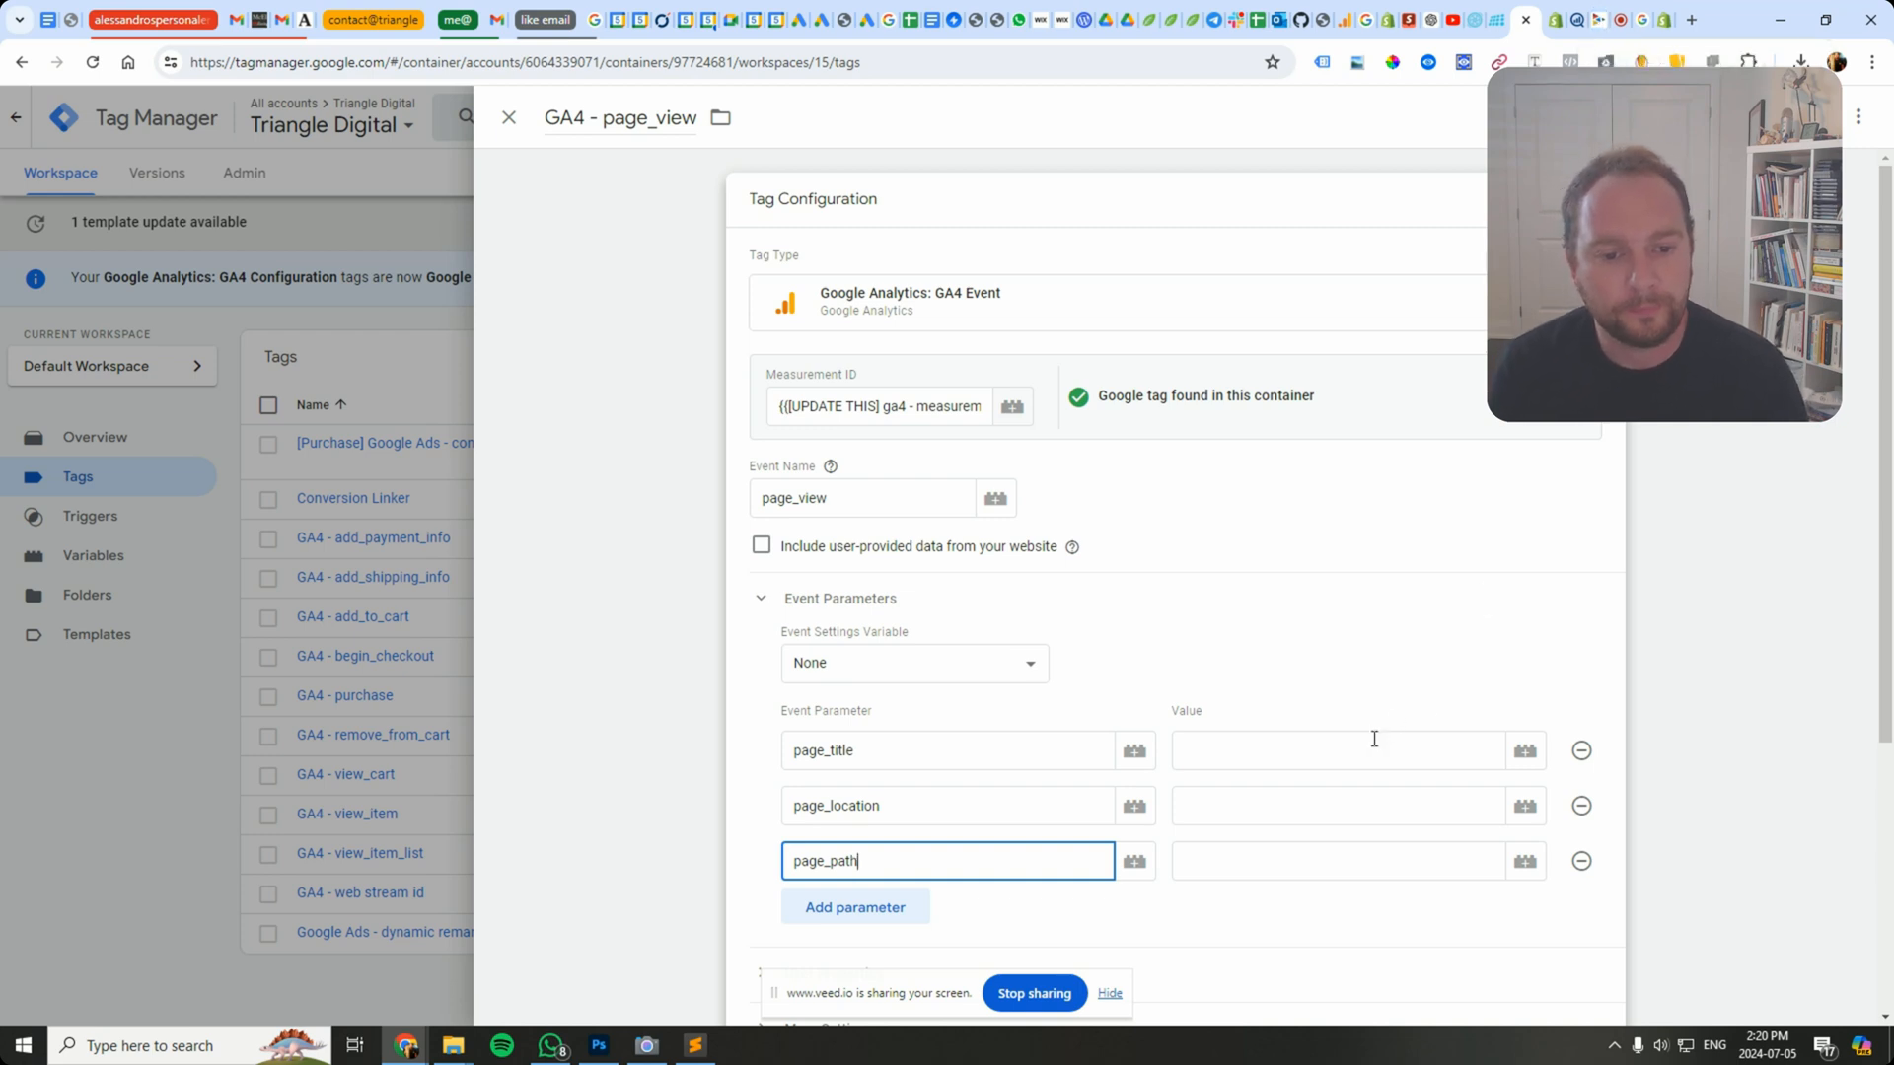
left_click(1338, 750)
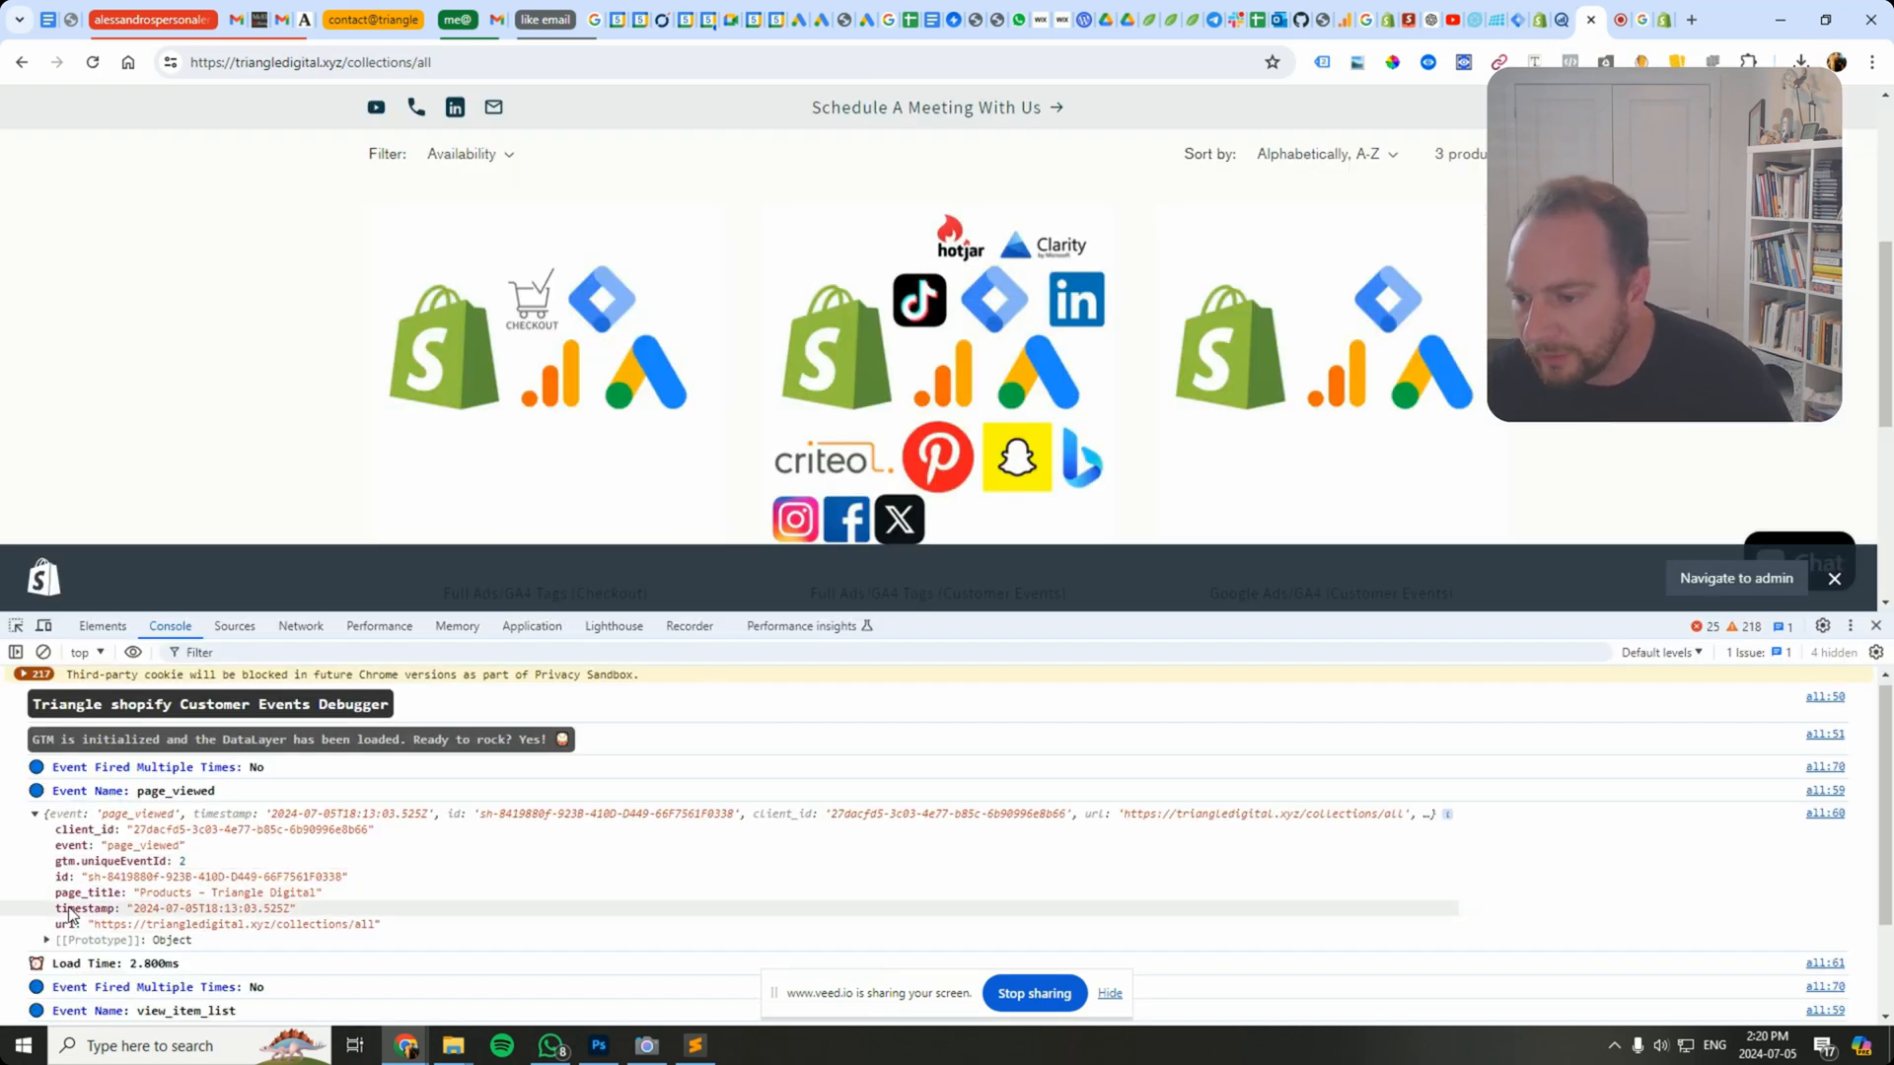
Step: Inspect the page_viewed event object's keys in the console
right_click(69, 907)
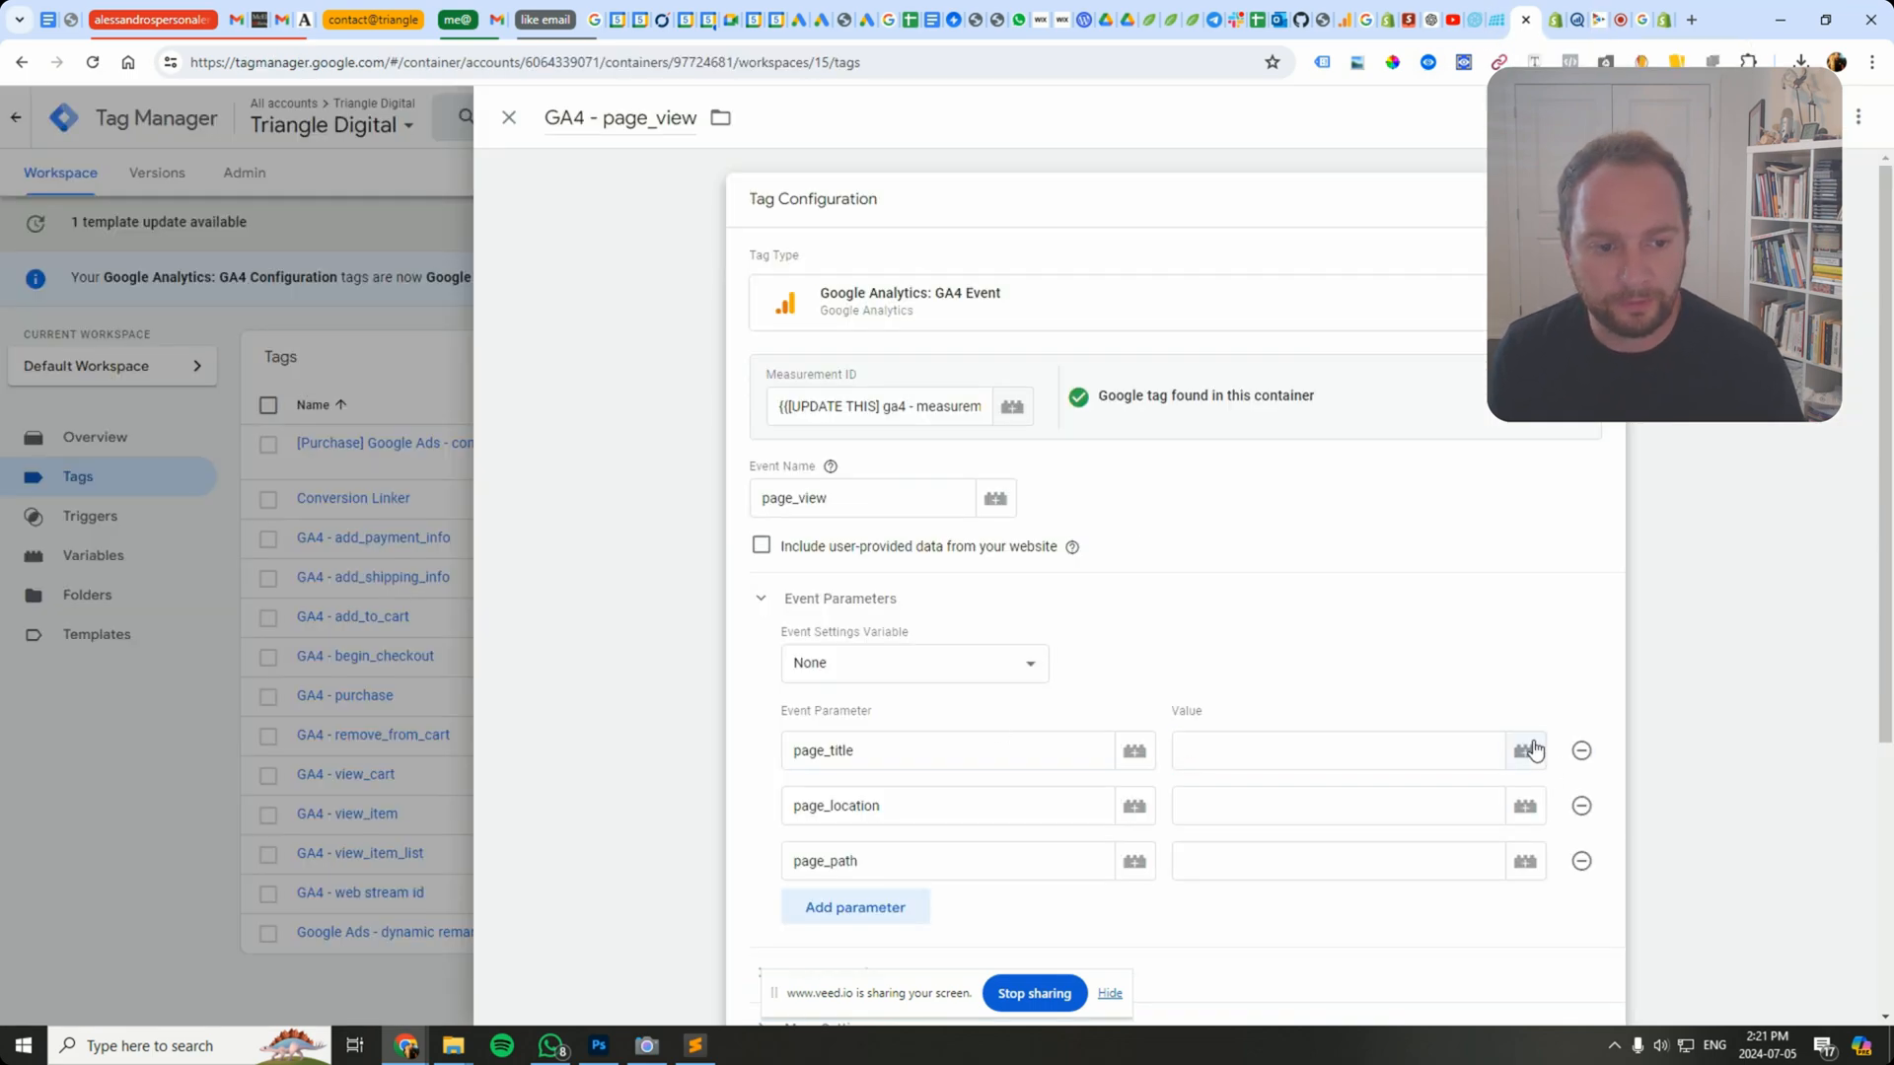
Step: Create a Data Layer Variable named page_title for the page_title parameter's value
left_click(1525, 750)
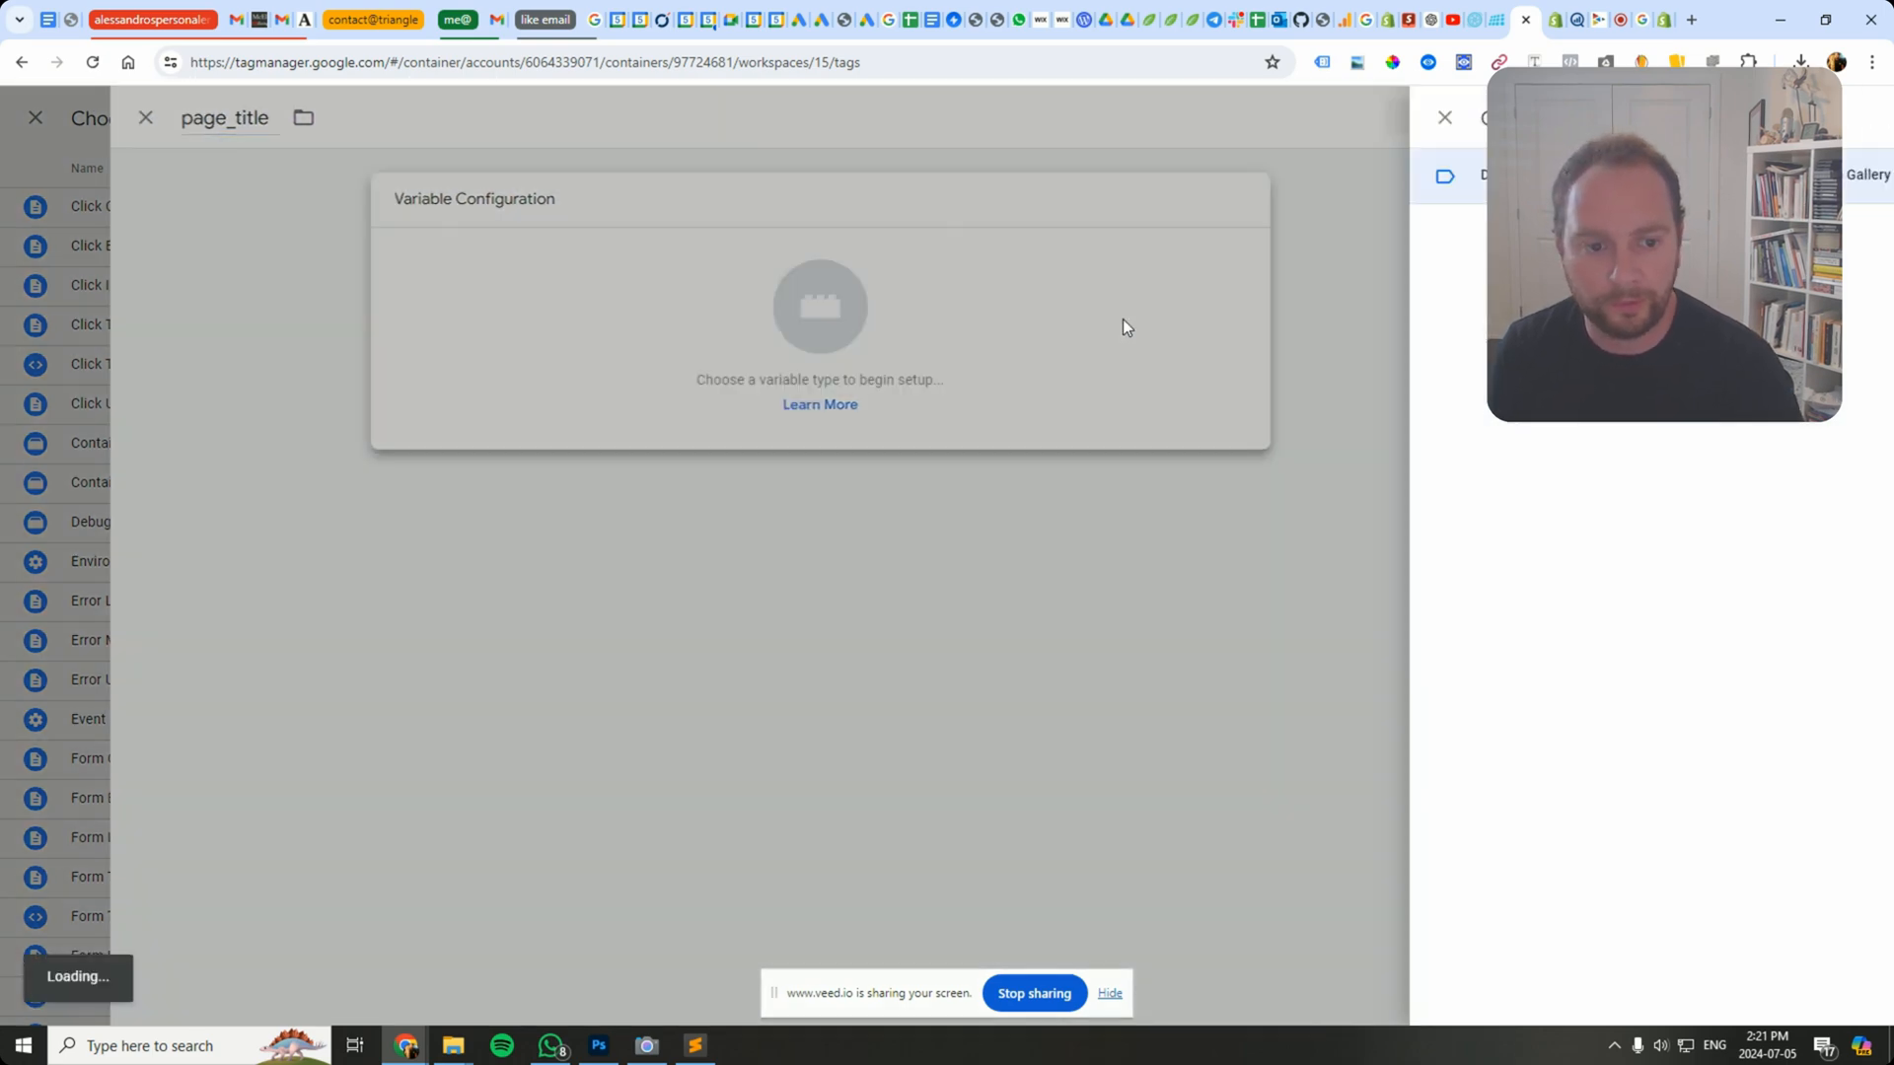
left_click(889, 299)
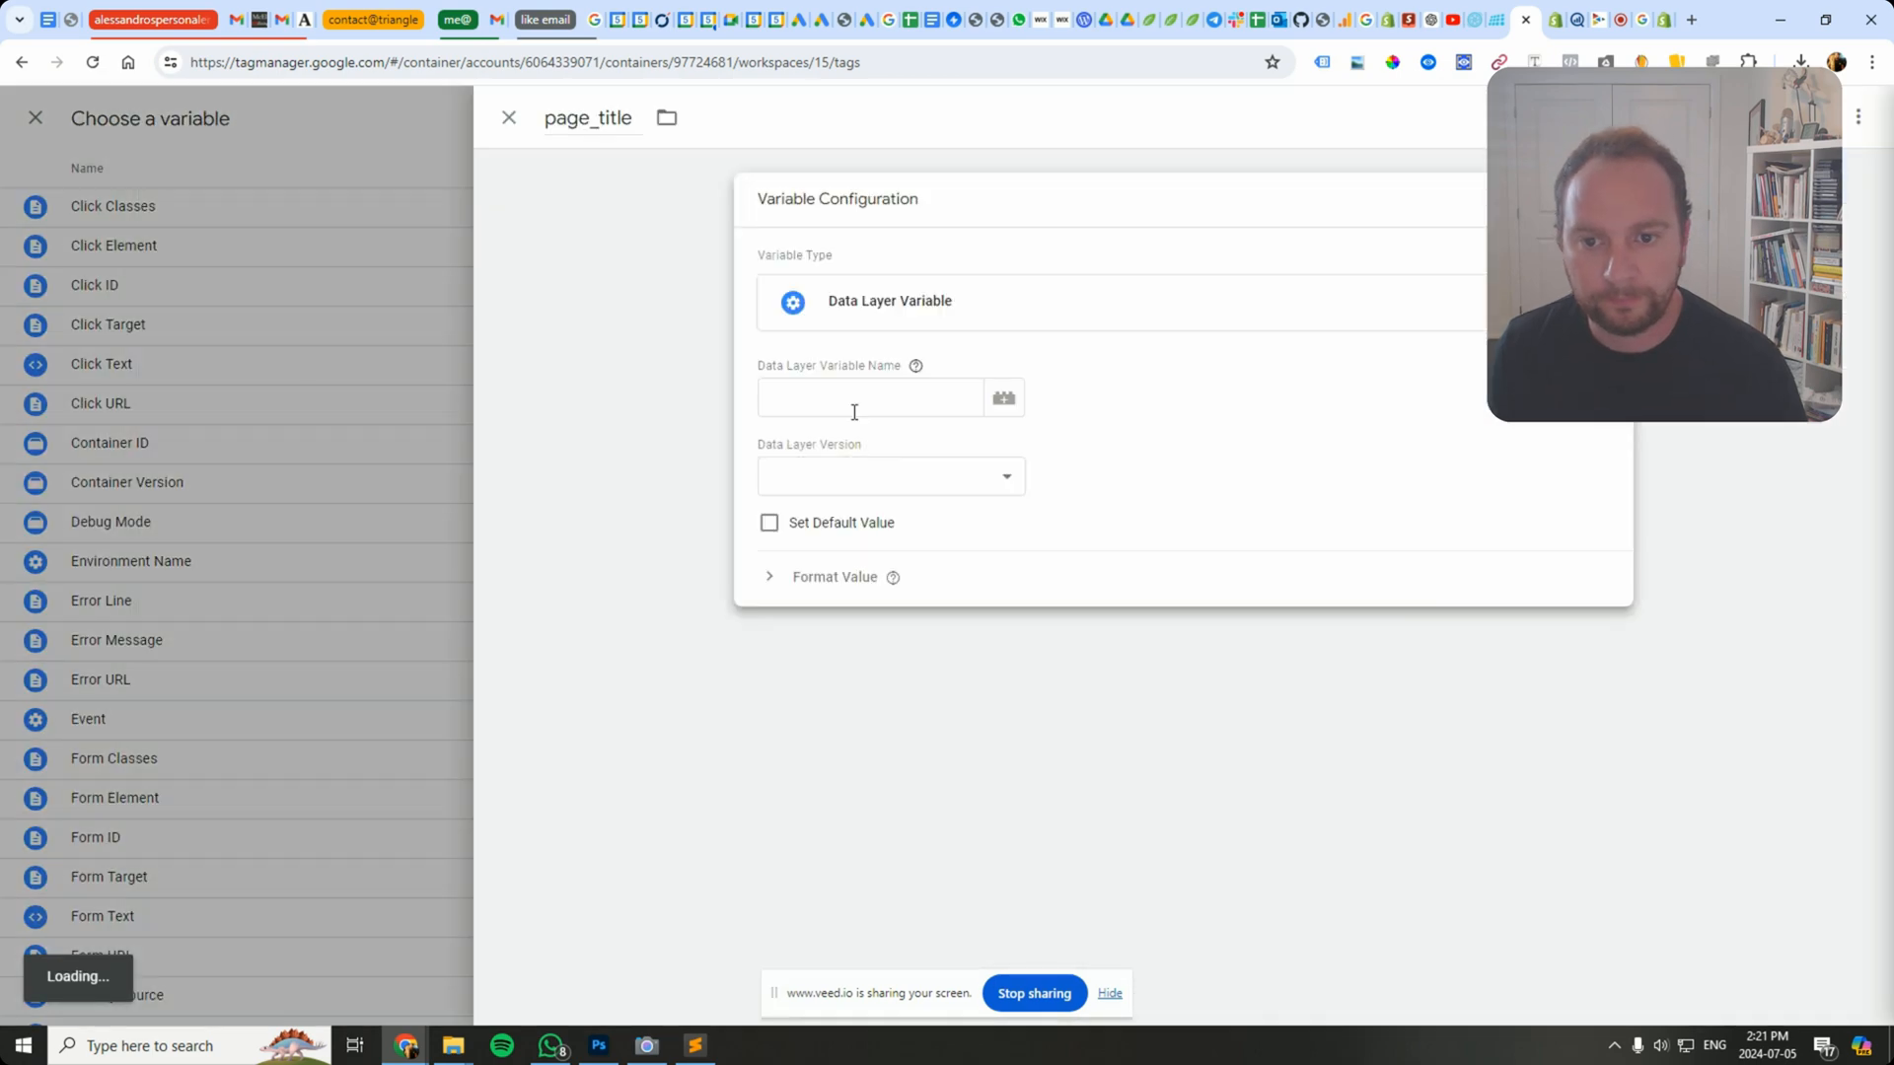
type("page_title")
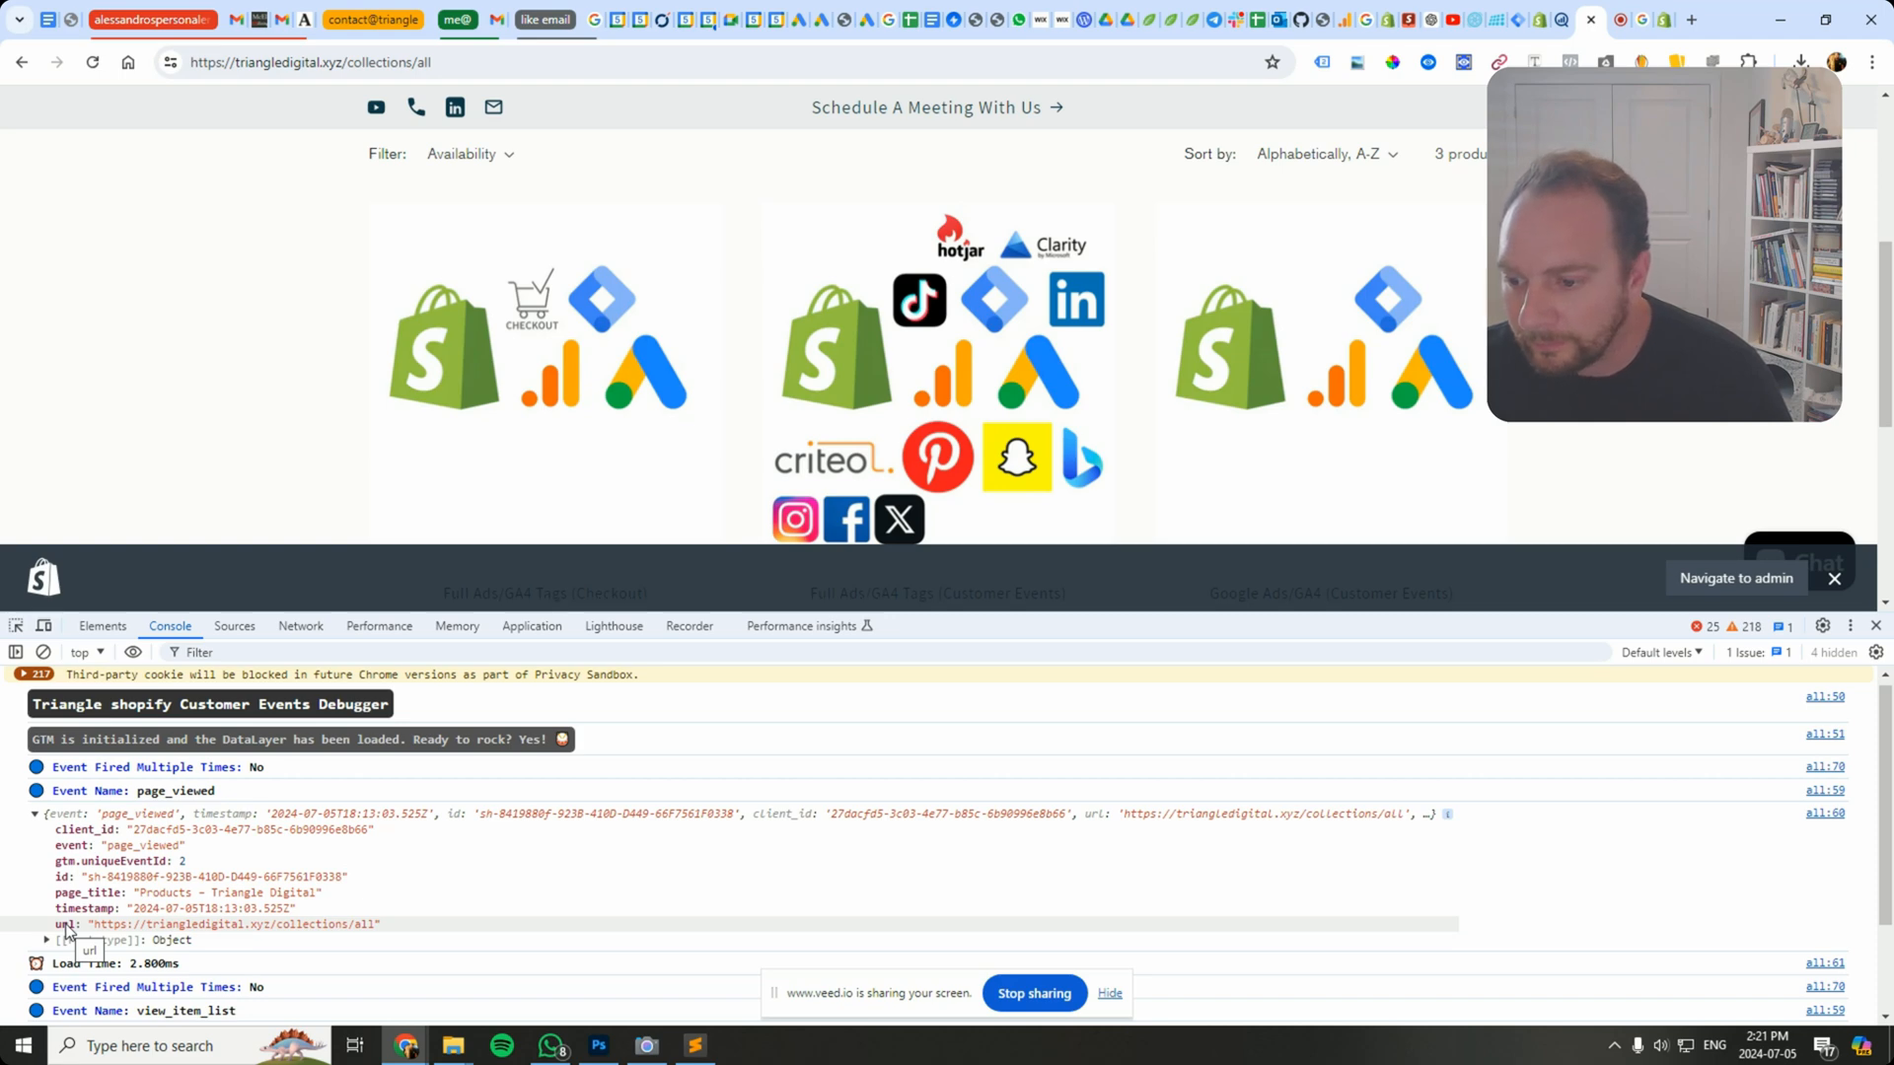
Step: Inspect the page_viewed object's url key in the console
right_click(65, 923)
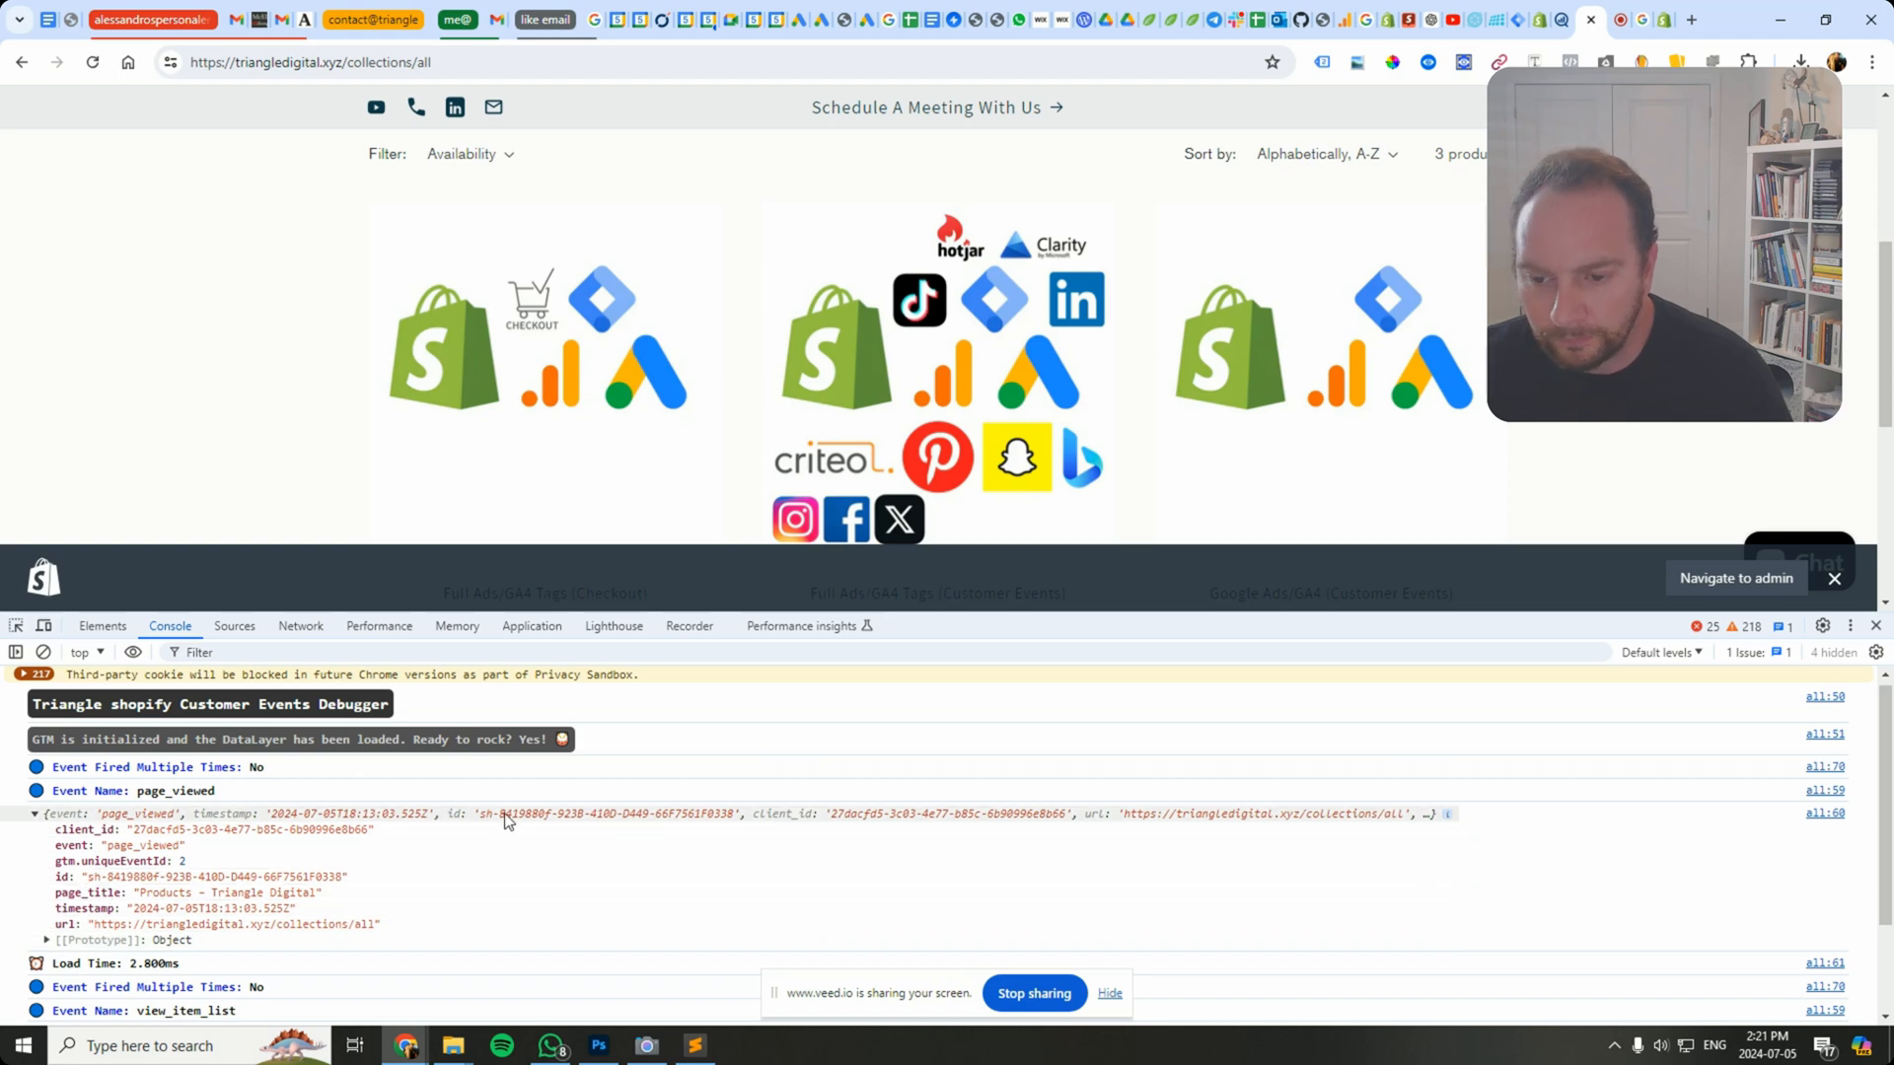
mouse_move(1458, 827)
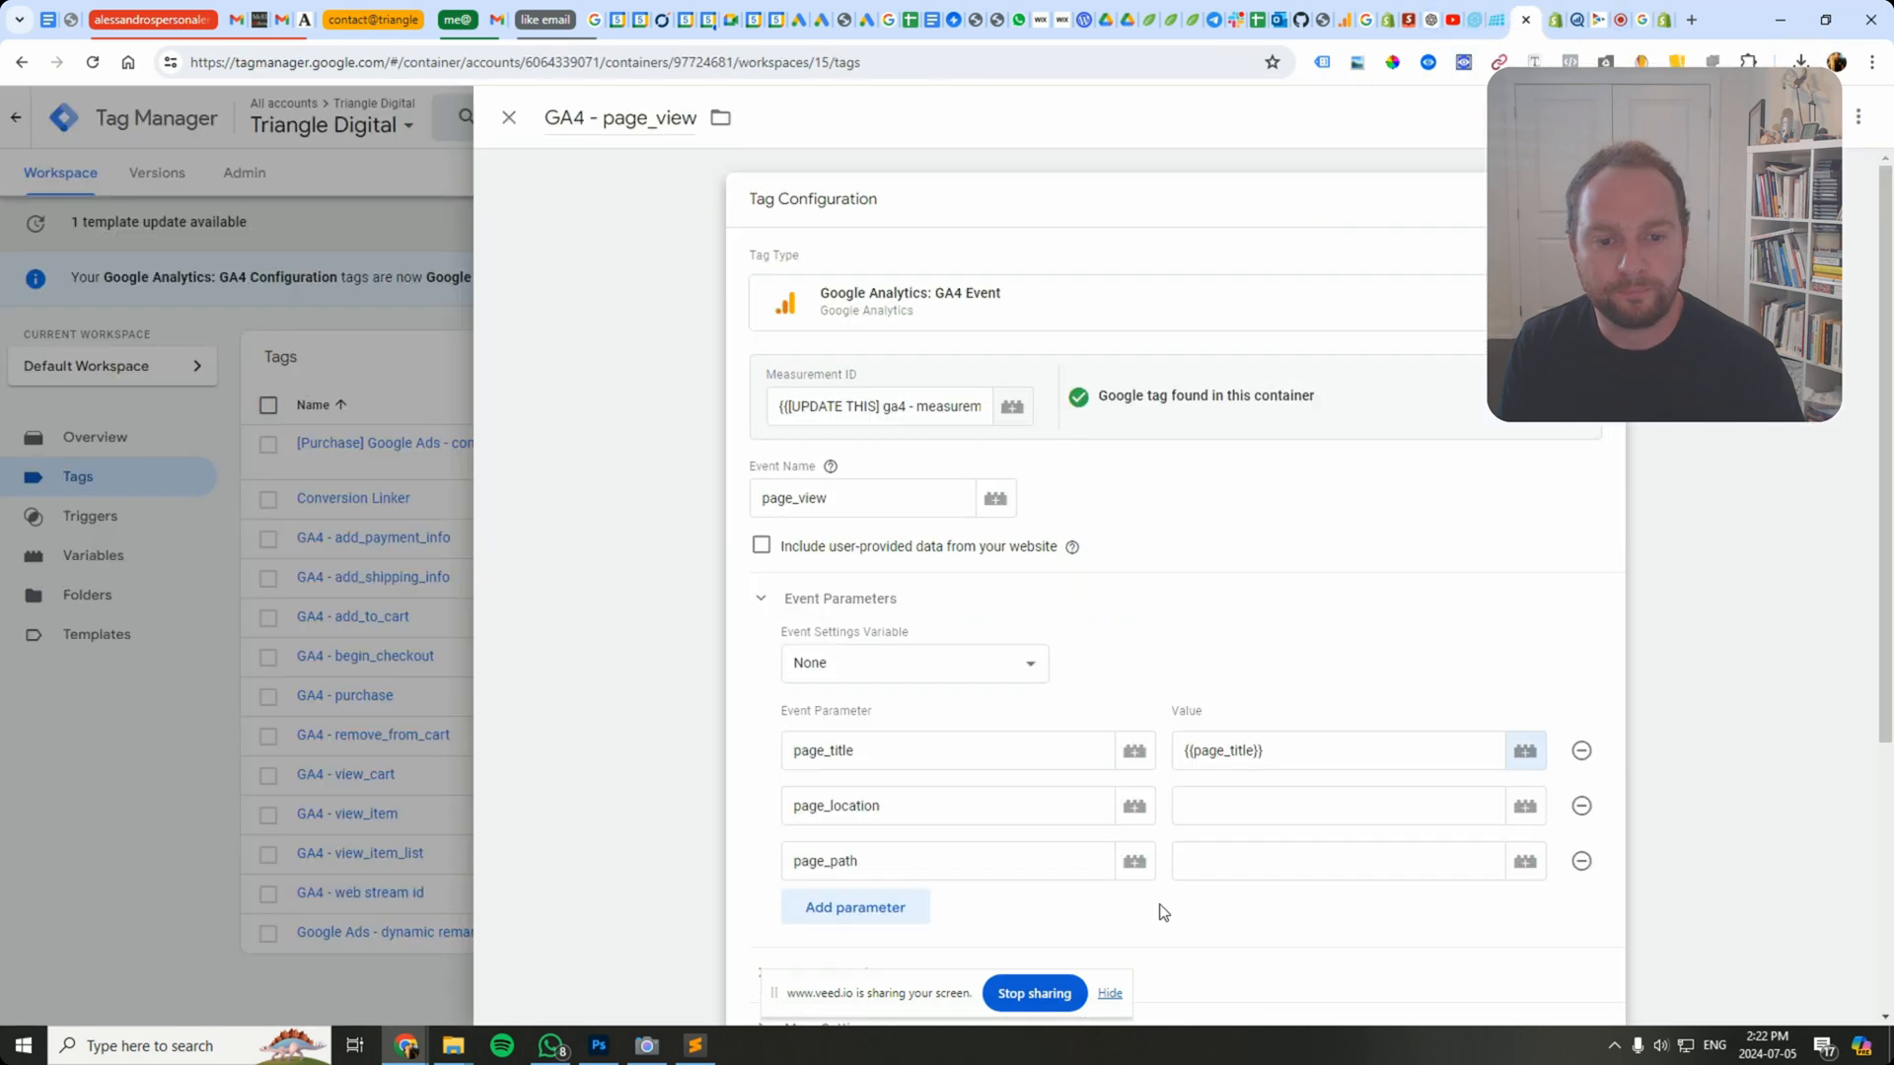
Step: Create a page_location Data Layer Variable reading the url key for the page_location value
left_click(1328, 805)
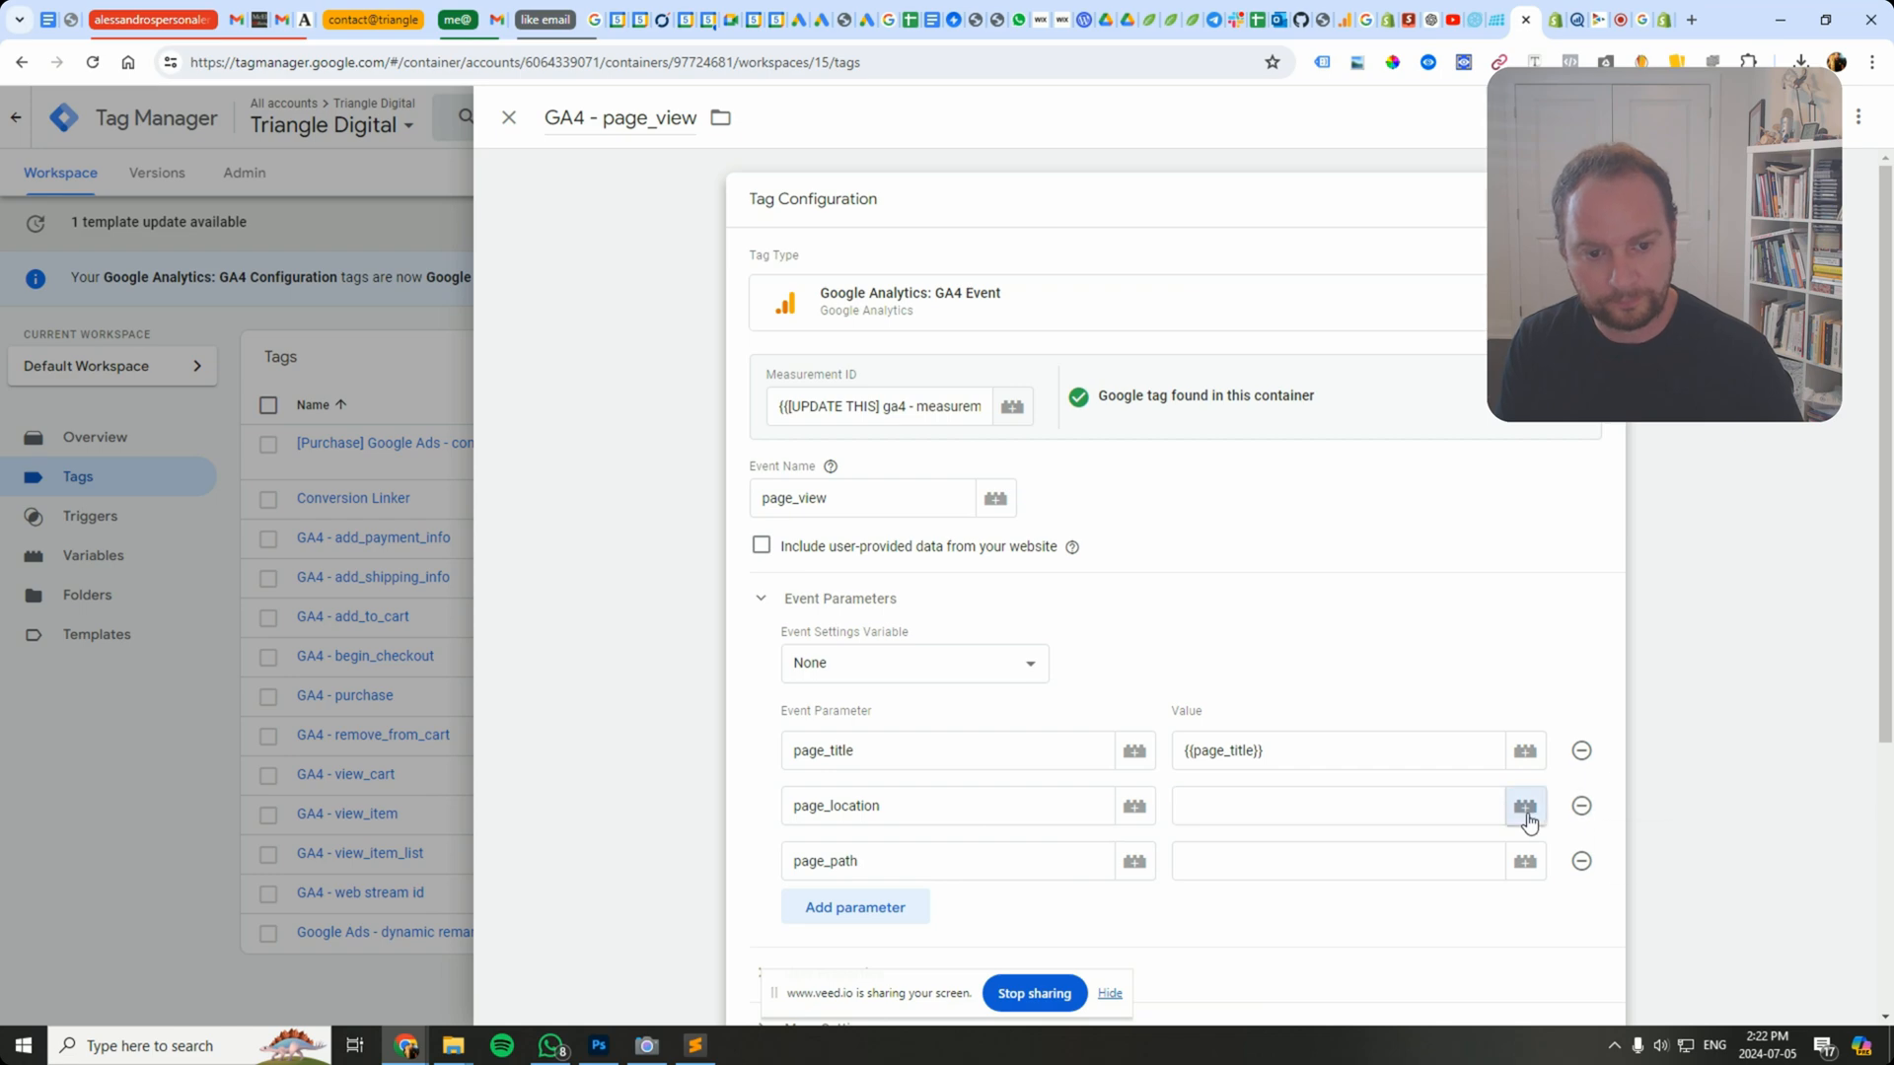
left_click(1524, 805)
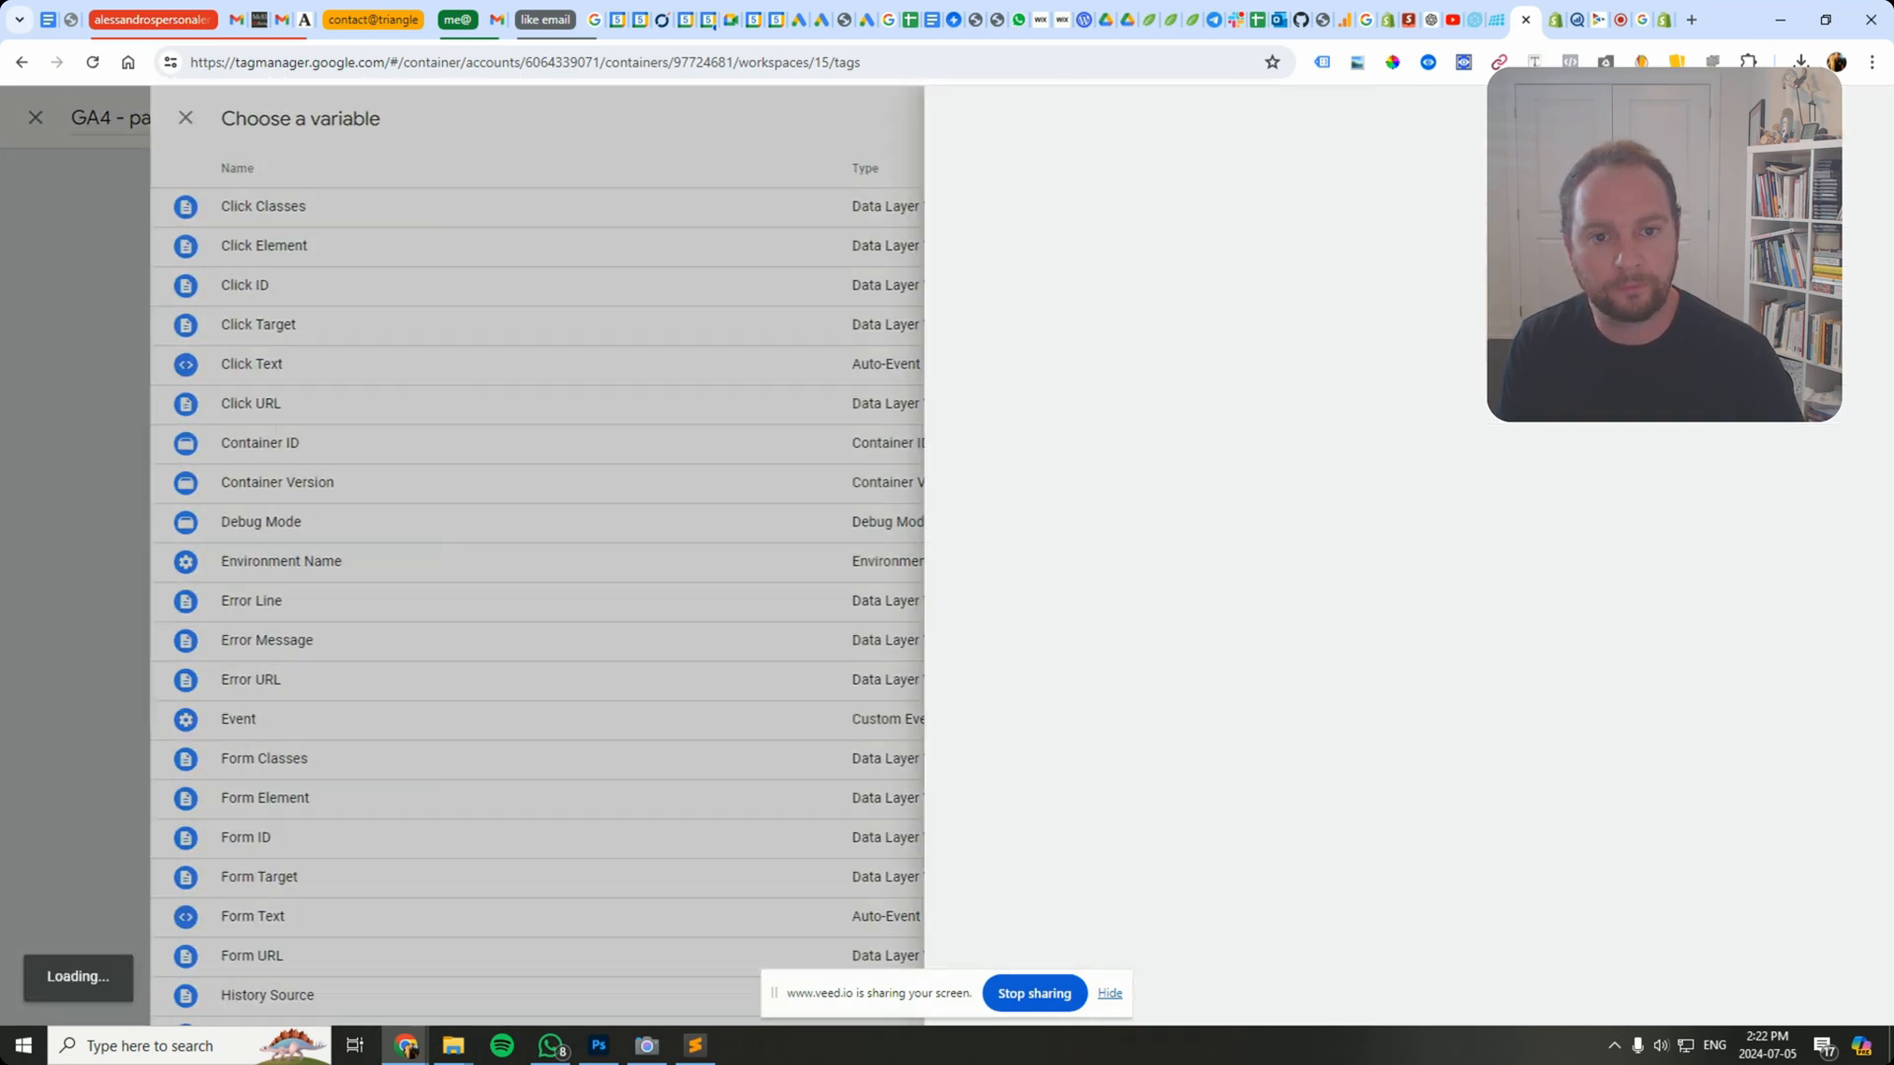
type("page_location")
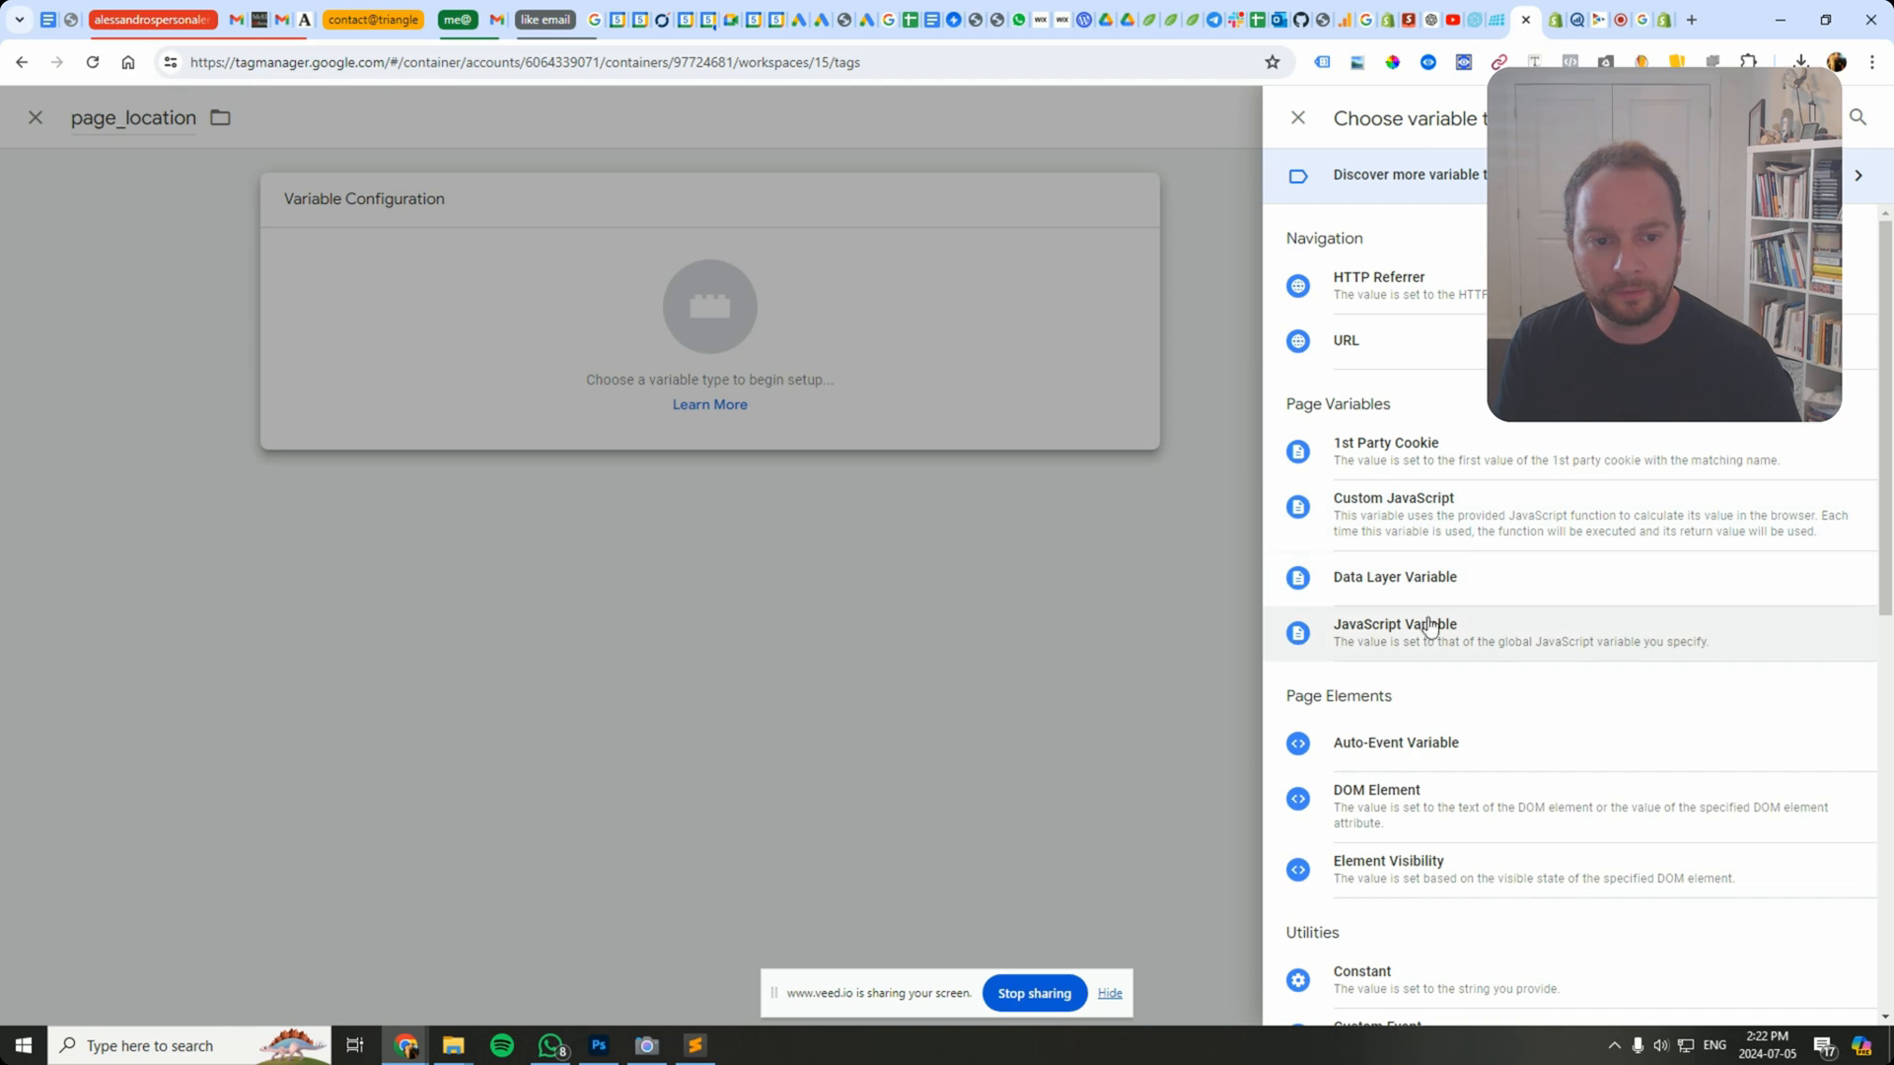
left_click(1395, 576)
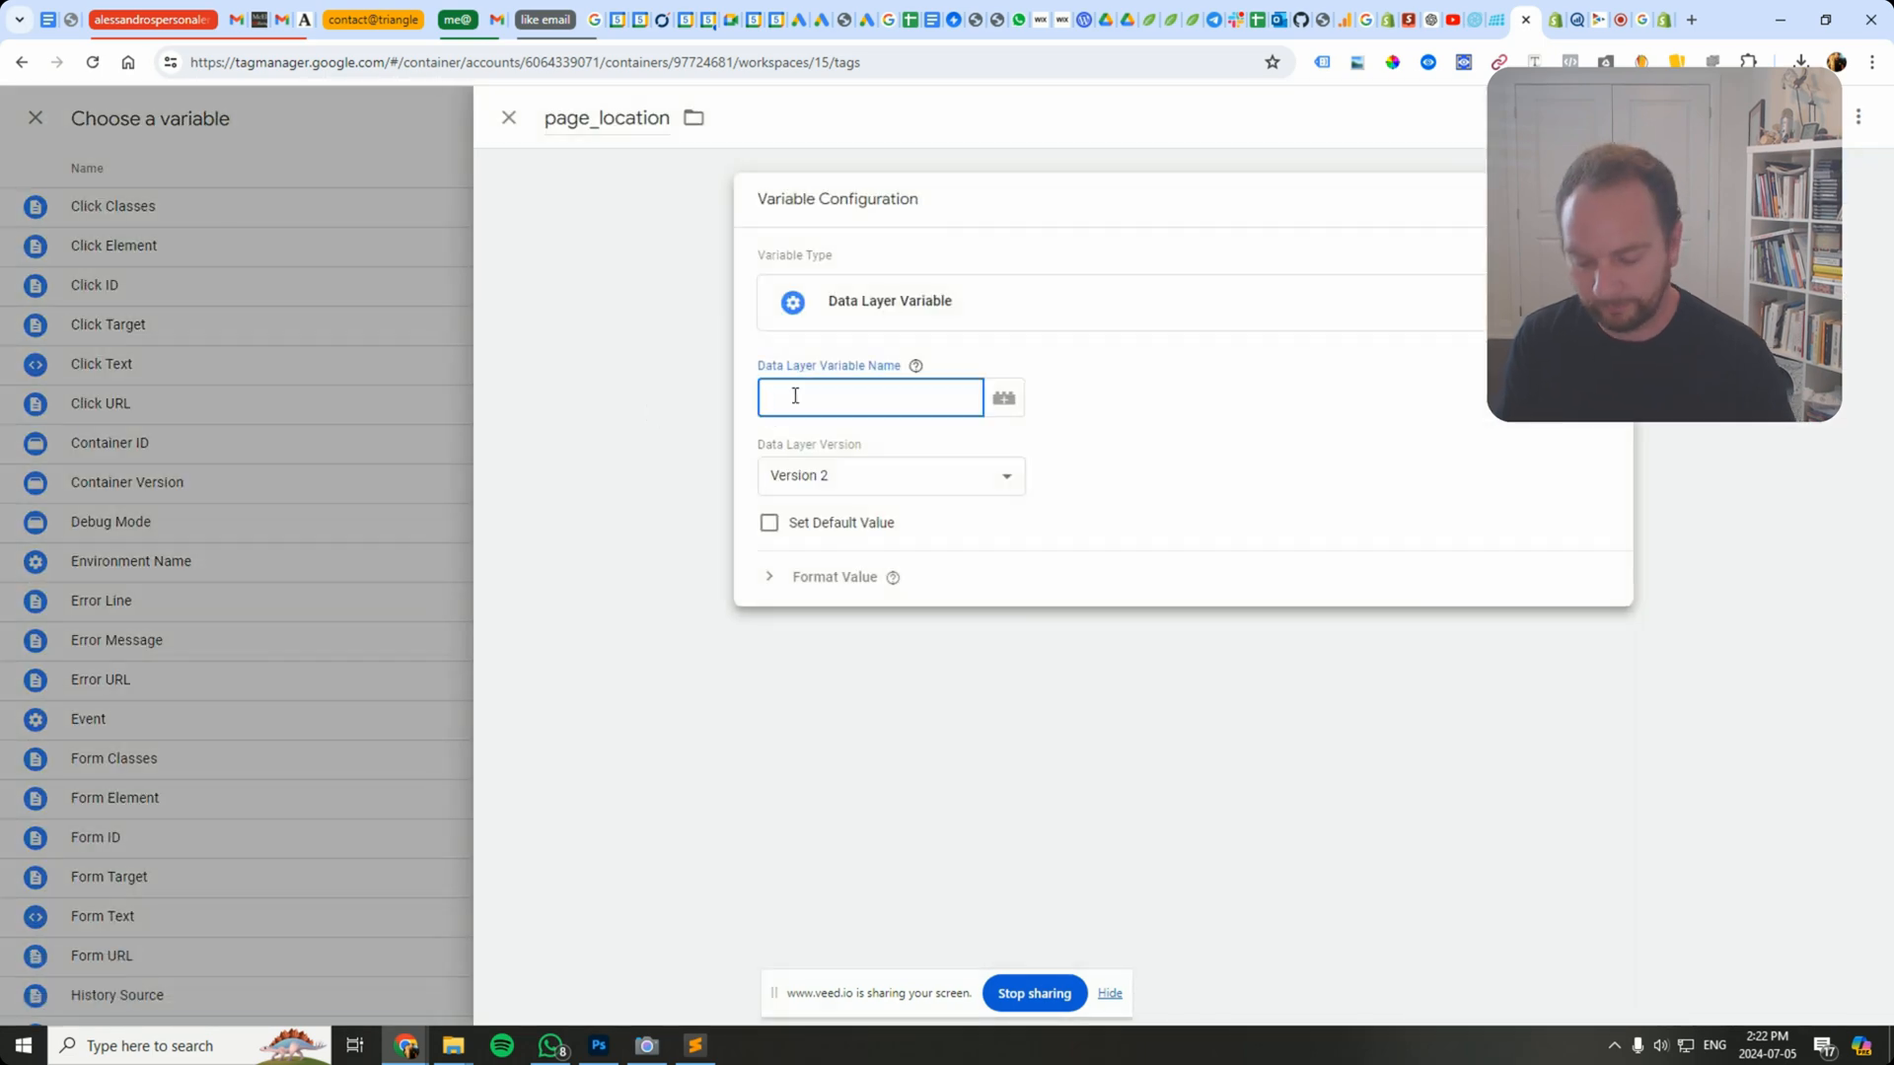
type("url")
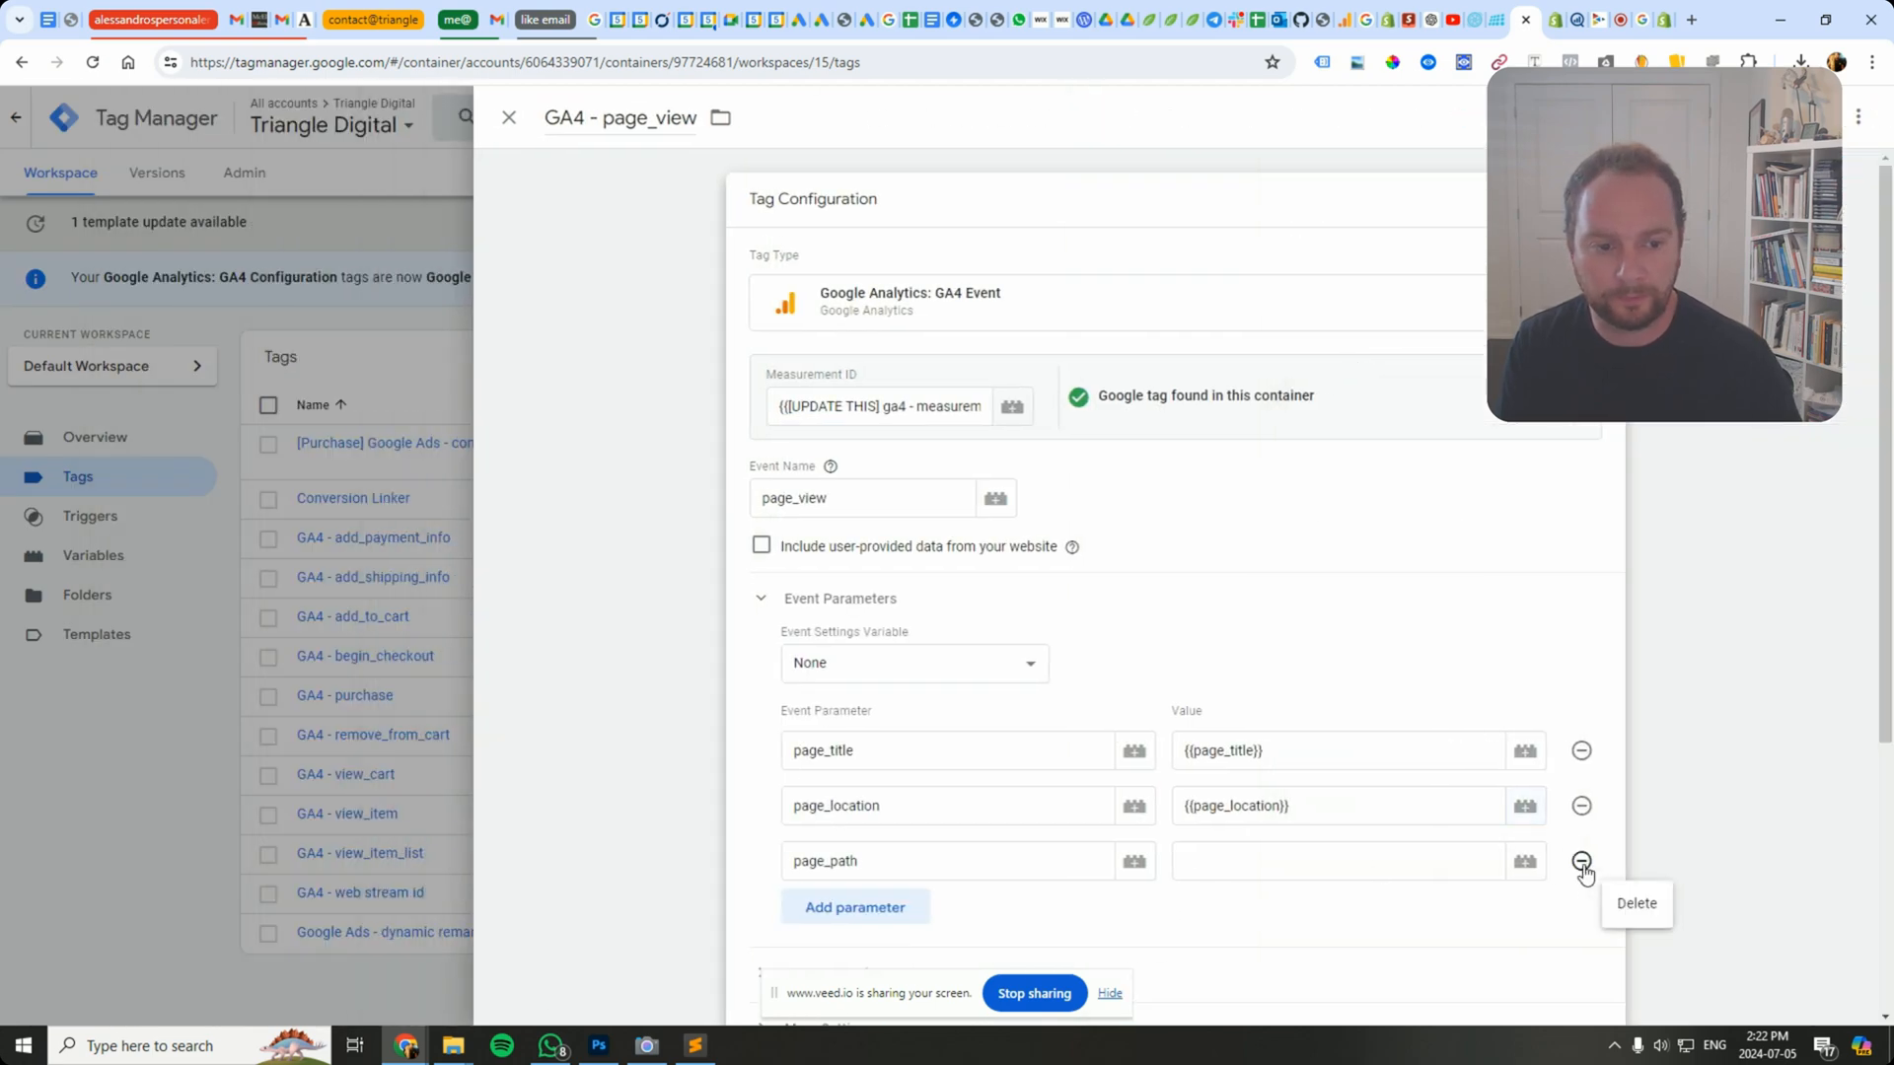
Step: Remove the page_path parameter row from the tag
left_click(1580, 862)
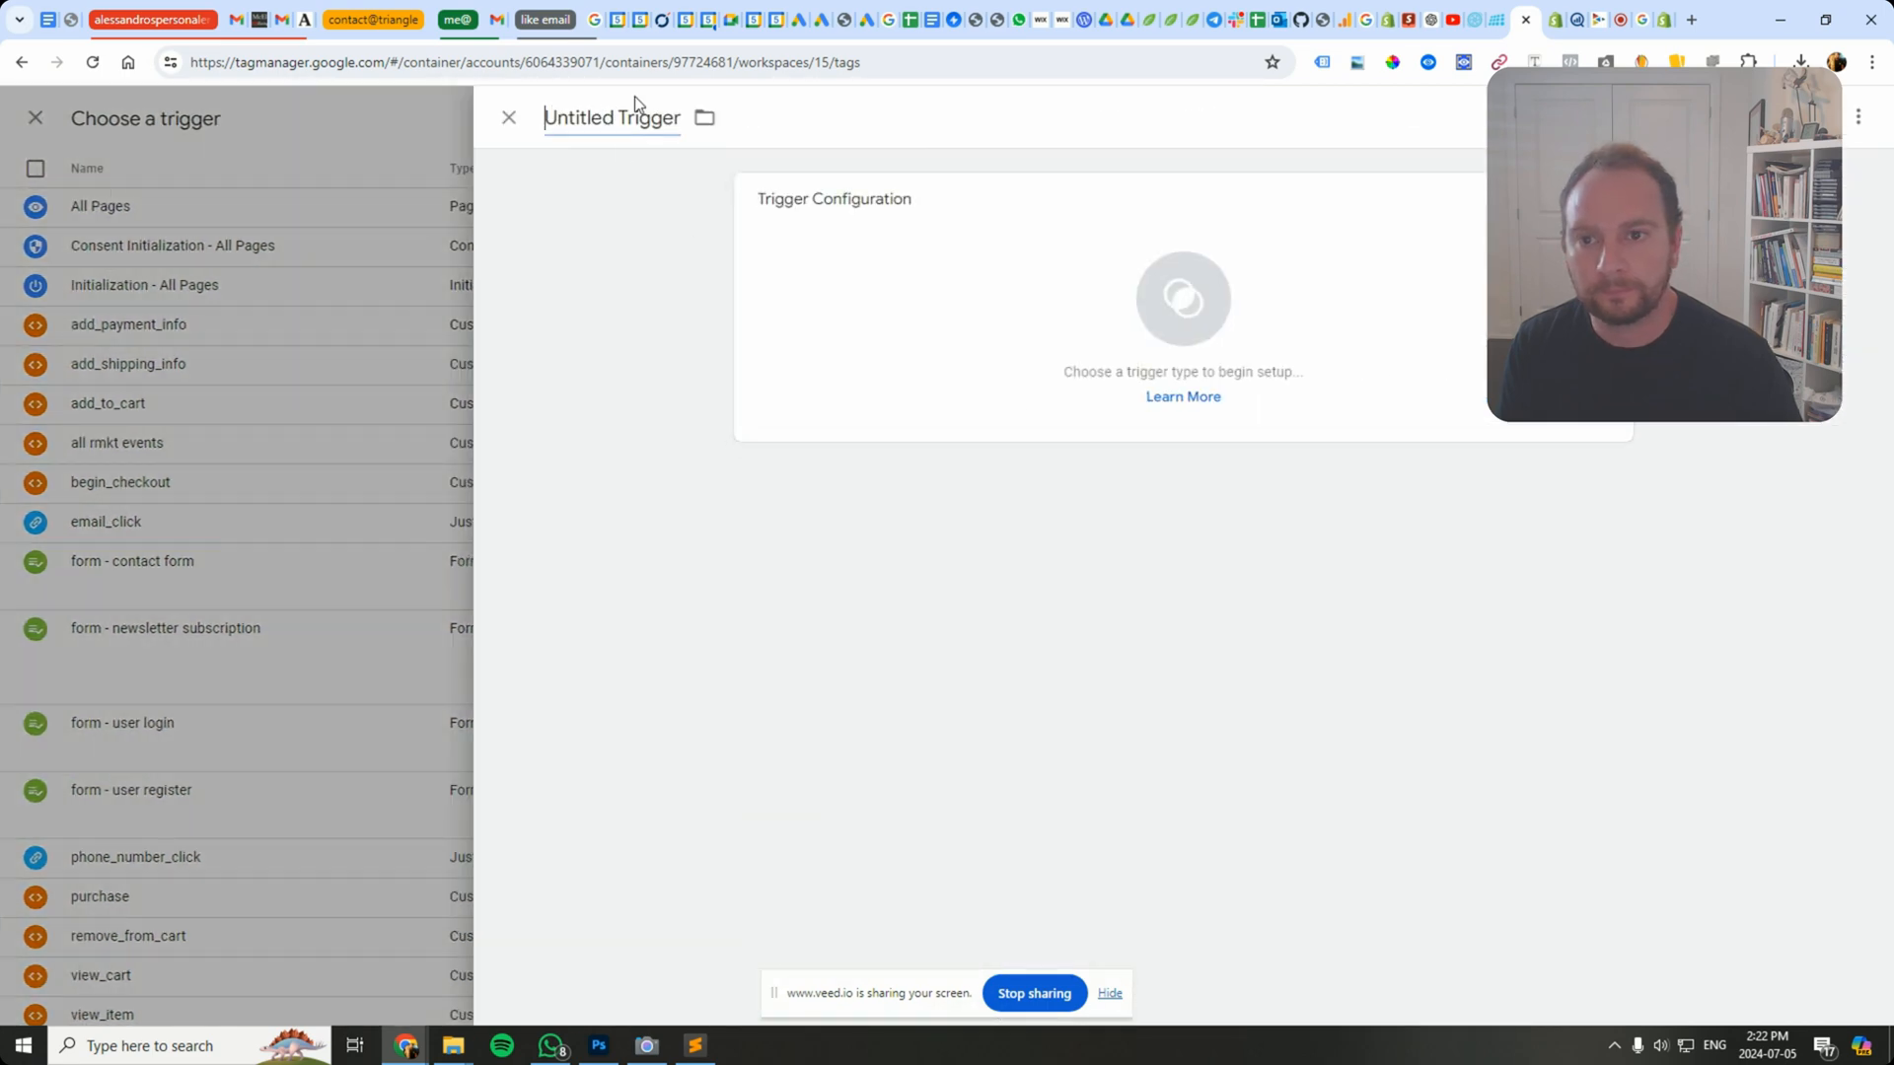
Step: Create a page_viewed Custom Event trigger with event name page_viewed and save the GA4 - page_view tag
type("page_viewed")
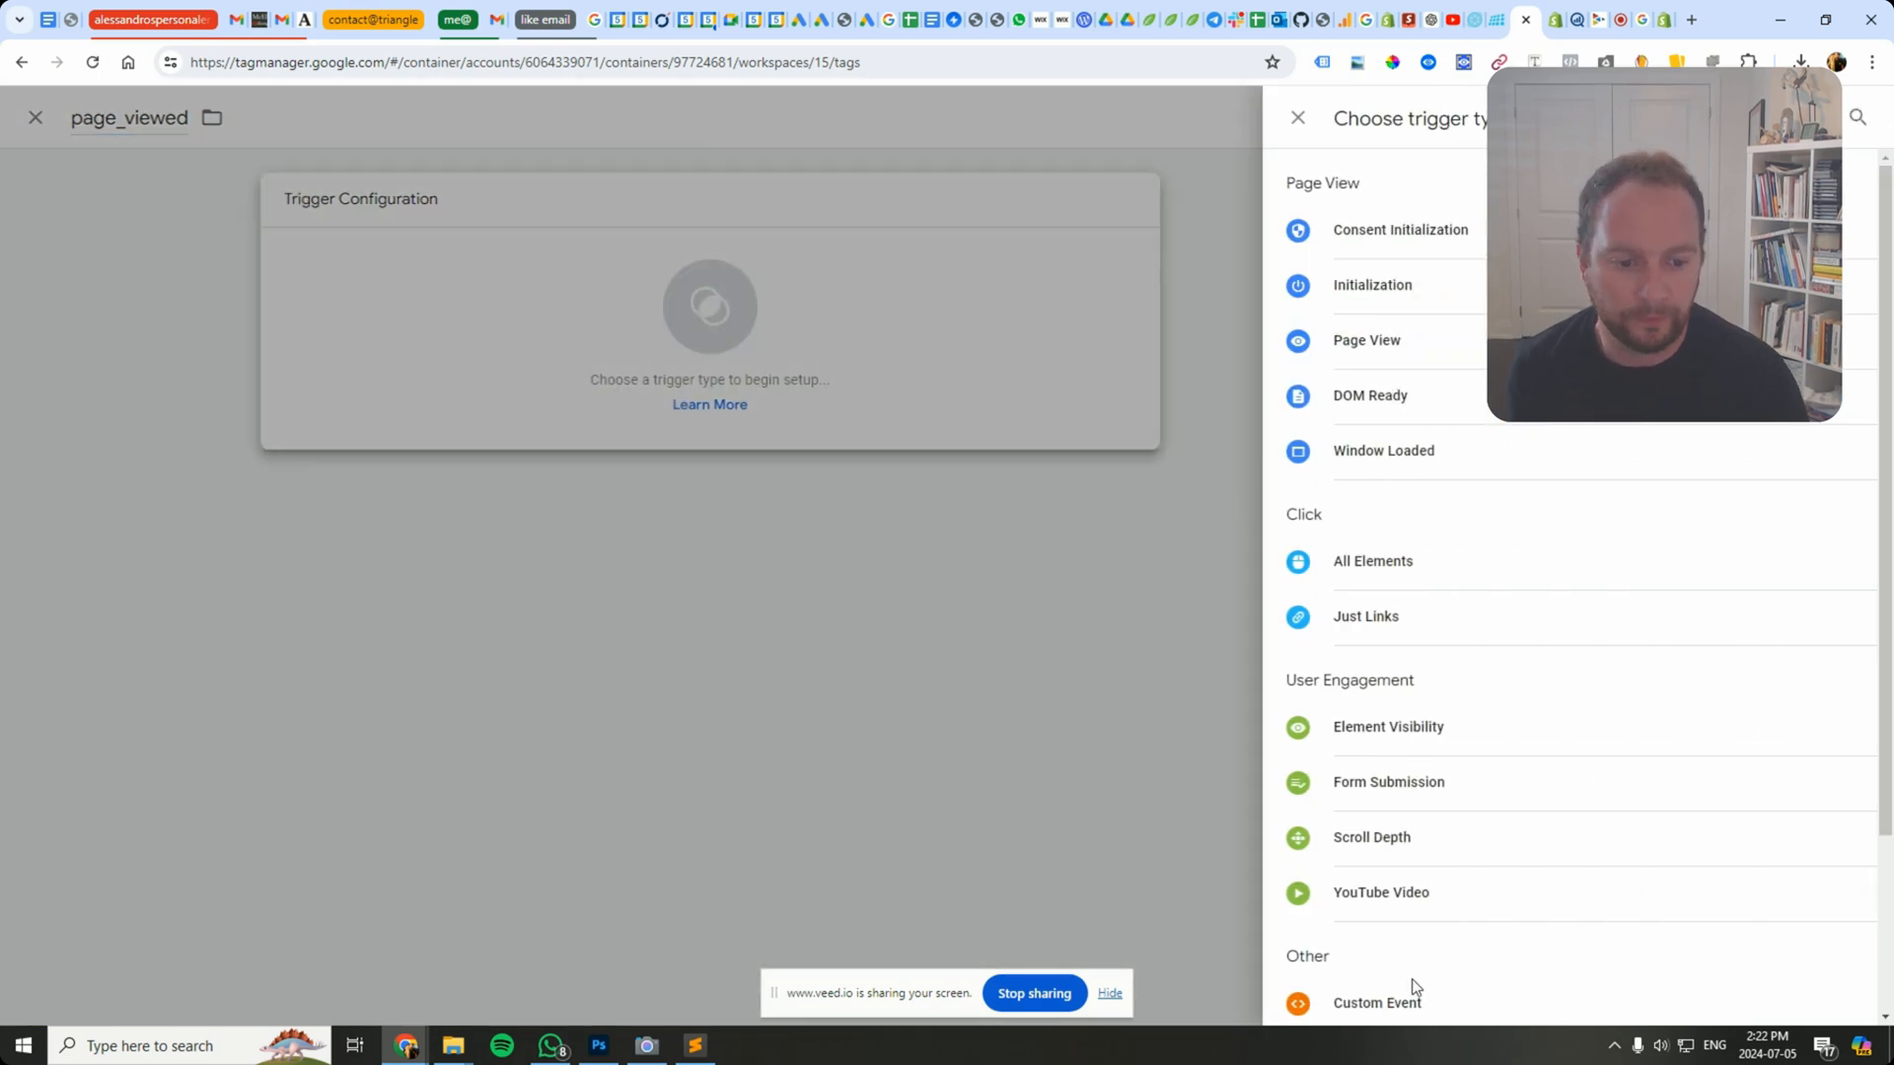
left_click(1375, 1002)
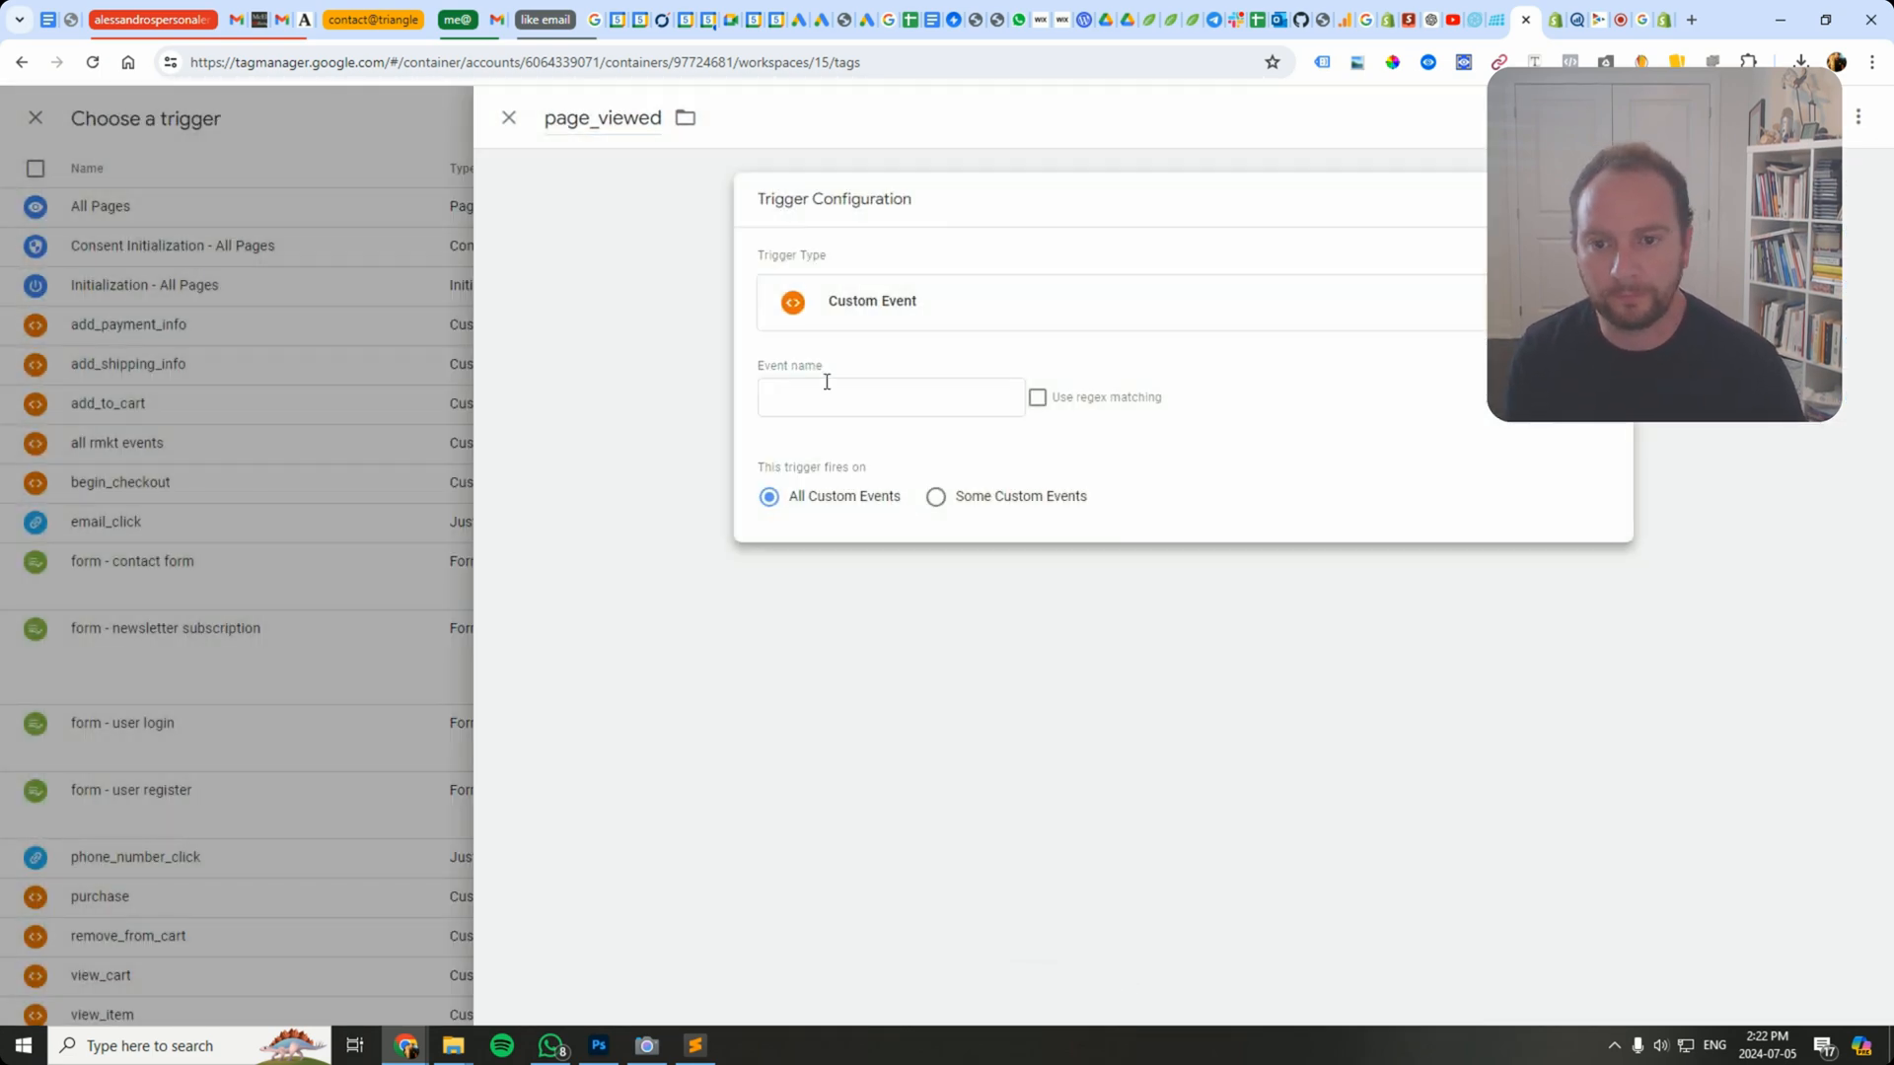
type("page_viewed")
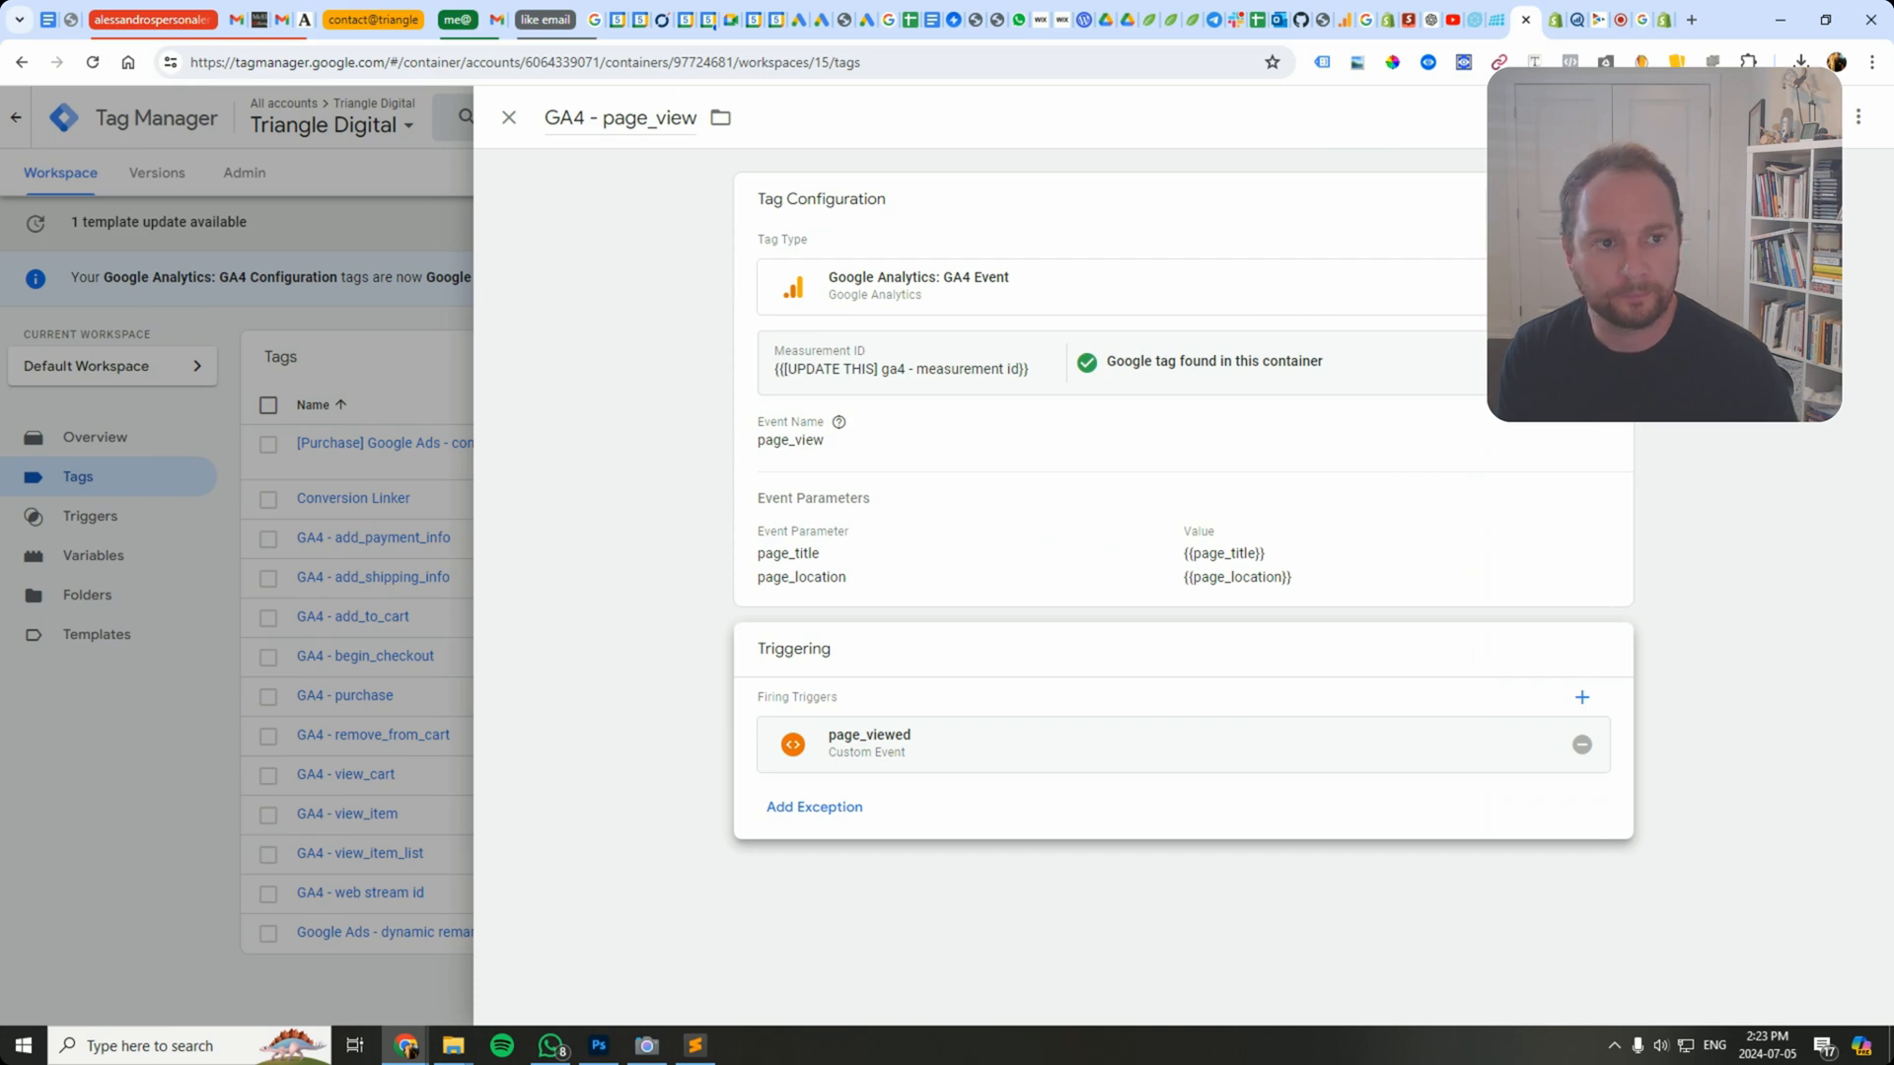
left_click(508, 116)
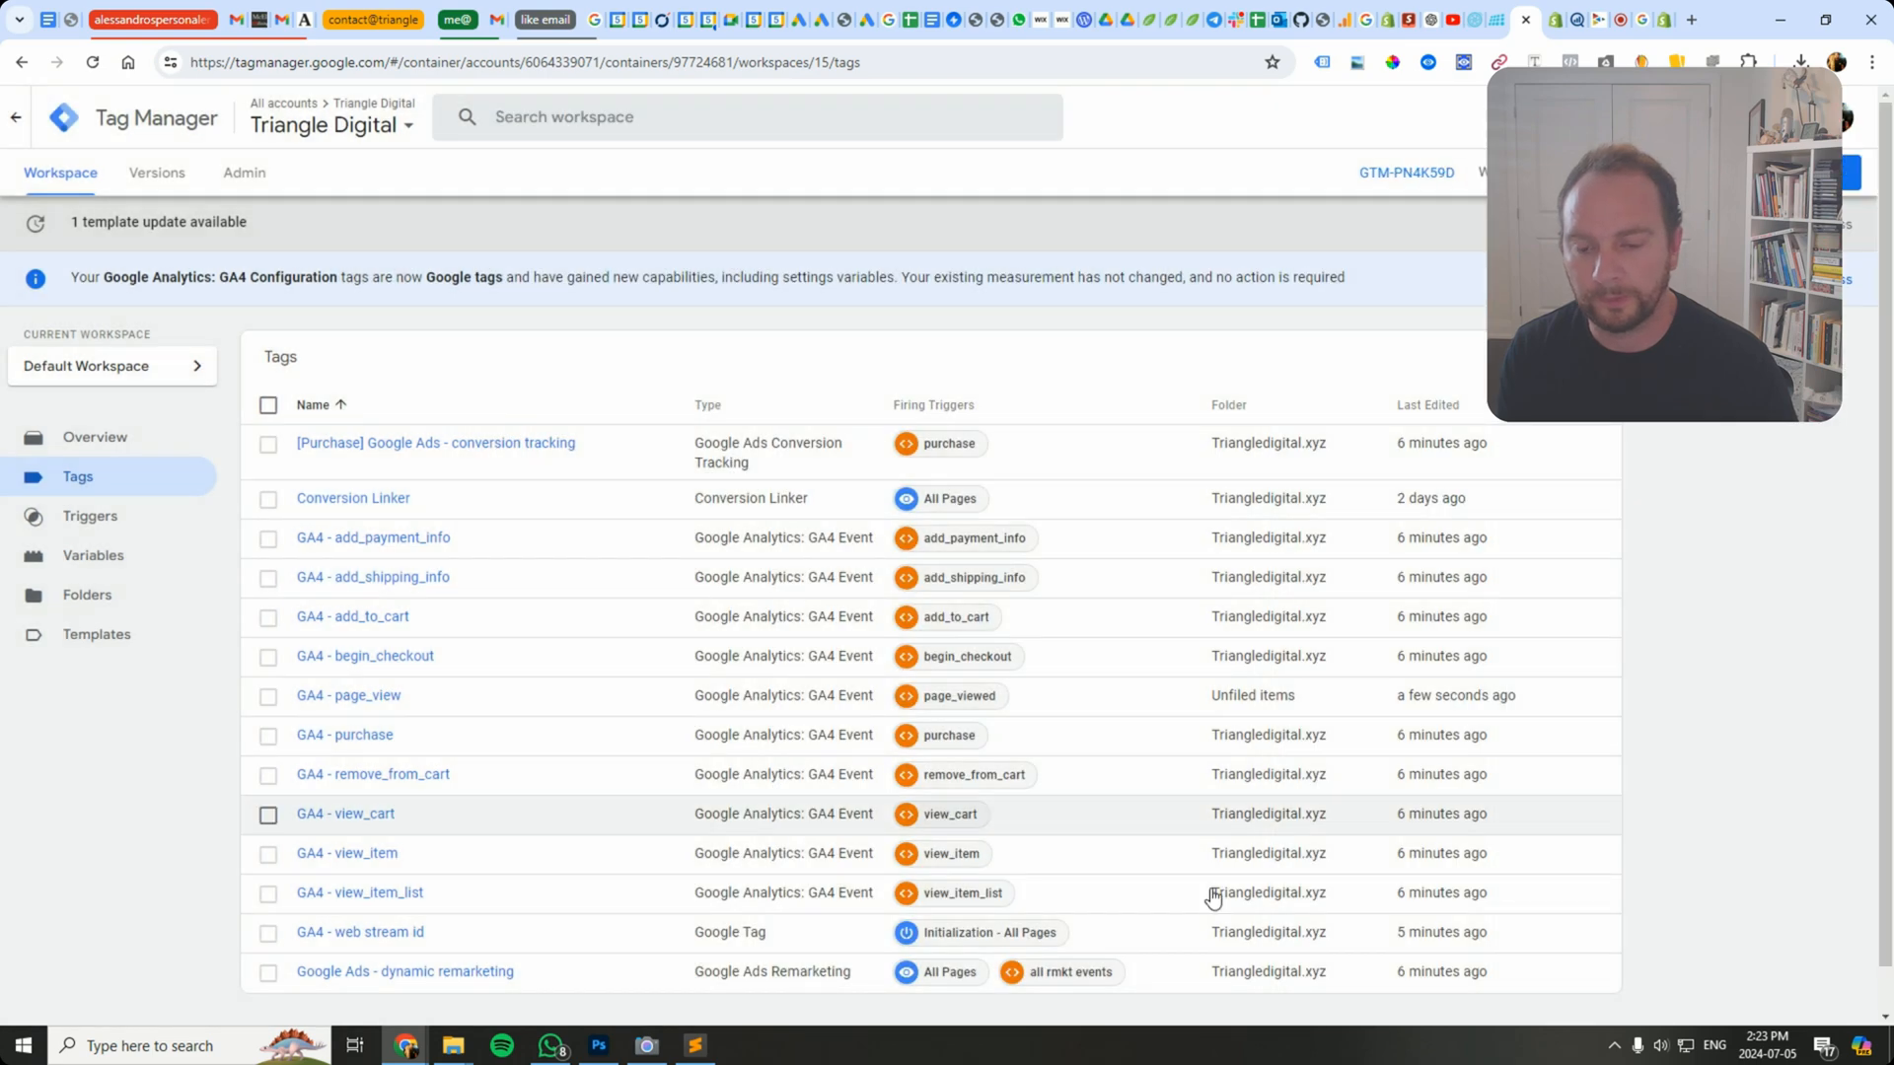